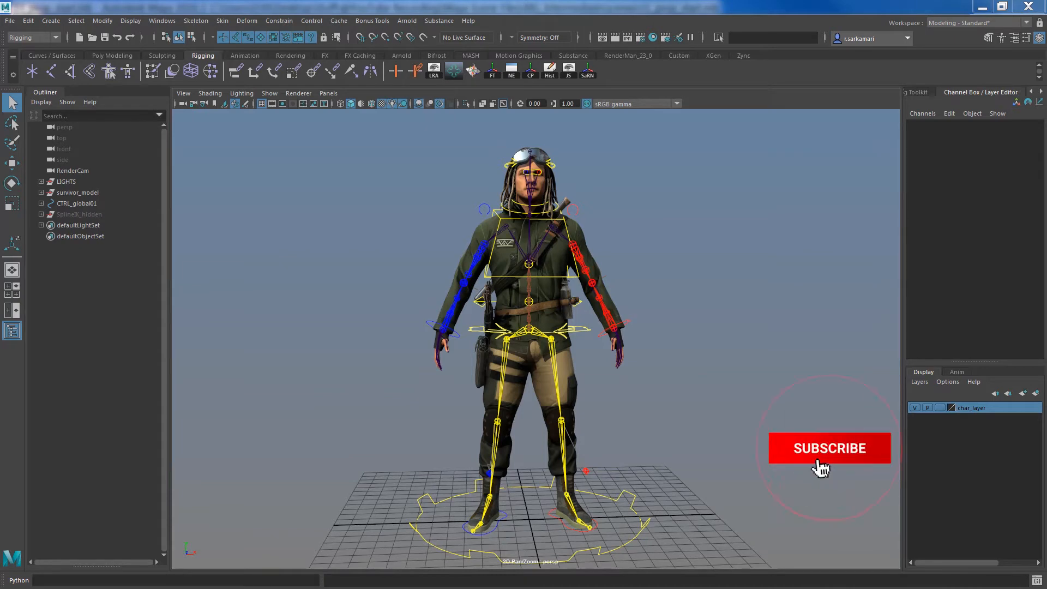
Parent-constrain joint1 to the right thigh joint jnt_r_thigh01, creating joint1_parentConstraint1
click(829, 448)
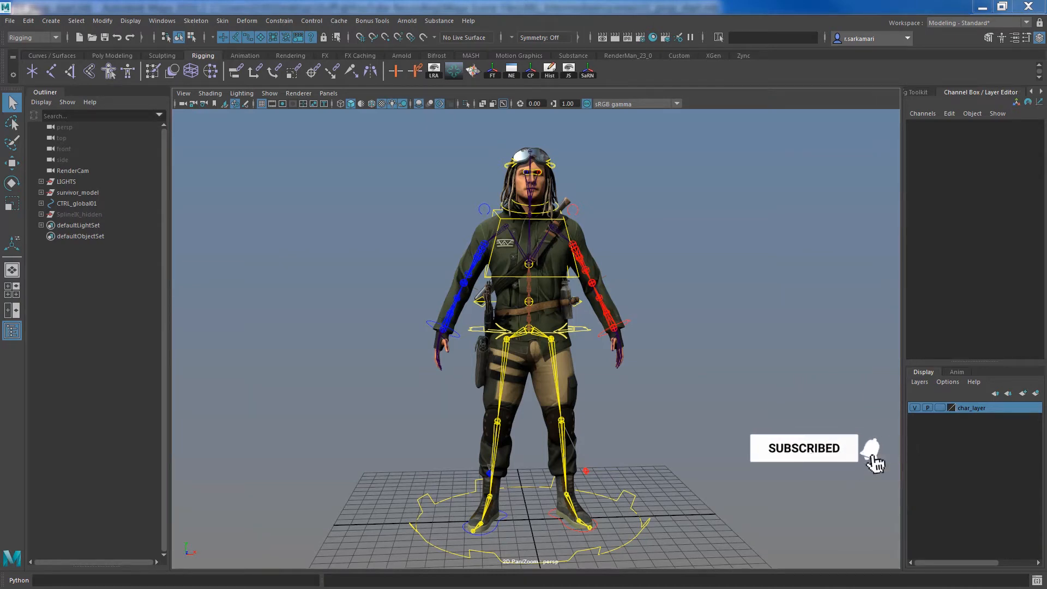
click(871, 448)
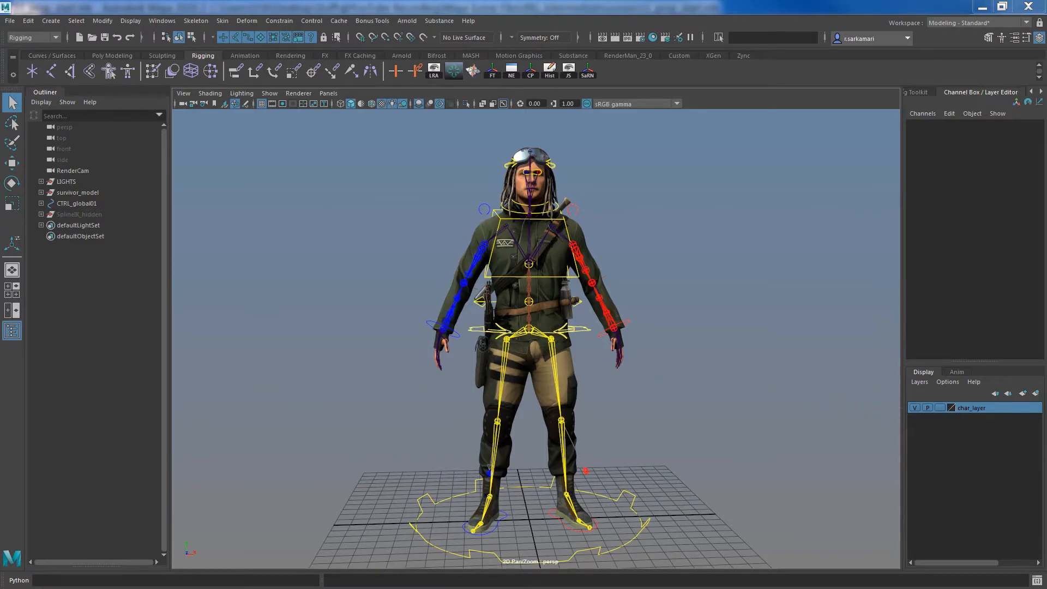
mouse_move(220, 291)
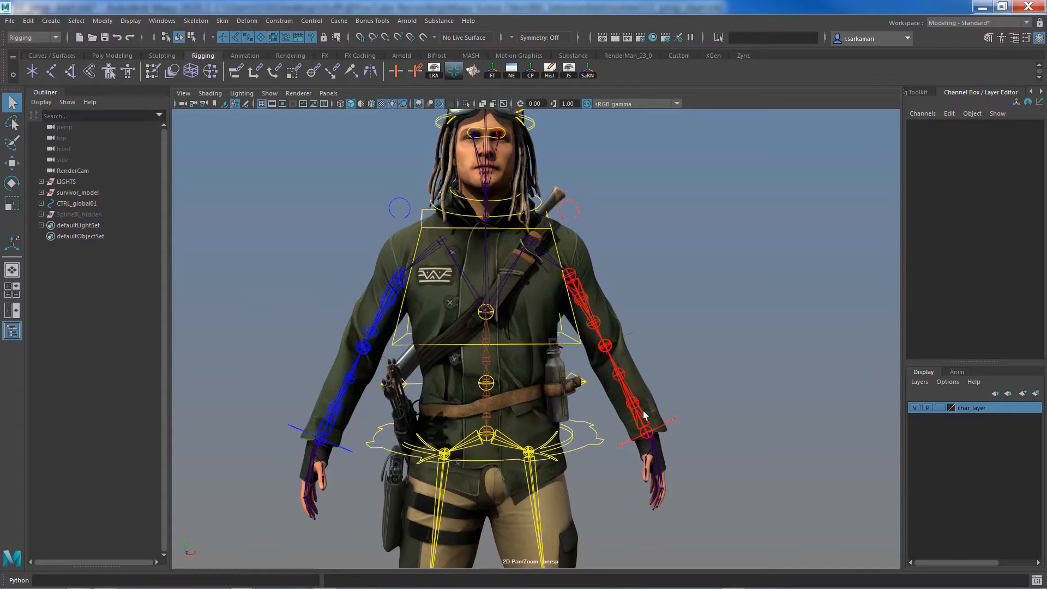
mouse_move(649, 439)
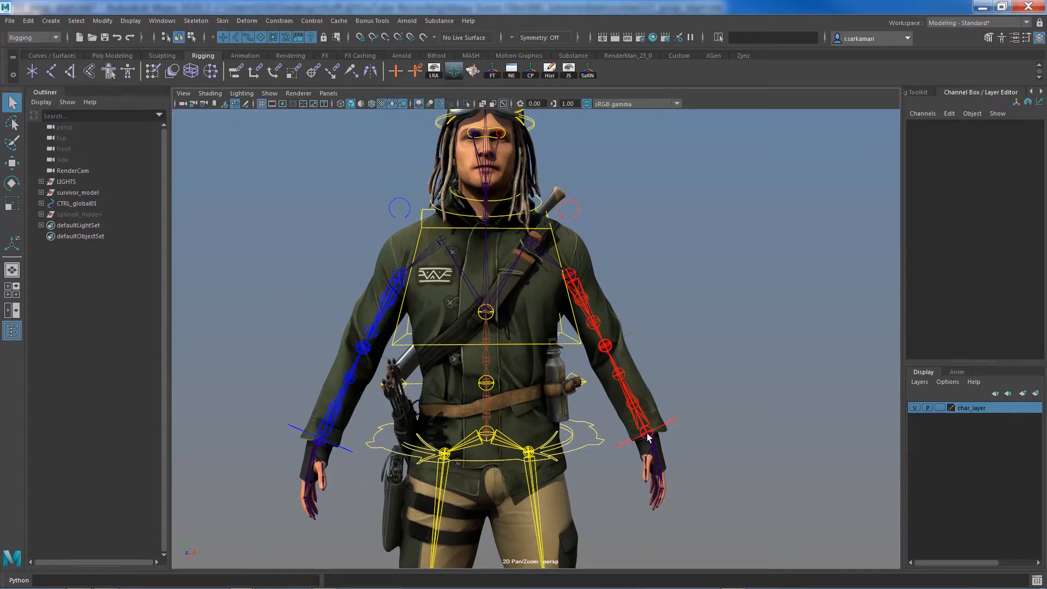
mouse_move(642, 419)
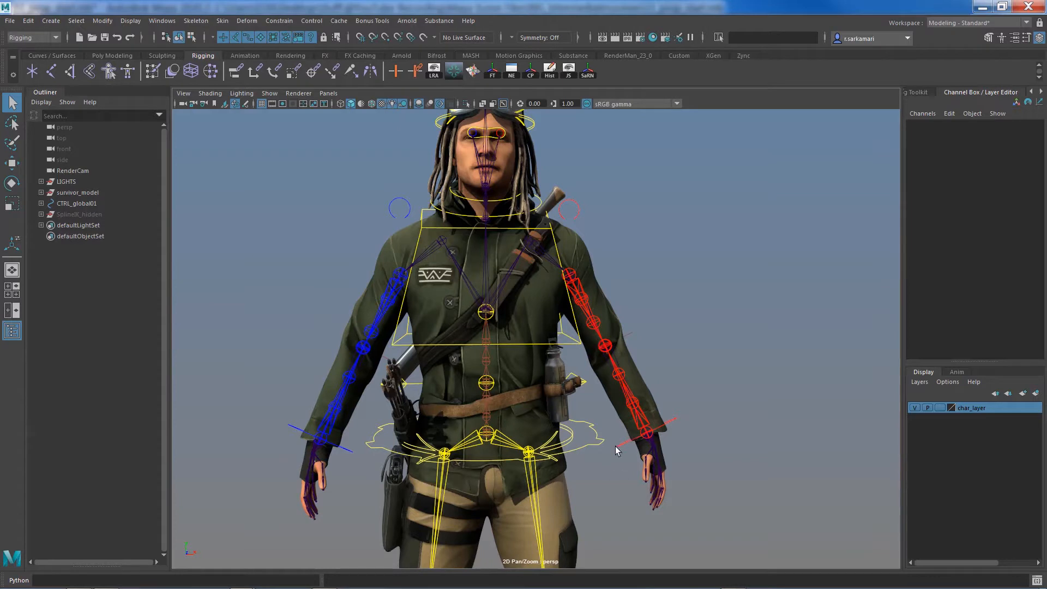
mouse_move(635, 446)
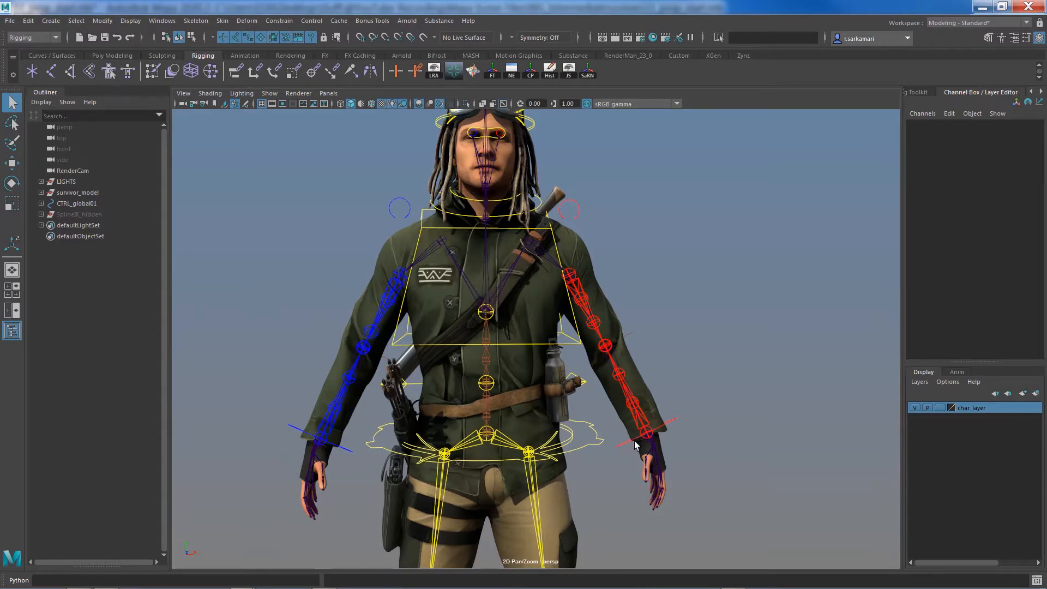
mouse_move(374, 382)
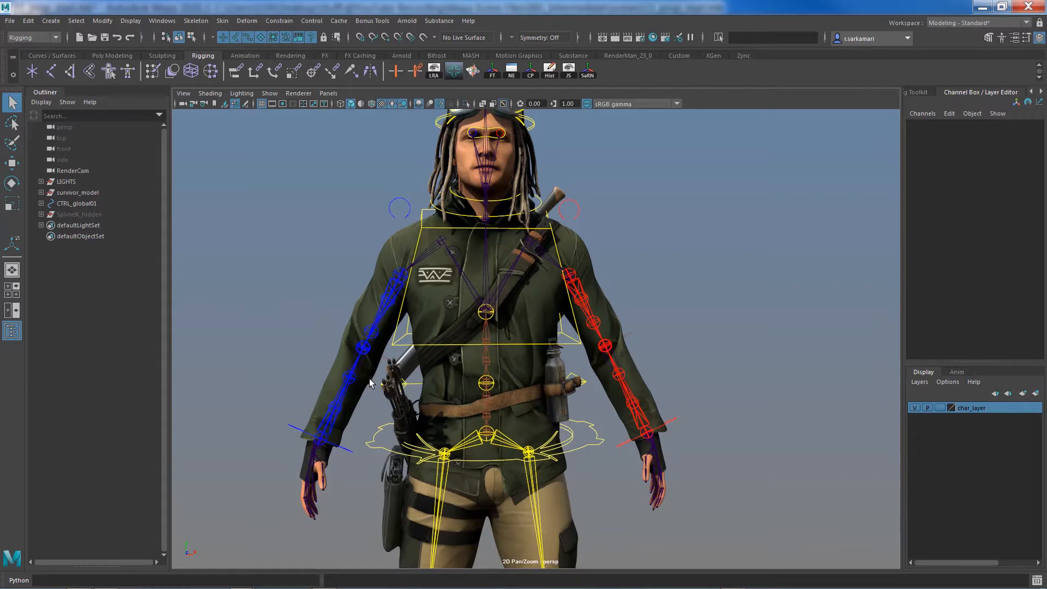
mouse_move(708, 317)
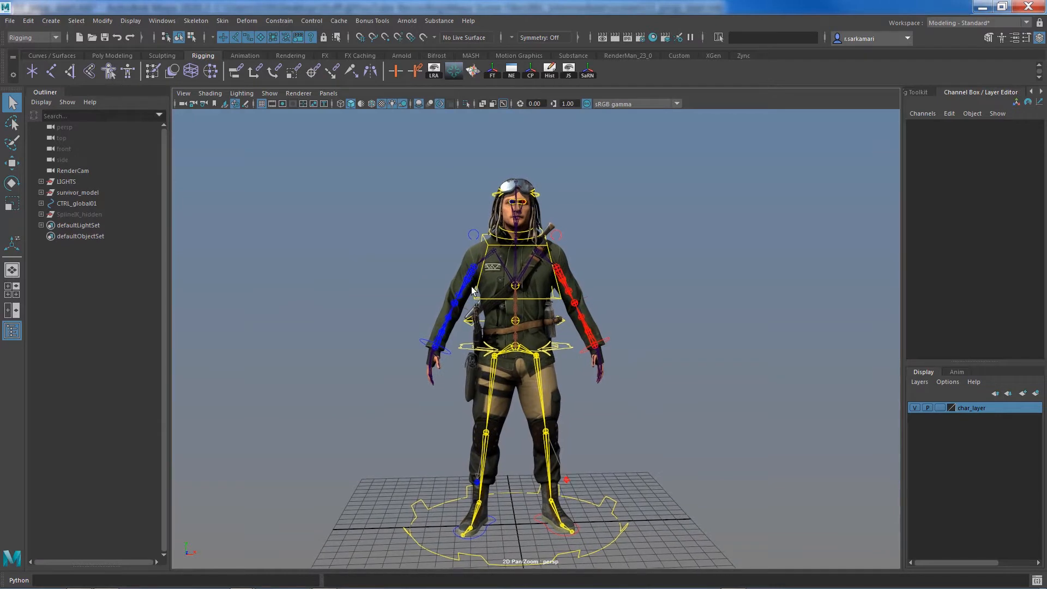
mouse_move(717, 105)
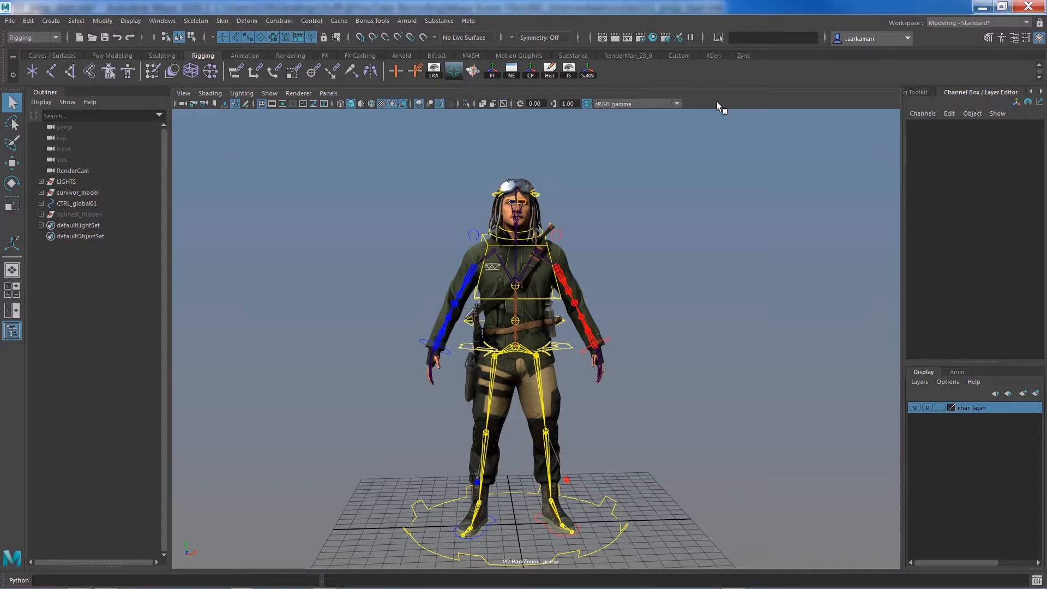
mouse_move(345, 277)
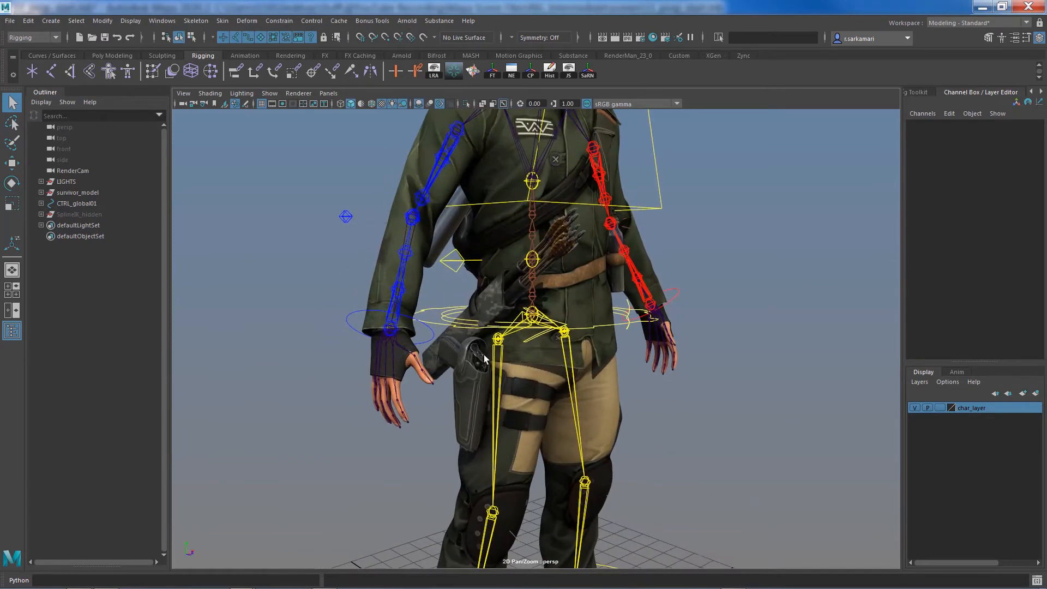
mouse_move(491, 302)
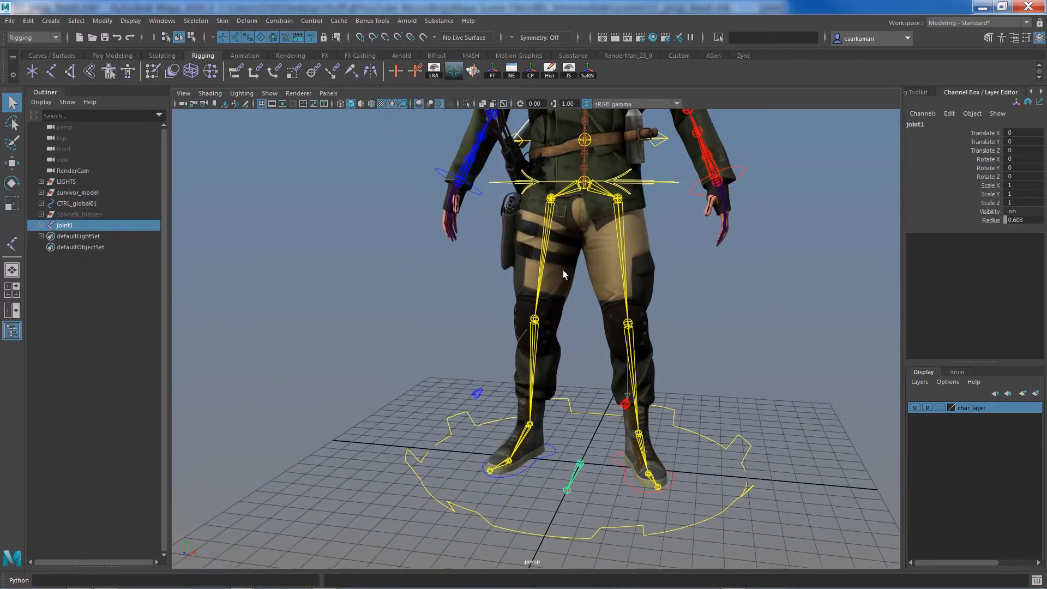
mouse_move(578, 470)
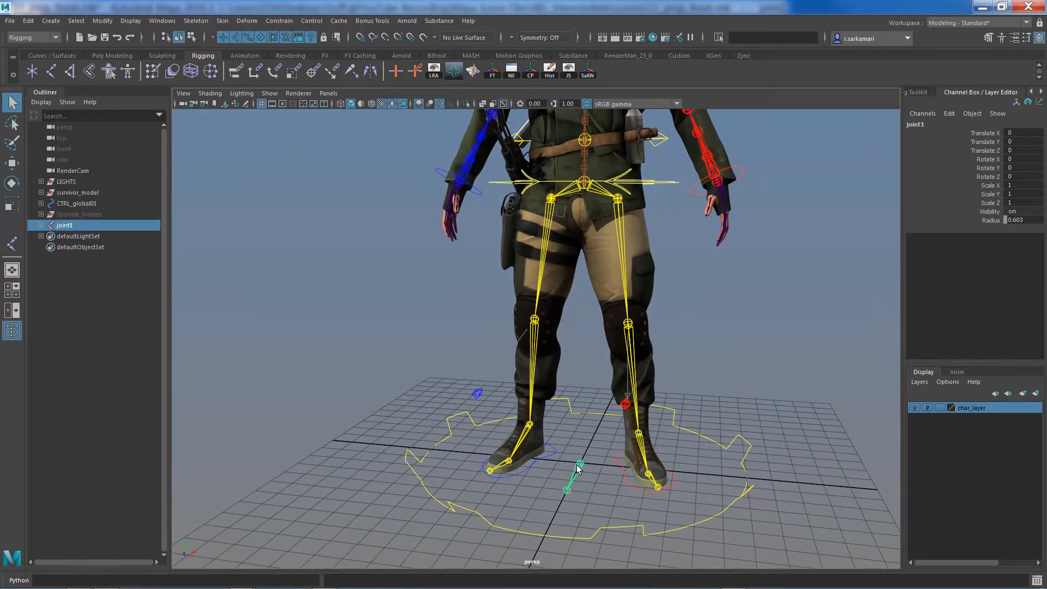
mouse_move(547, 180)
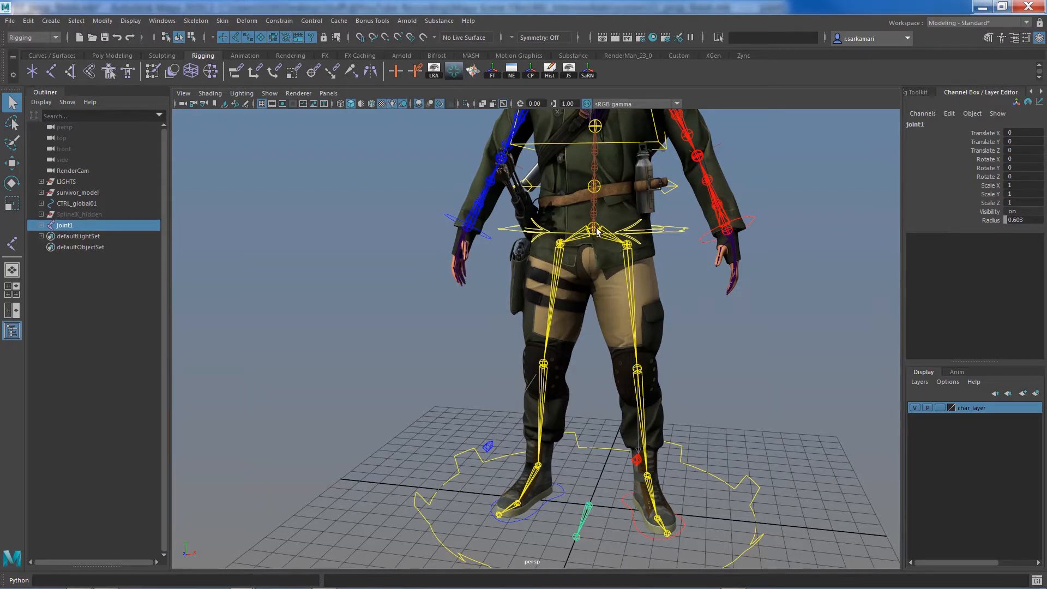
mouse_move(560, 259)
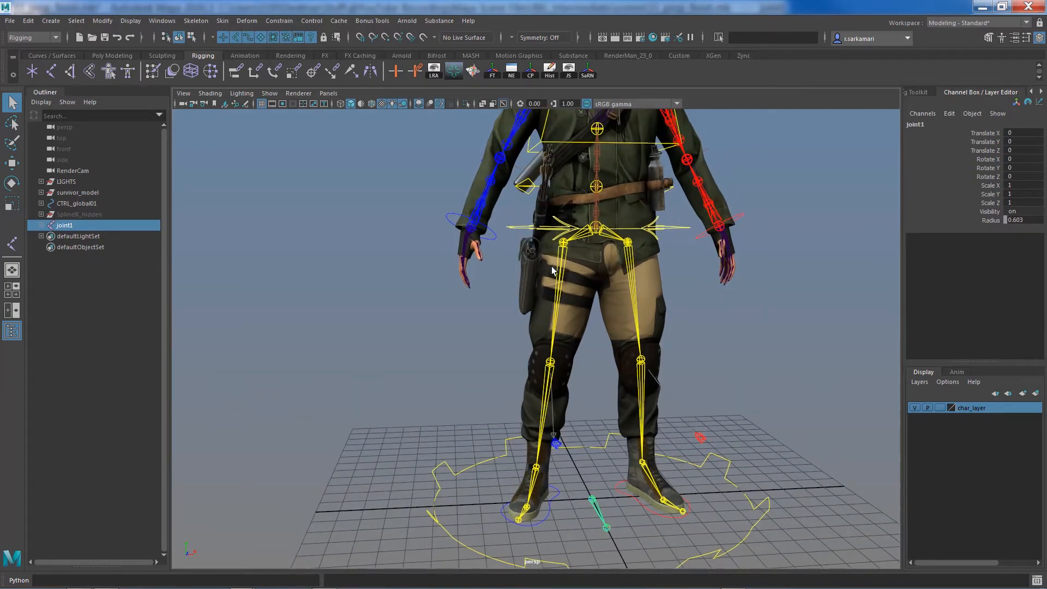
mouse_move(565, 271)
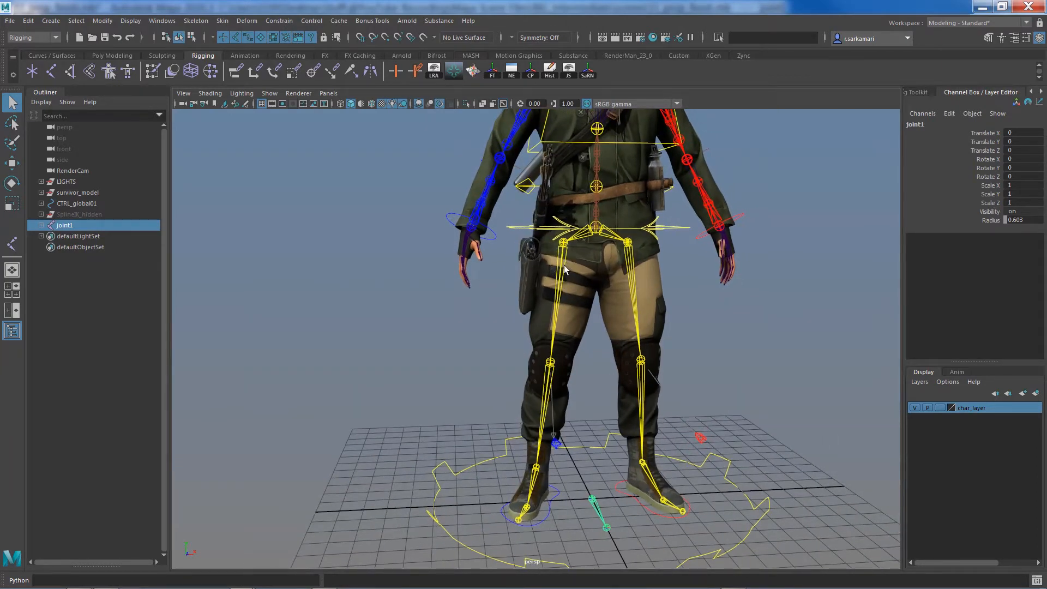
click(563, 243)
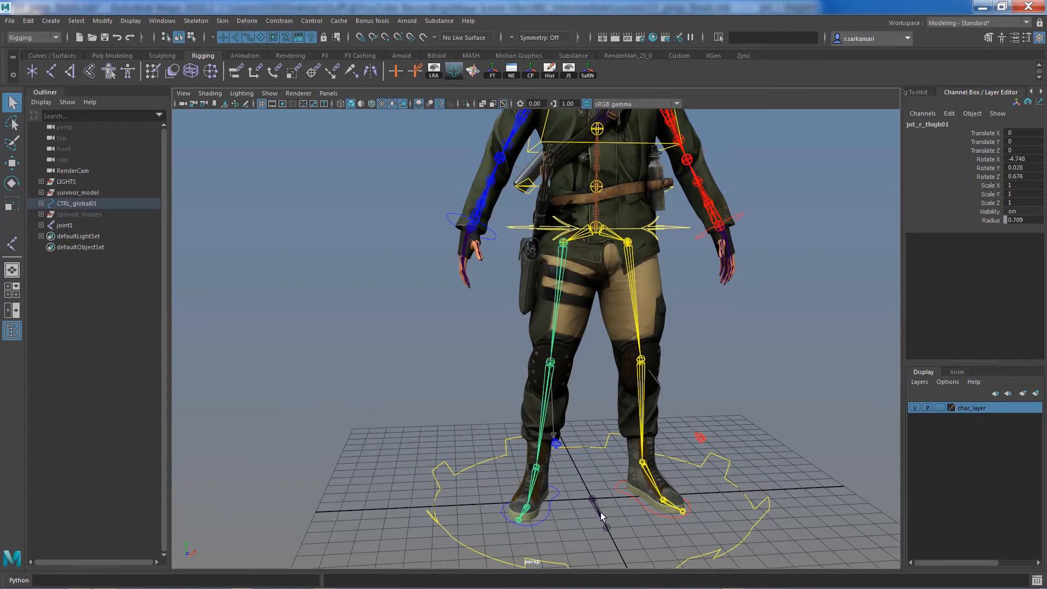
click(64, 226)
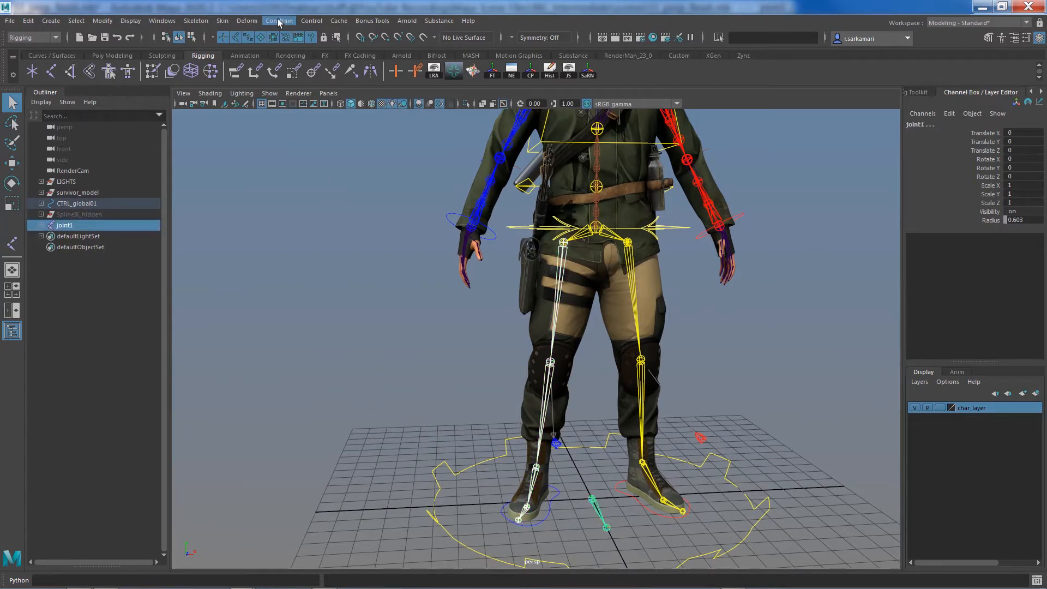
click(279, 21)
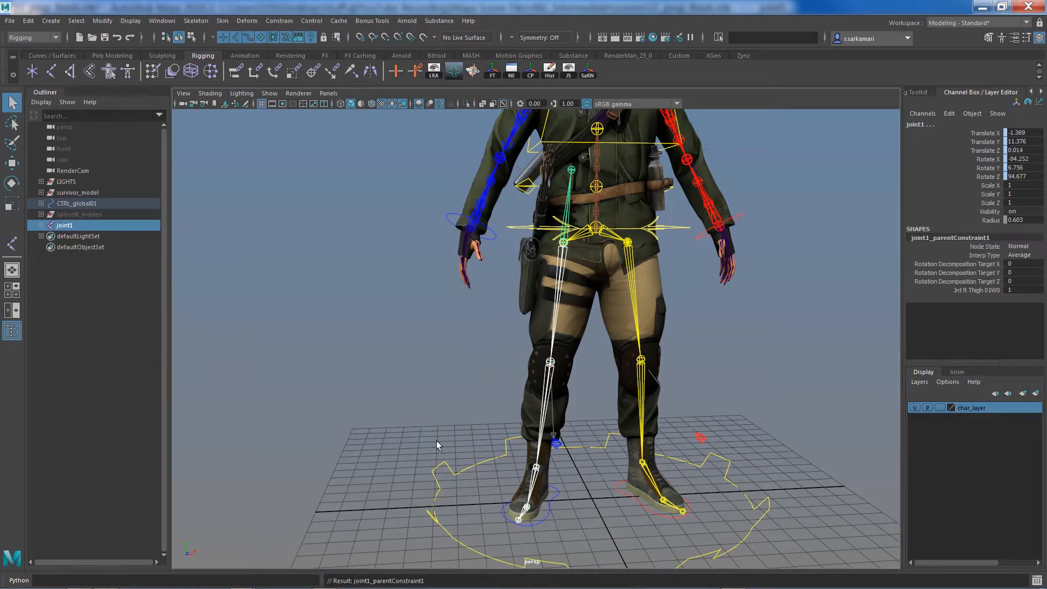
click(41, 225)
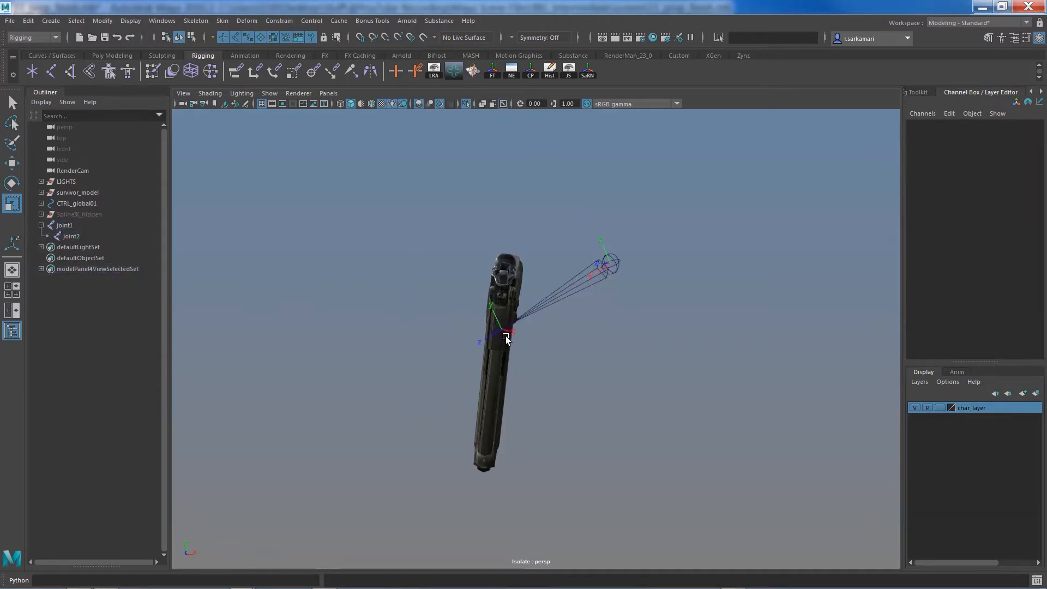
Bring up the Skeleton joint tools to lay joint1 and joint2 along the pistol
click(195, 21)
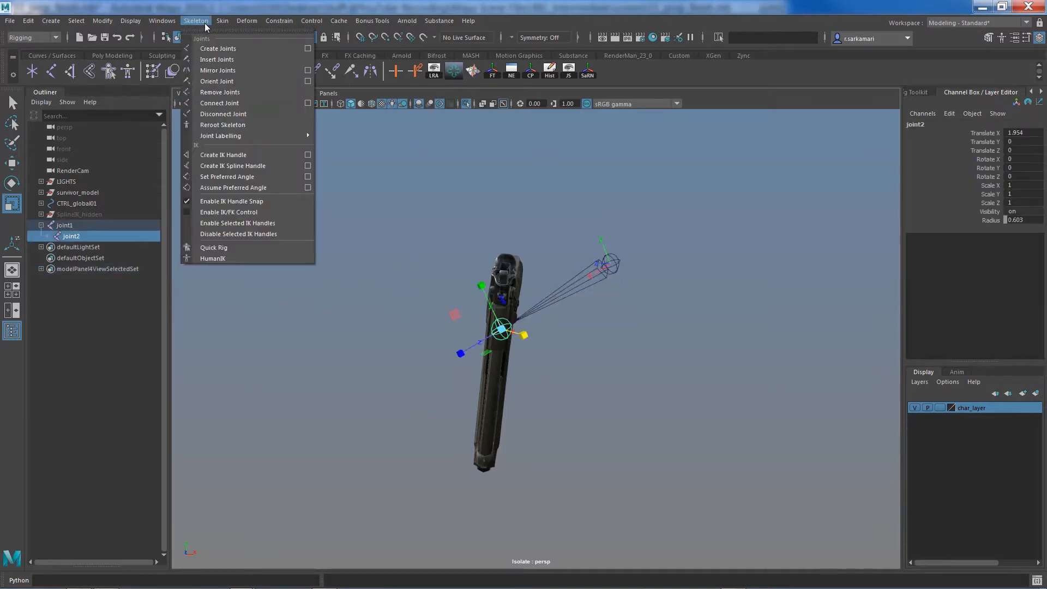
mouse_move(224, 80)
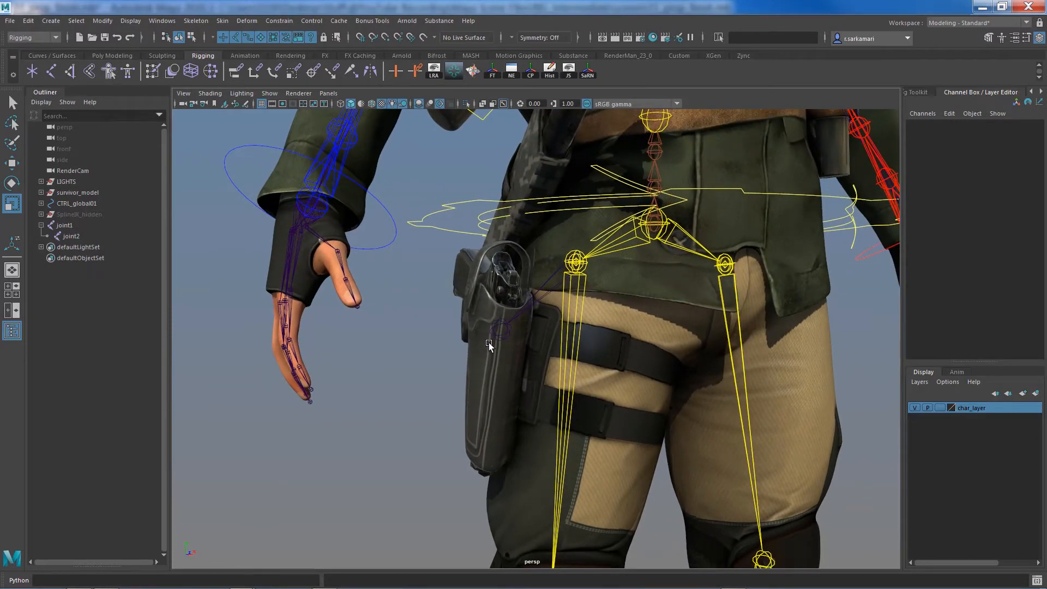
mouse_move(508, 331)
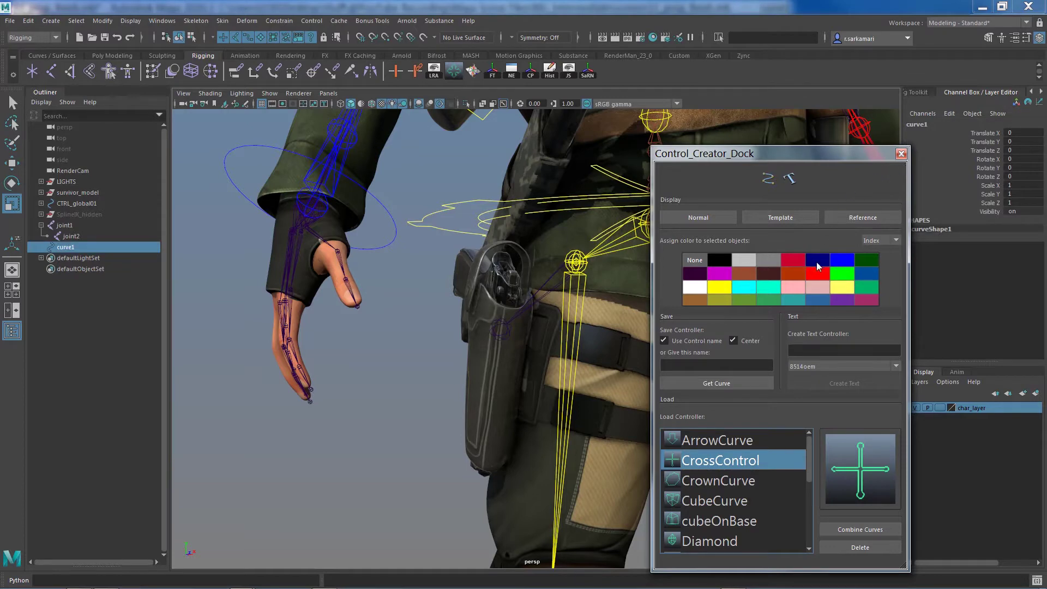
Close the Control_Creator_Dock after loading the CrossControl shape over the holster
click(901, 153)
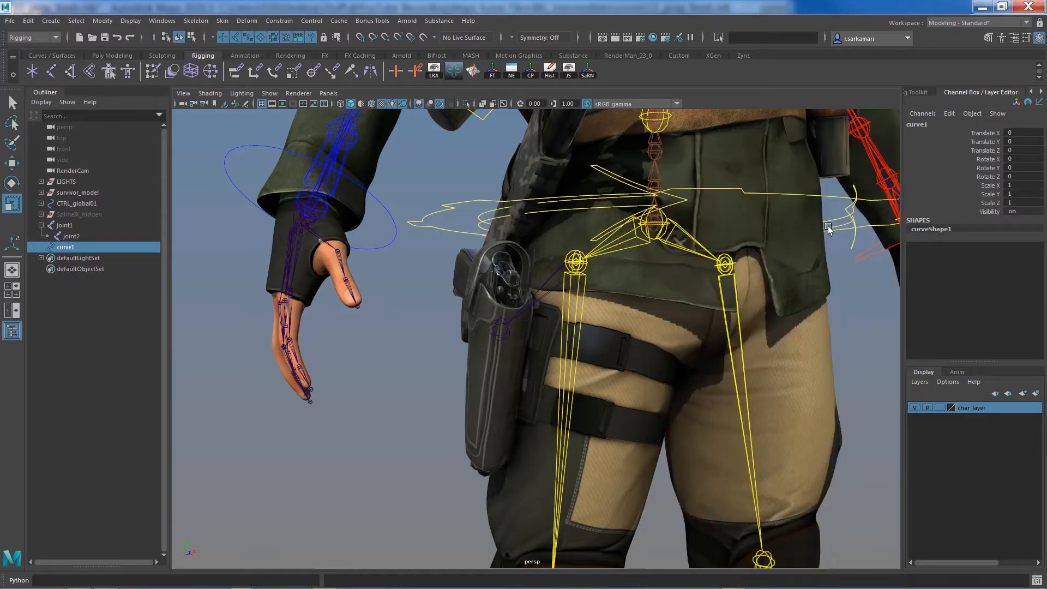
scroll(down, 3)
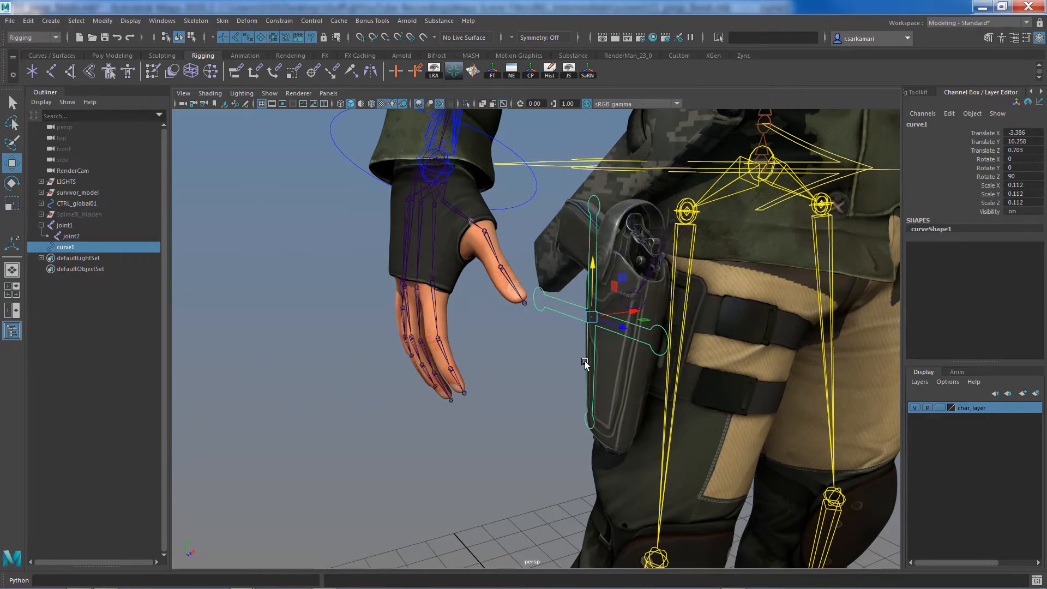
Edit curve1's control vertices into a slimmer outline fitting the holstered gun
right_click(584, 365)
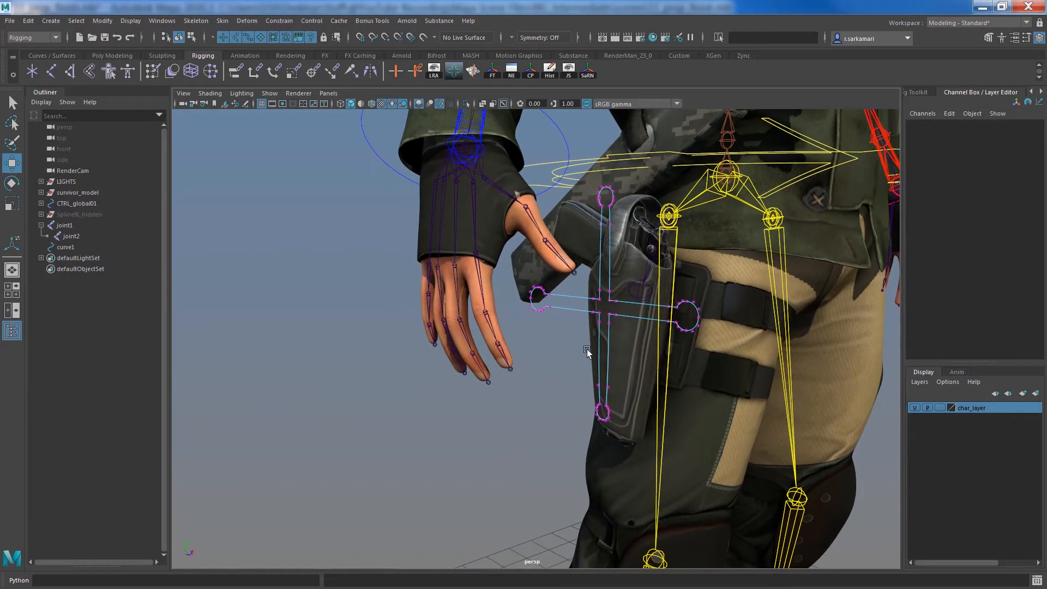
mouse_move(542, 309)
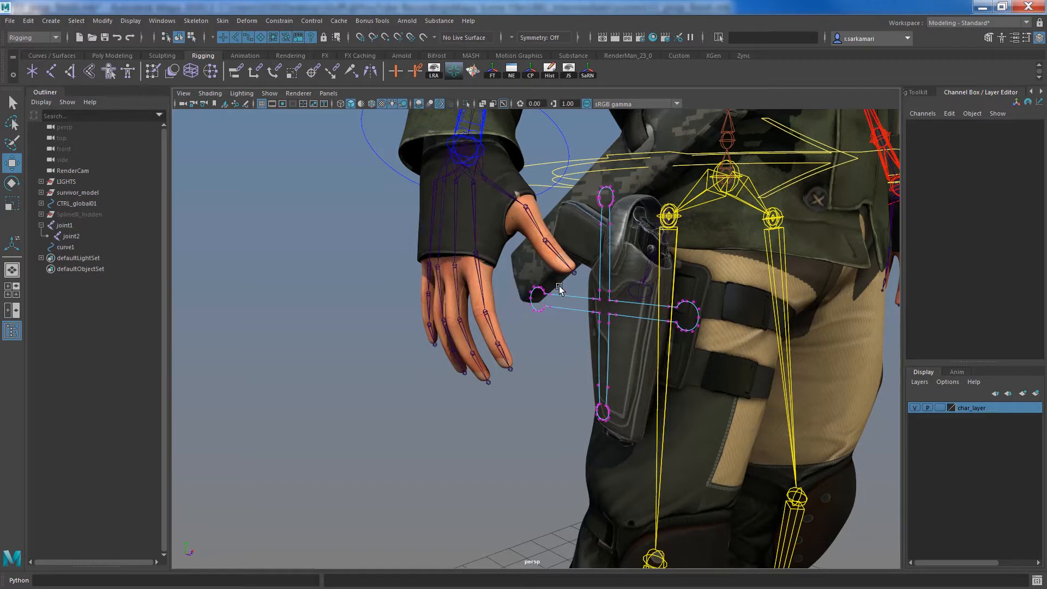
mouse_move(618, 293)
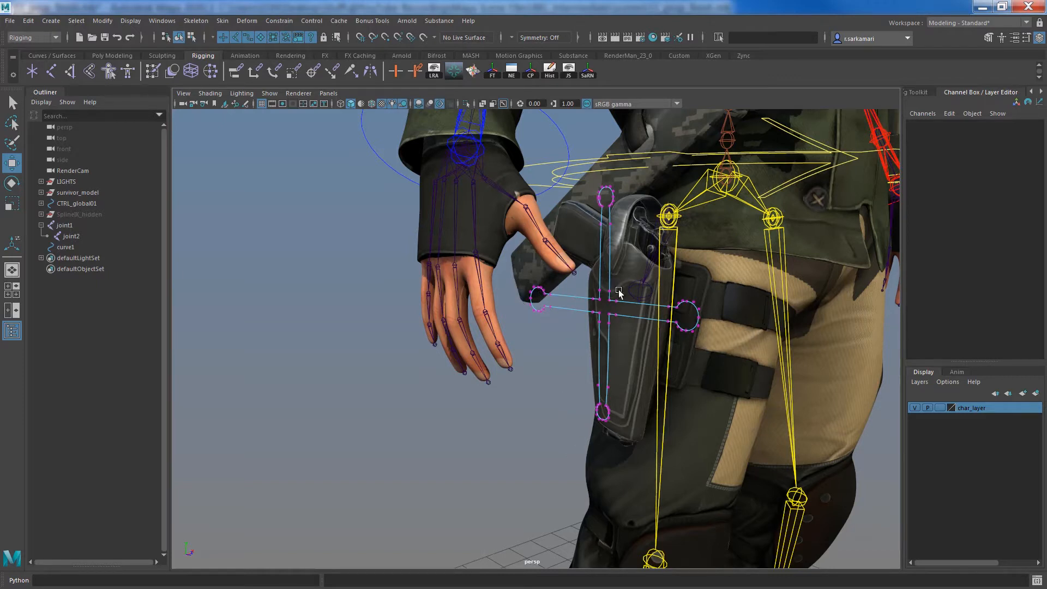
mouse_move(614, 293)
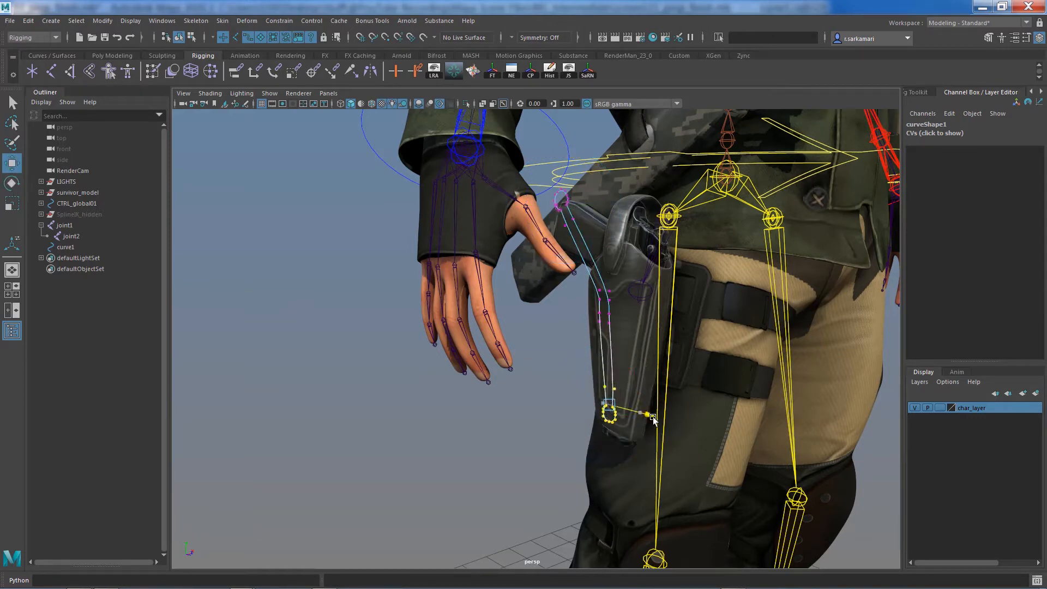
click(65, 247)
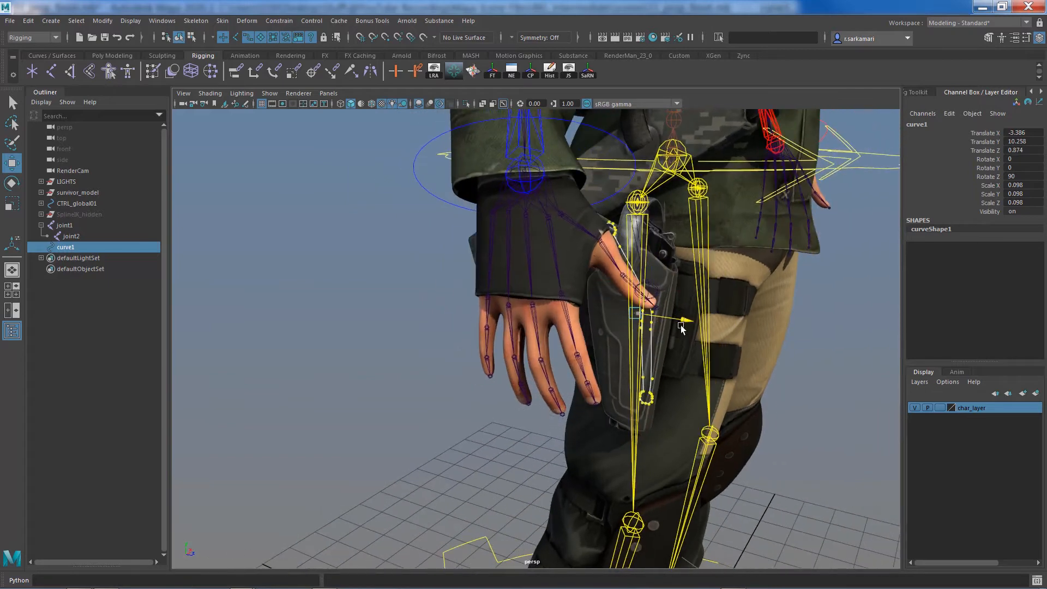
right_click(680, 328)
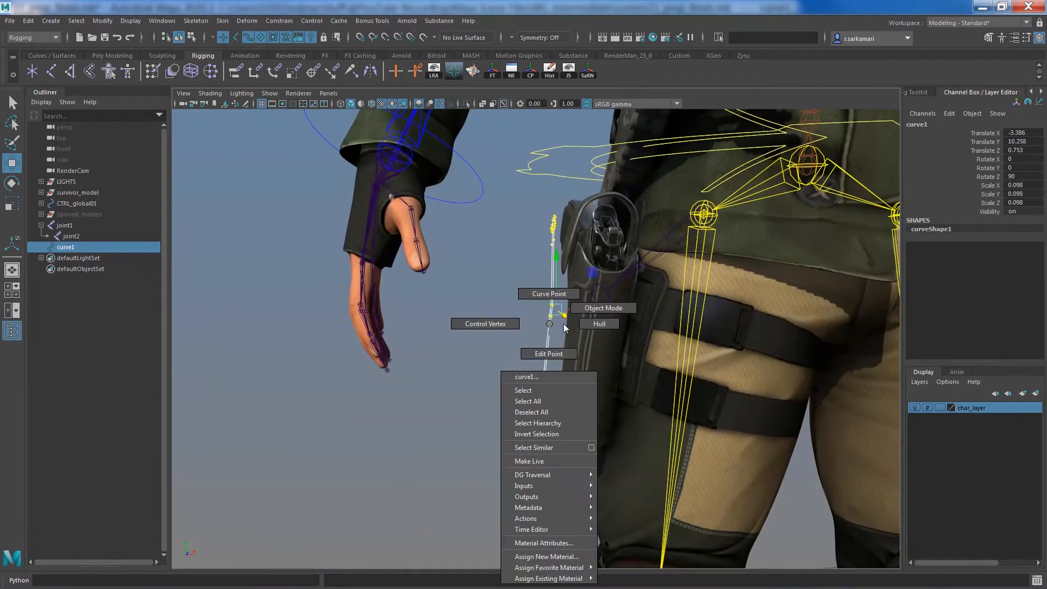
click(490, 414)
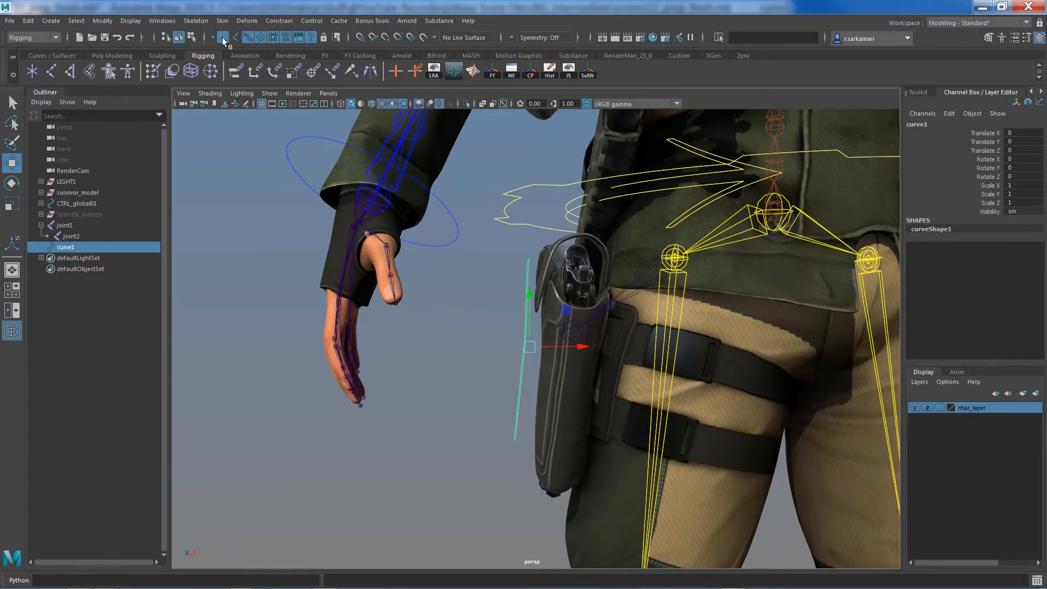
Parent-constrain joint2 to curve1, then move curve1 to test the constraint
click(71, 236)
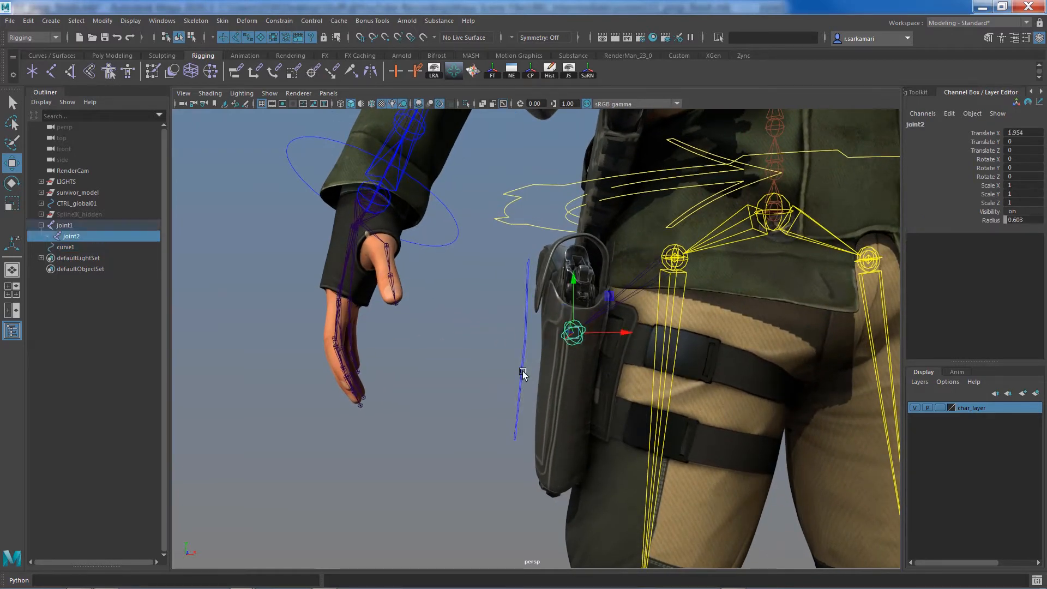
click(64, 247)
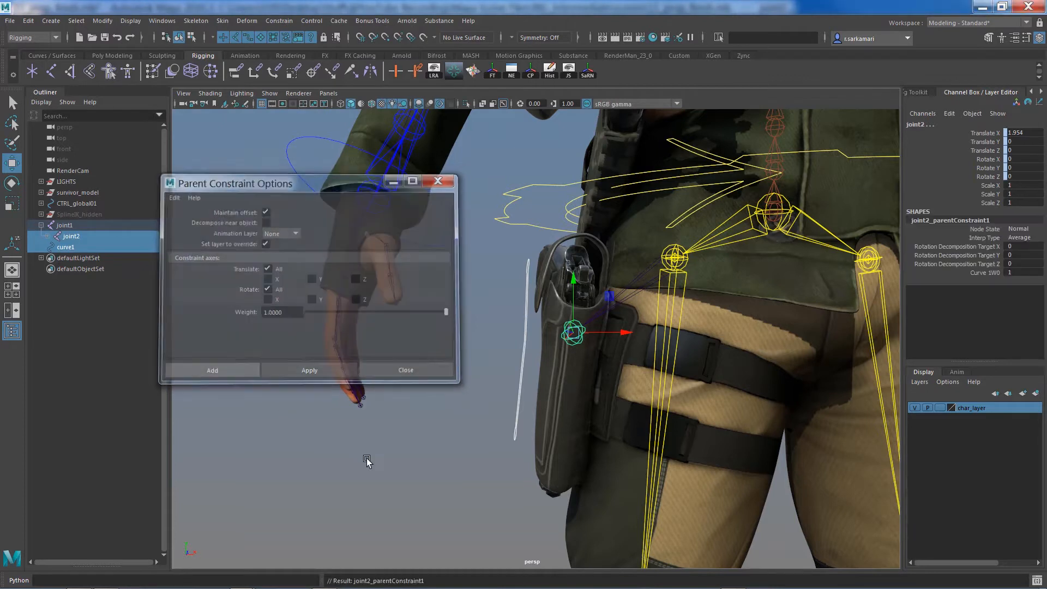
click(406, 370)
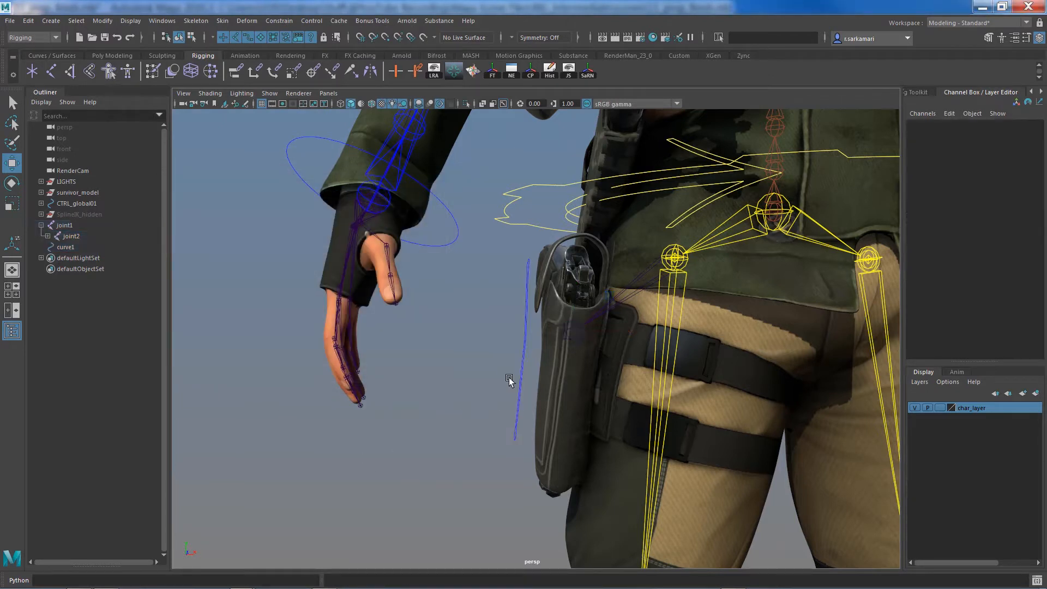
click(66, 246)
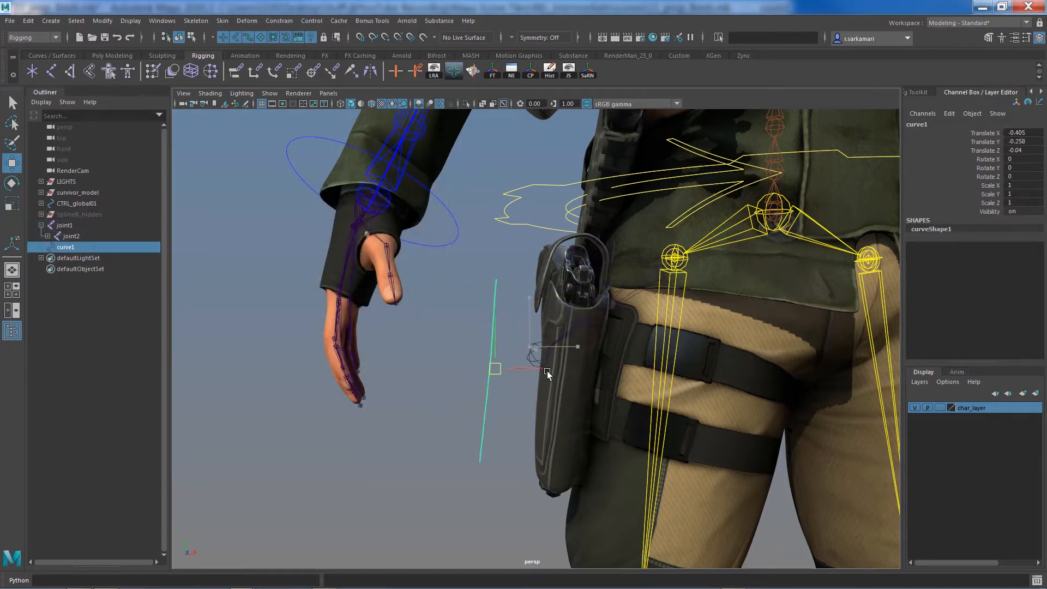
drag(548, 372, 494, 273)
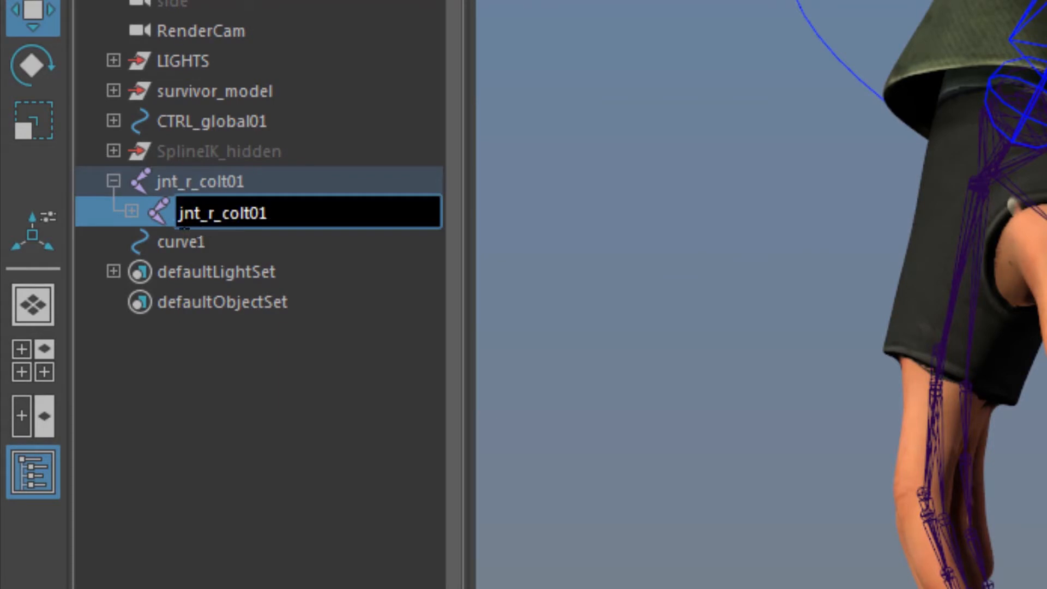
Rename the child joint jnte_r_colt01, curve CTRL_r_colt01, and group jnt_r_colt_GRP01
text(te)
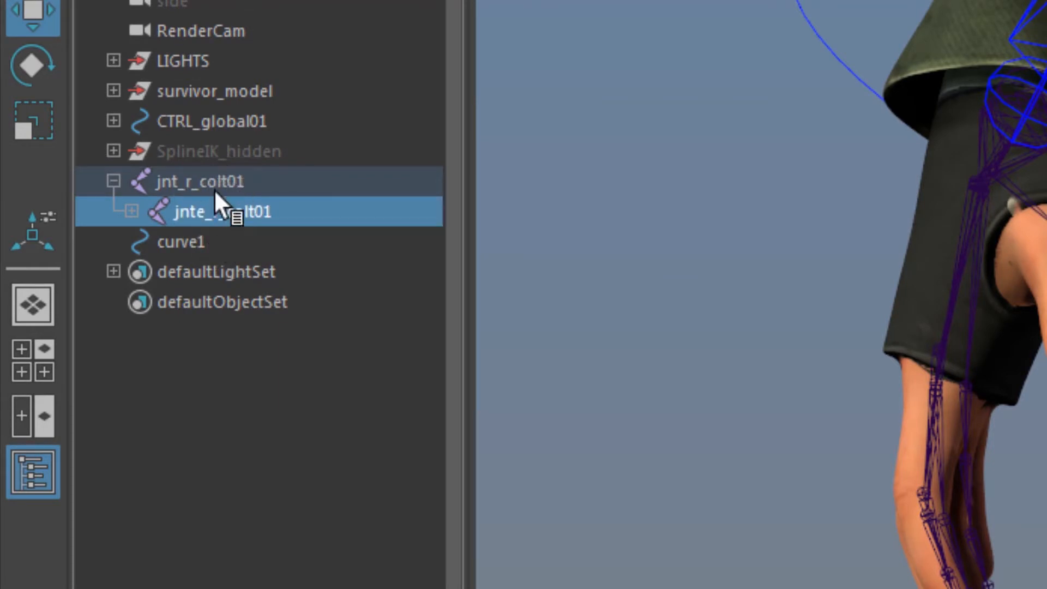
double_click(181, 241)
text(jnt_r_colt01)
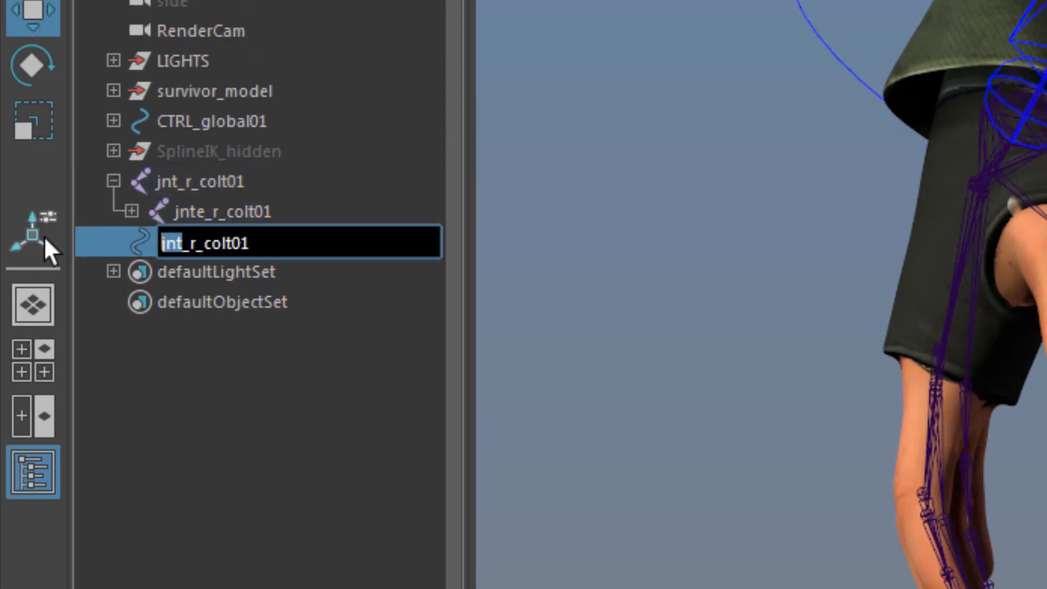
text(CTRL_r_colt01)
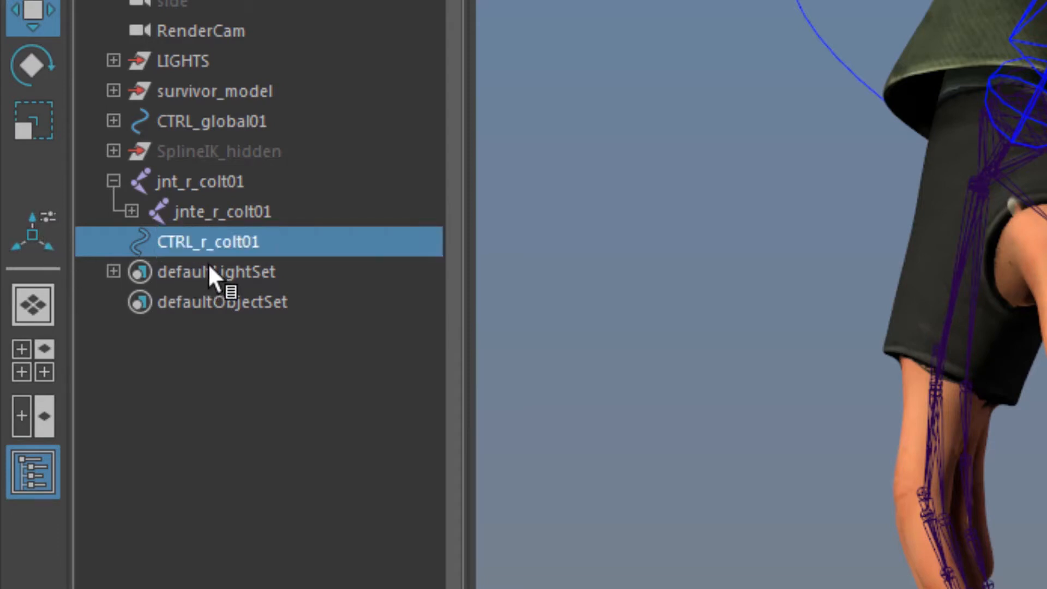
double_click(208, 242)
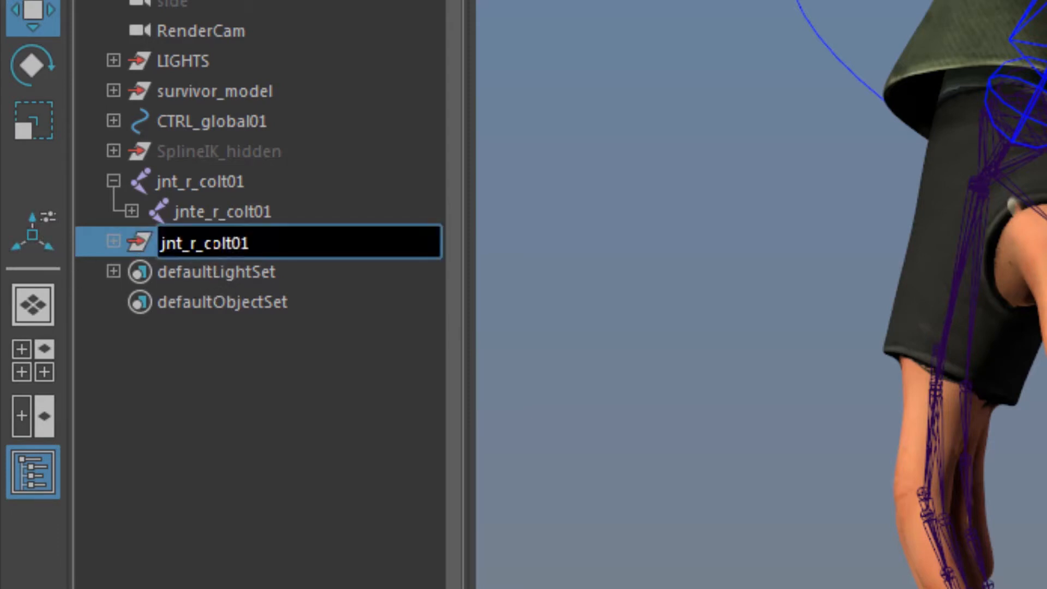
text(jnt_r_colt_GR)
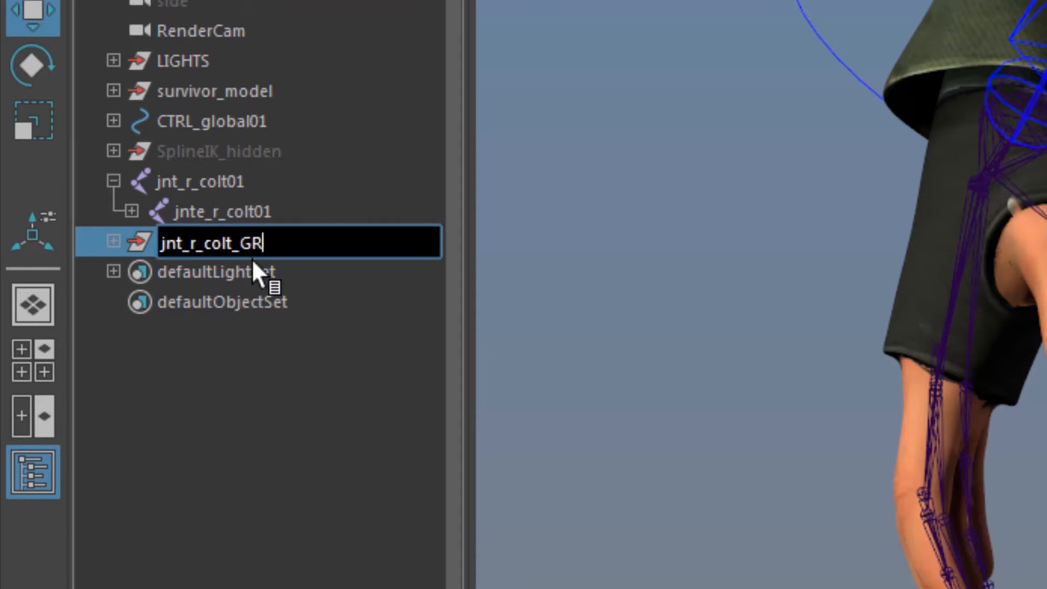
text(P01)
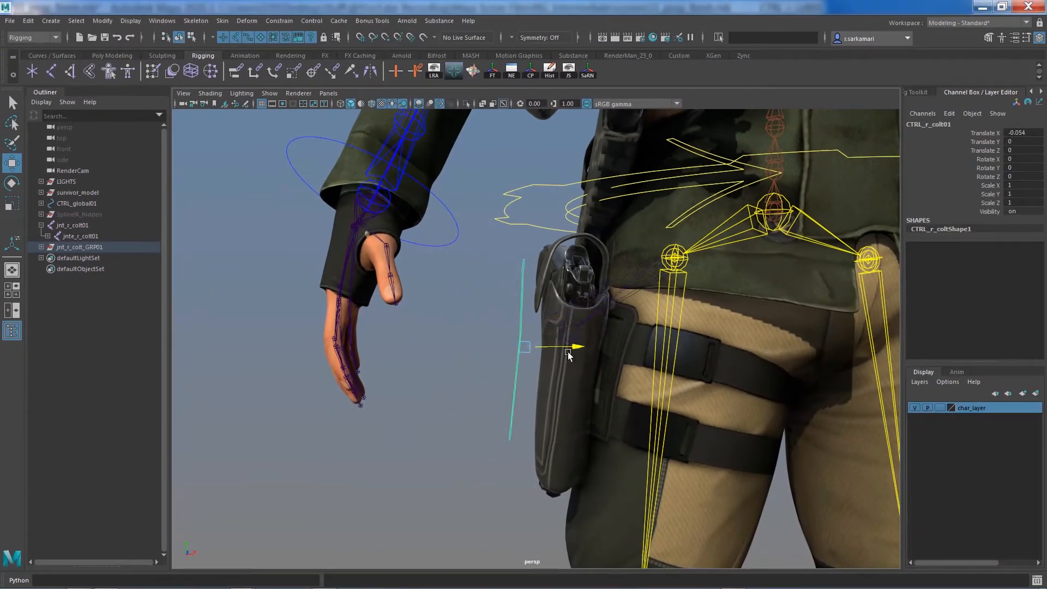
drag(568, 345, 535, 360)
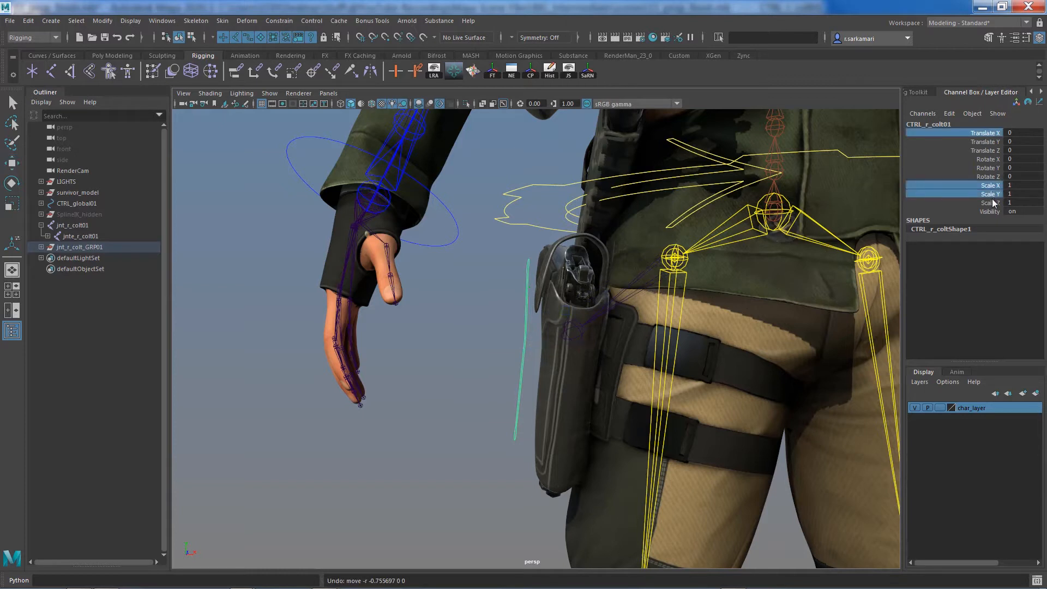
Lock and hide CTRL_r_colt01's Translate X and Scale X/Y/Z channels
right_click(989, 202)
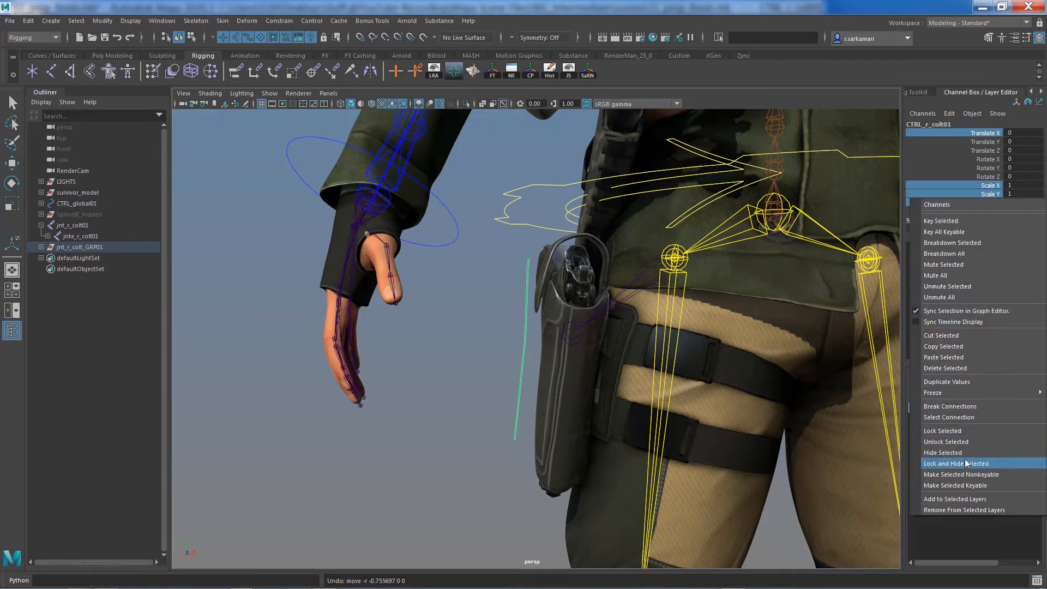
click(956, 463)
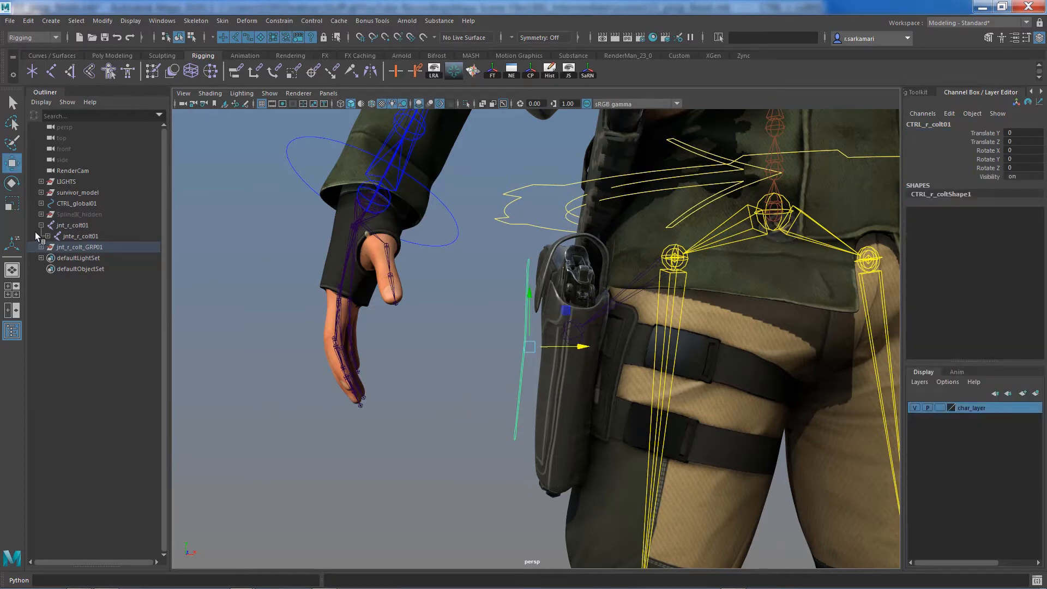
click(72, 225)
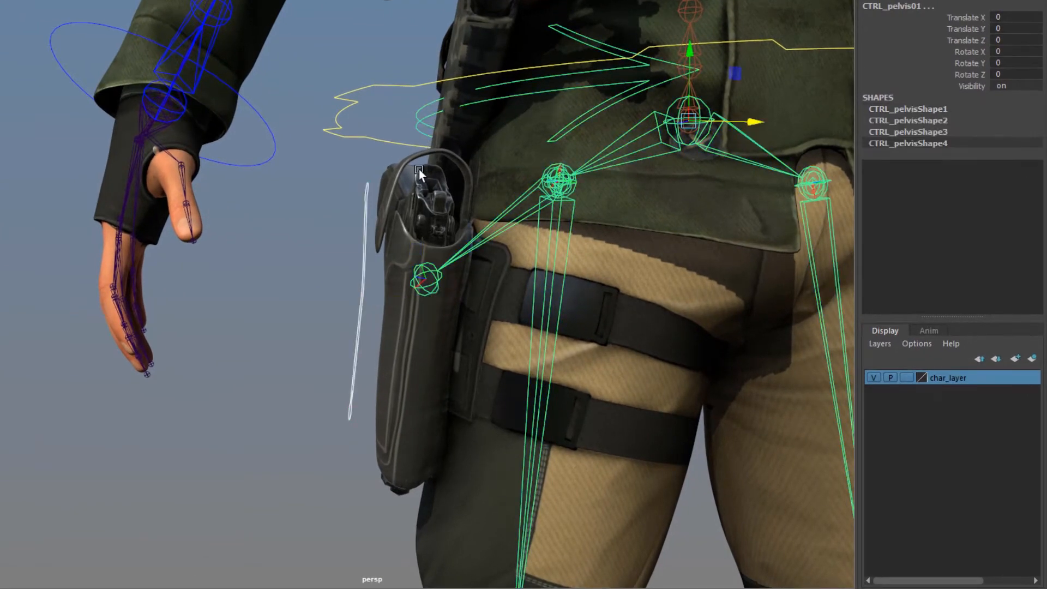
Parent the colt joint chain under CTRL_pelvis01 and frame the whole character
click(424, 282)
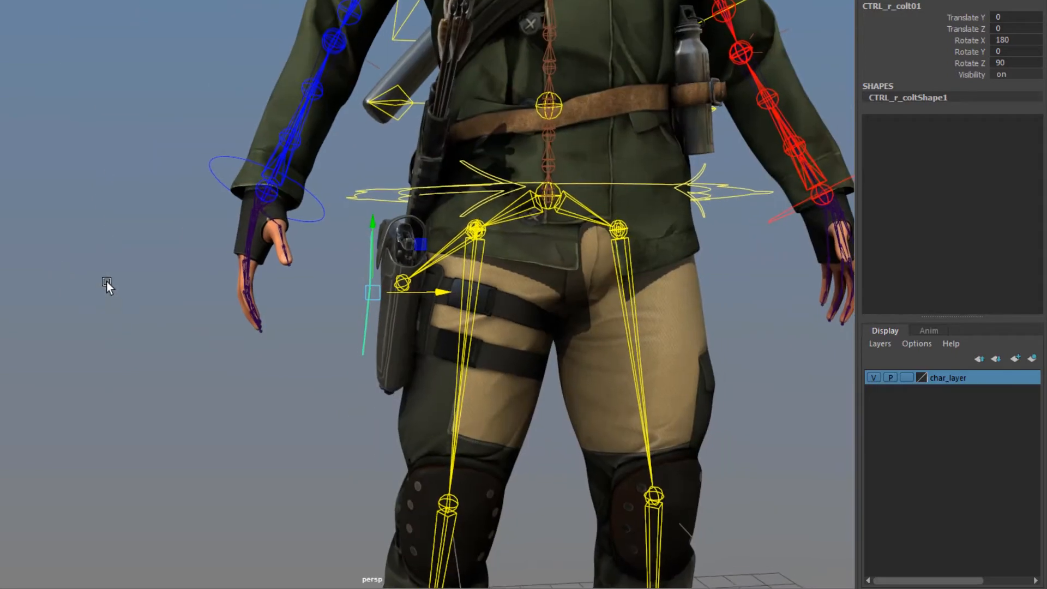
scroll(down, 3)
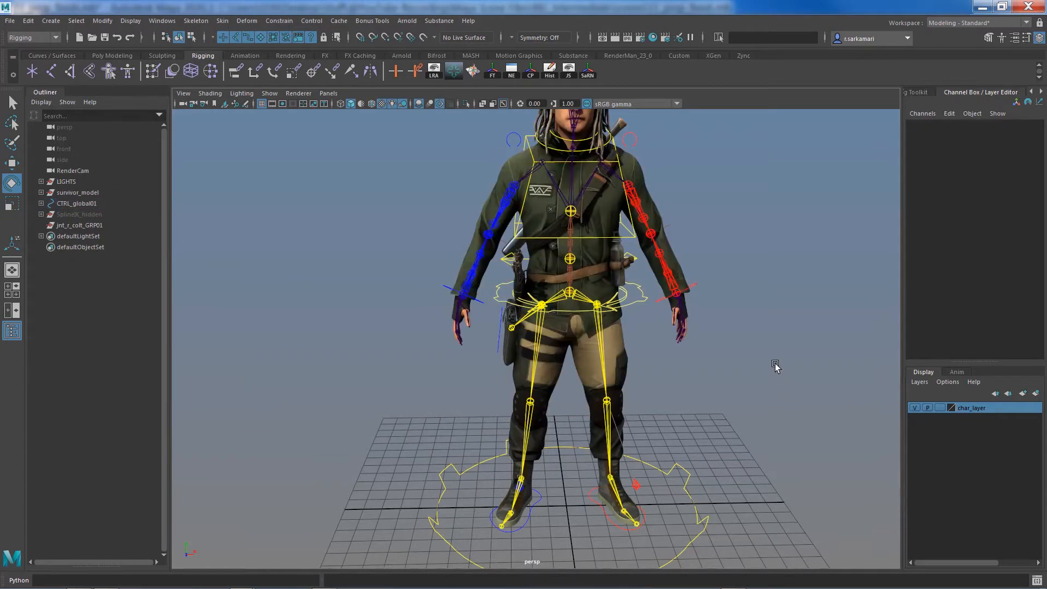
mouse_move(527, 275)
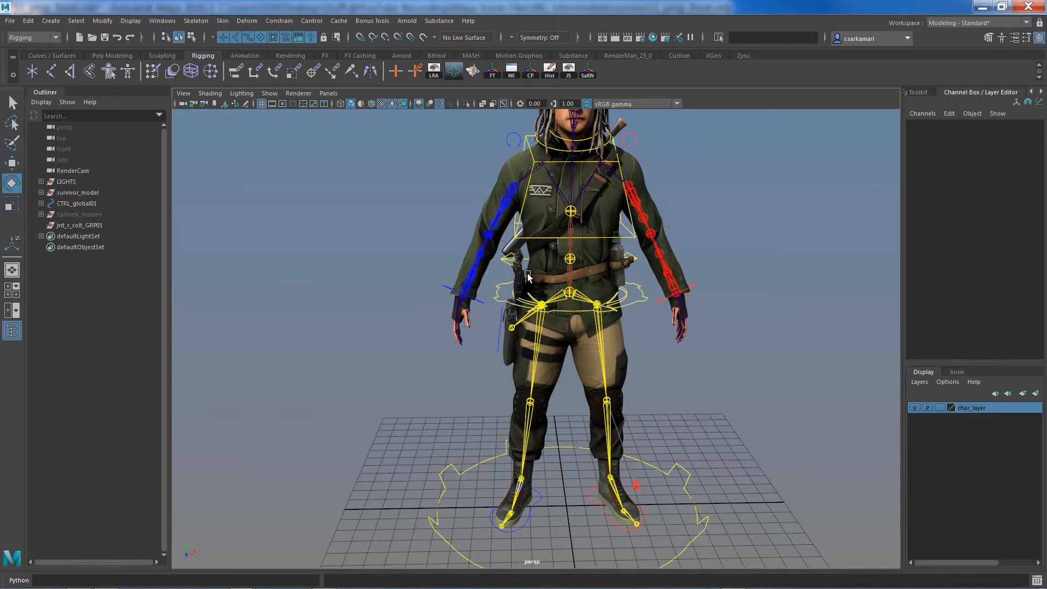
mouse_move(536, 270)
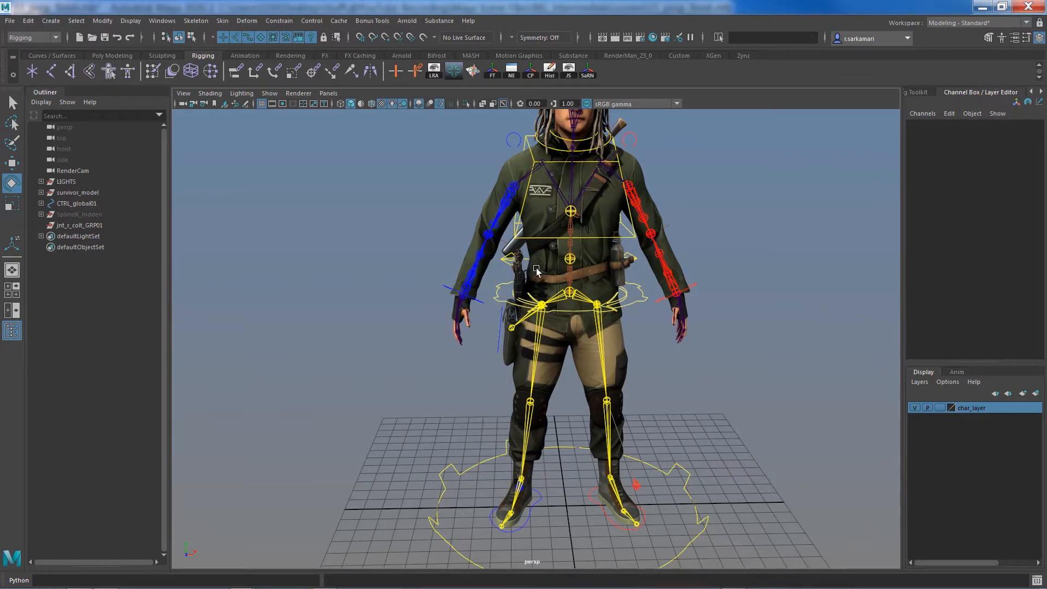
mouse_move(405, 412)
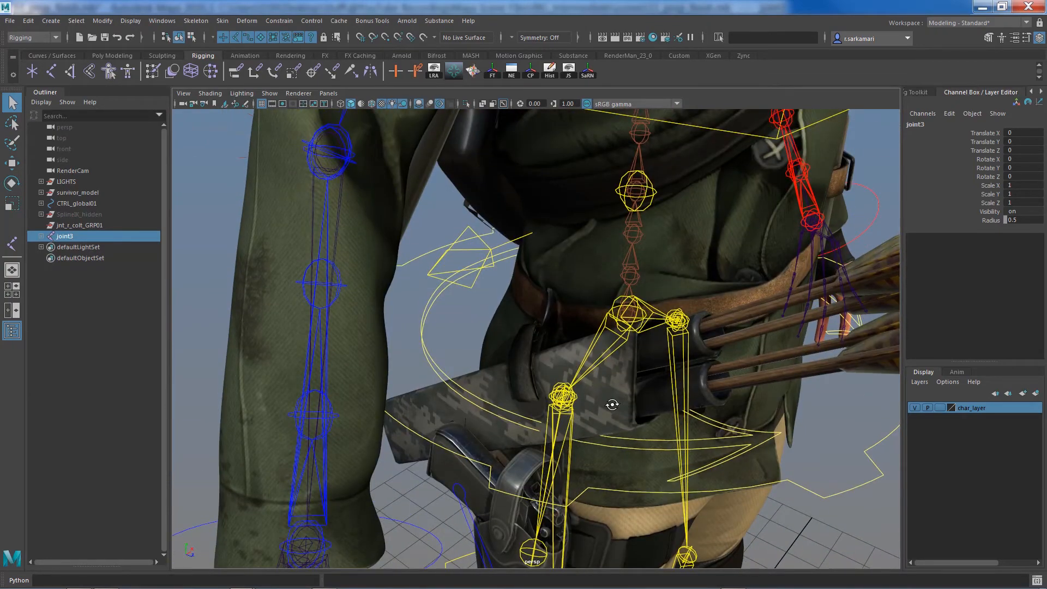
Orbit the view toward the character's front to see the new joint3
drag(612, 404, 416, 281)
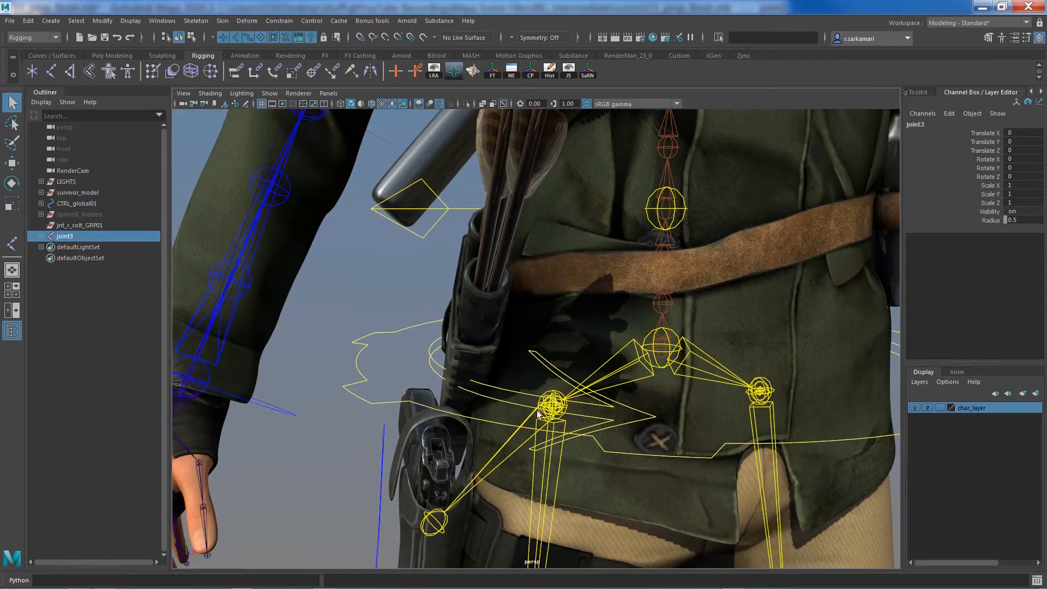
mouse_move(678, 446)
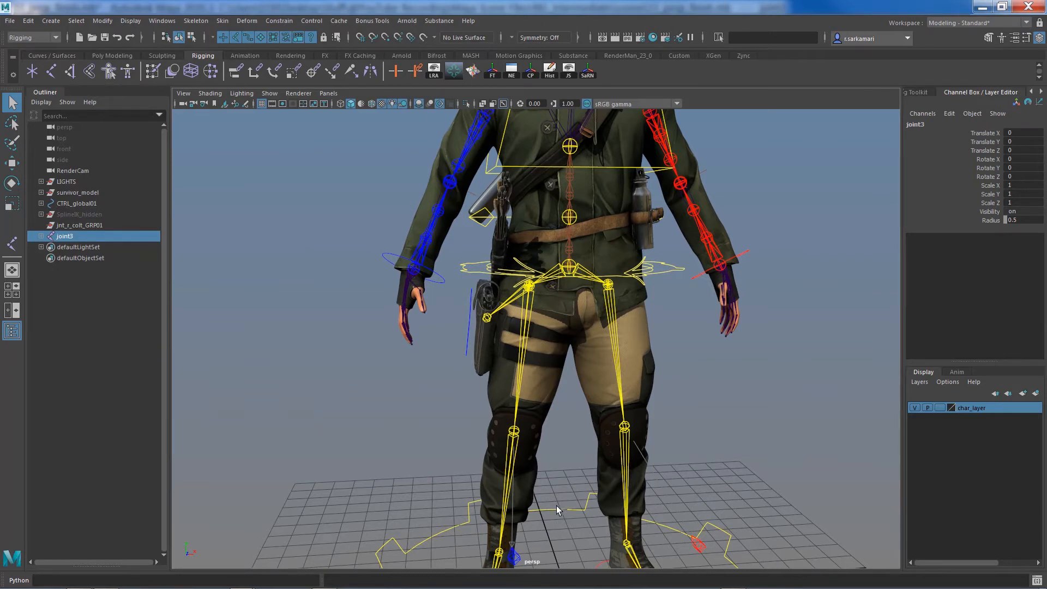
click(568, 219)
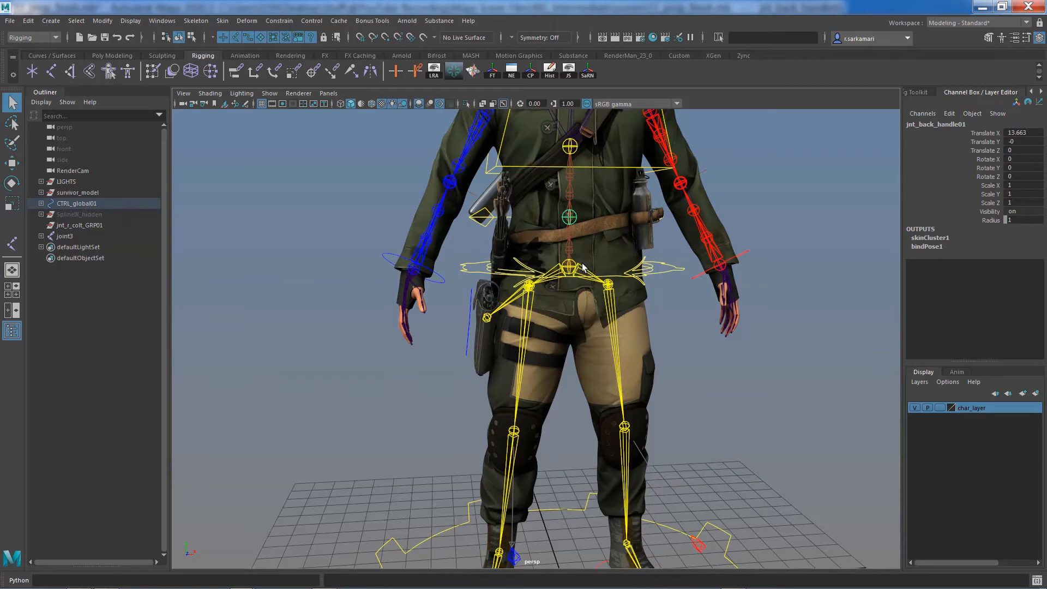
drag(581, 267, 614, 381)
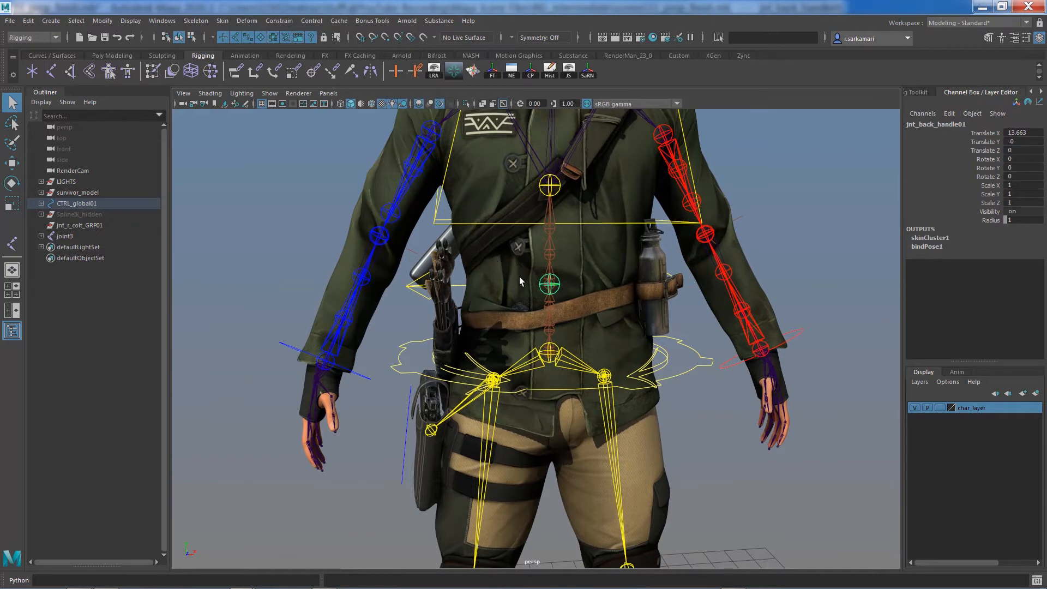
mouse_move(435, 337)
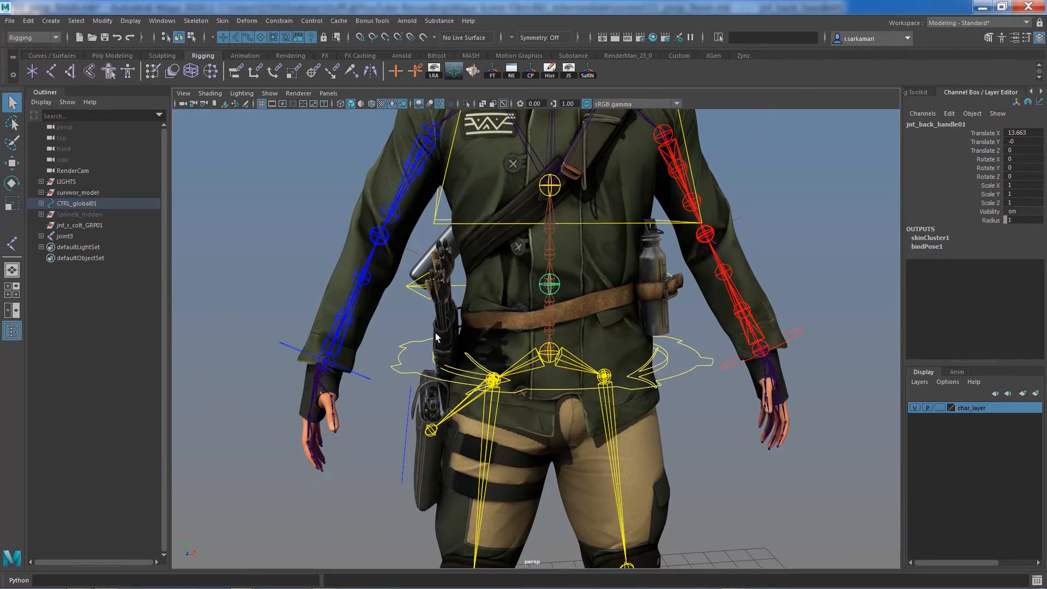
drag(549, 285, 527, 292)
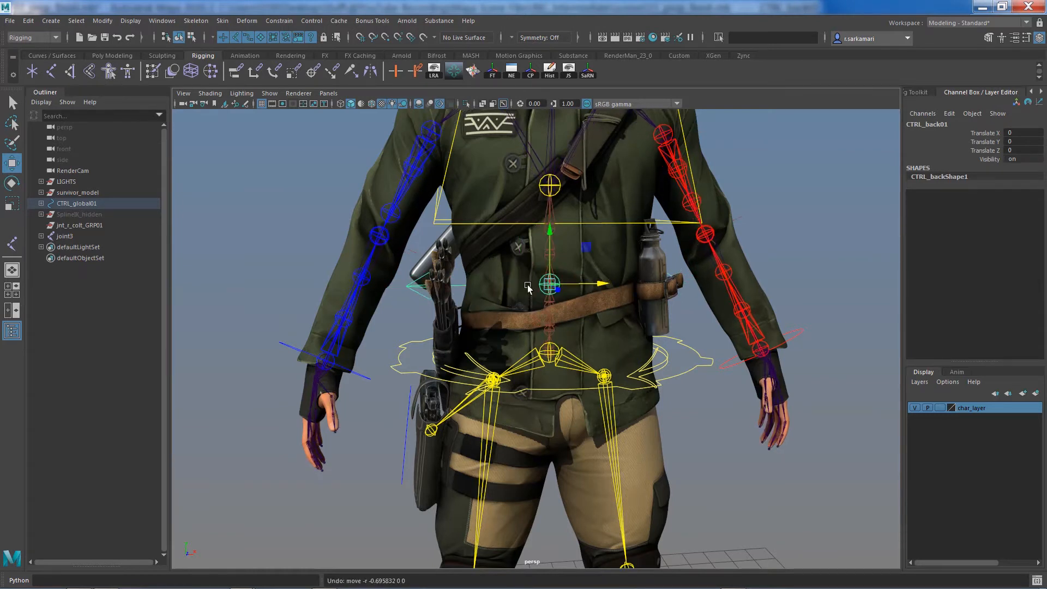
mouse_move(543, 358)
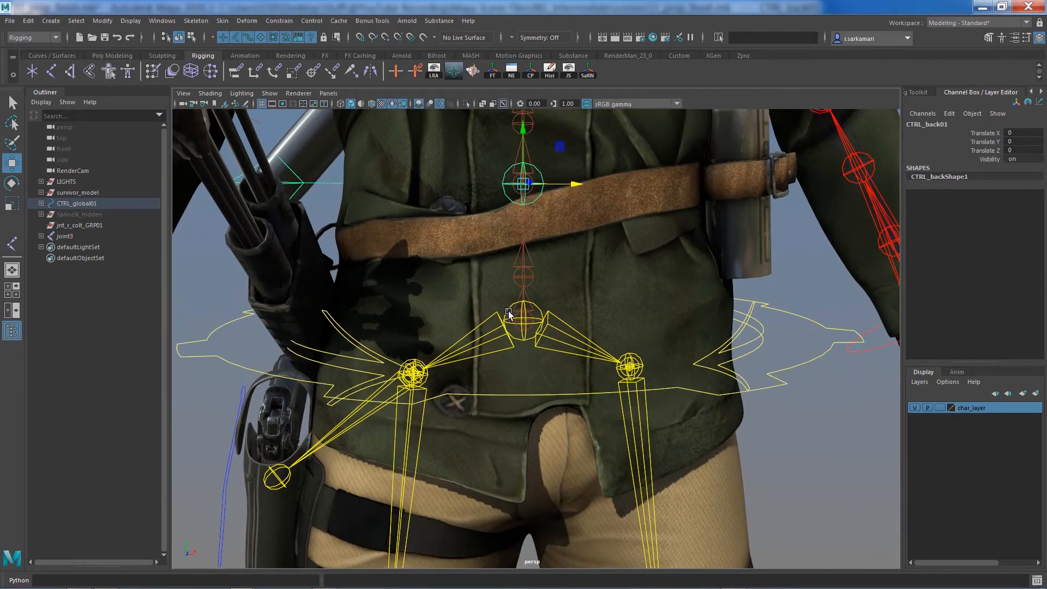
click(515, 312)
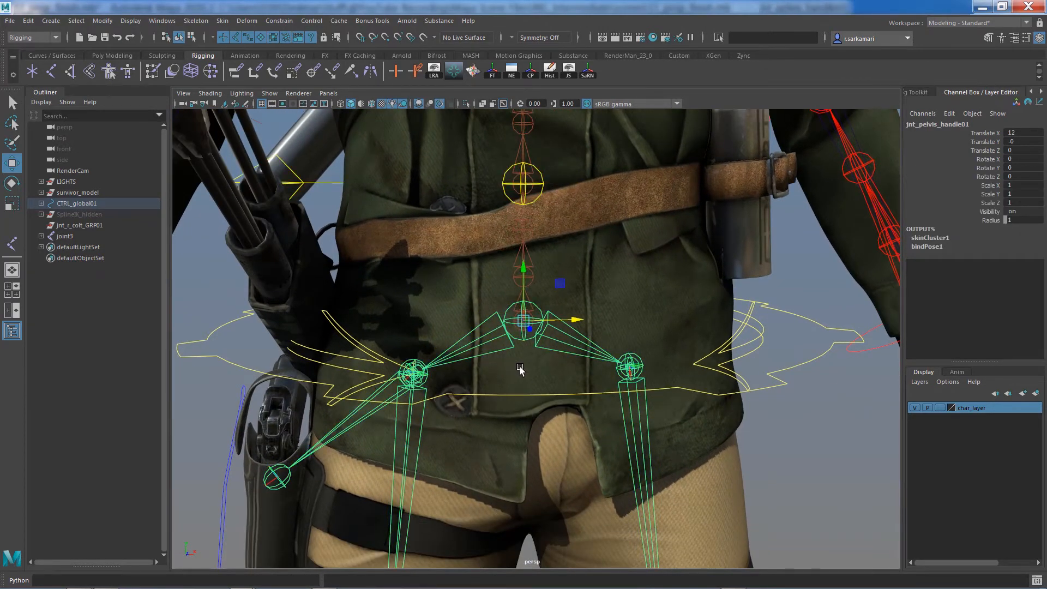
mouse_move(723, 482)
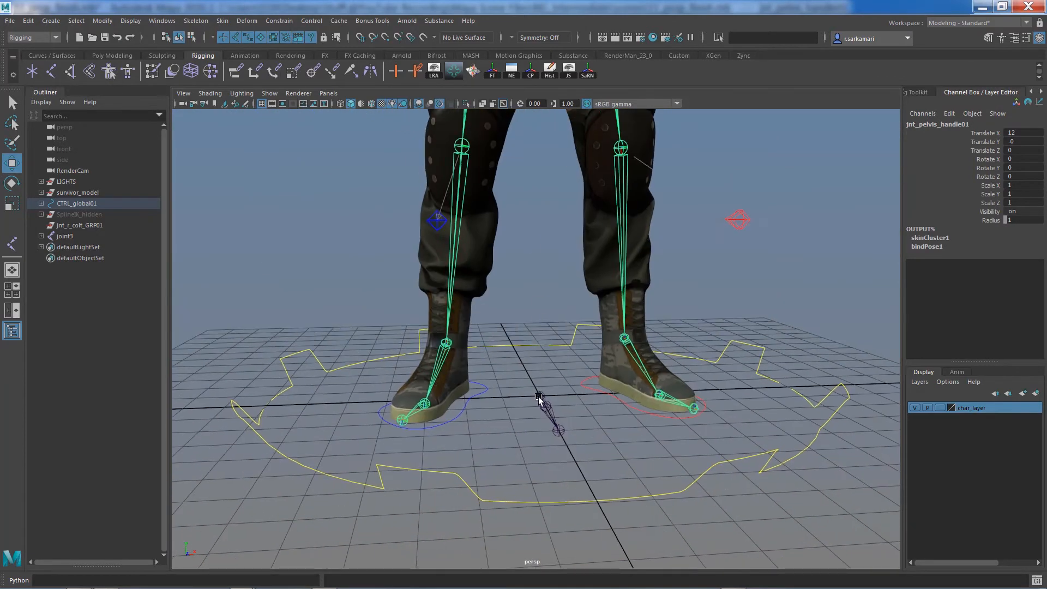
click(64, 236)
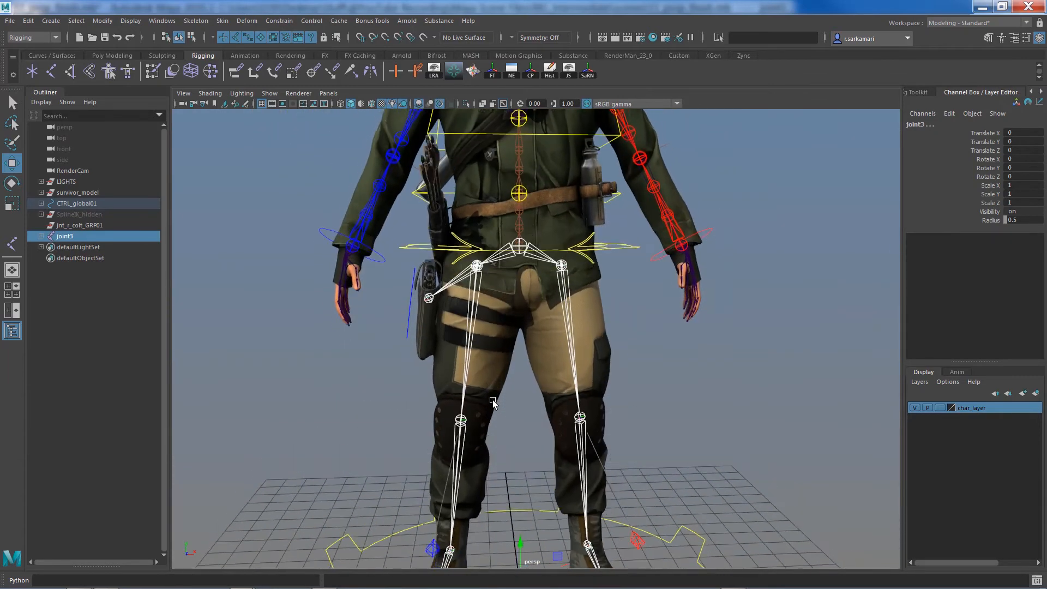
Parent-constrain joint3 onto the quiver, then isolate the root joint for aligning
click(278, 20)
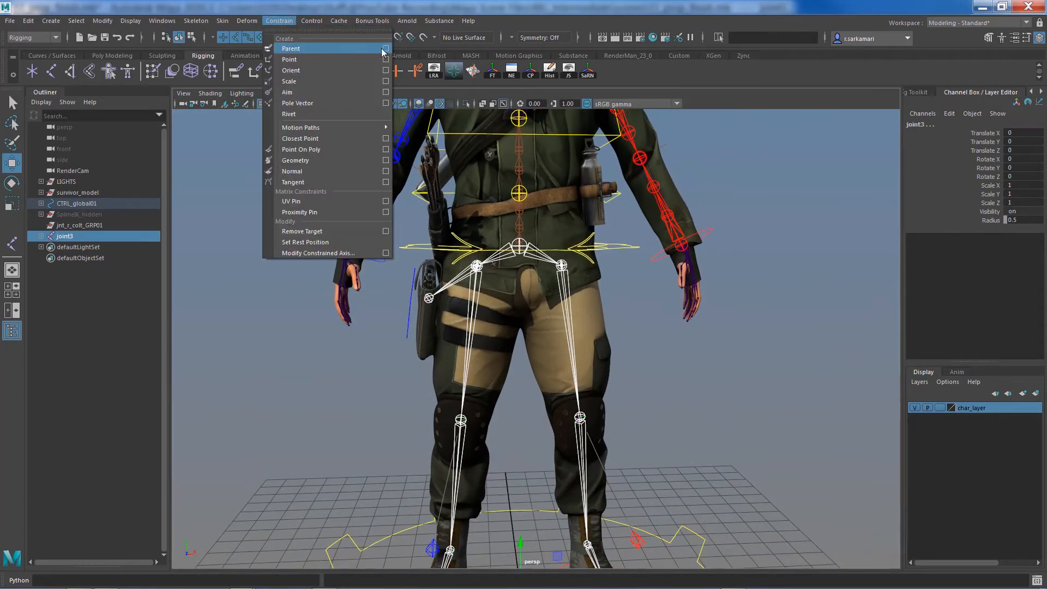
click(385, 48)
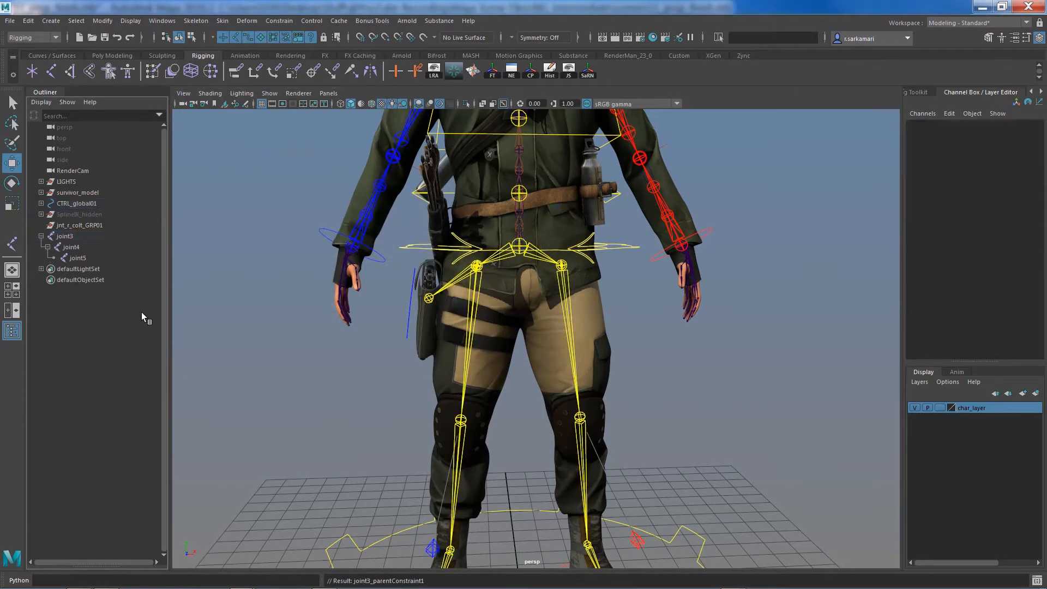
click(65, 236)
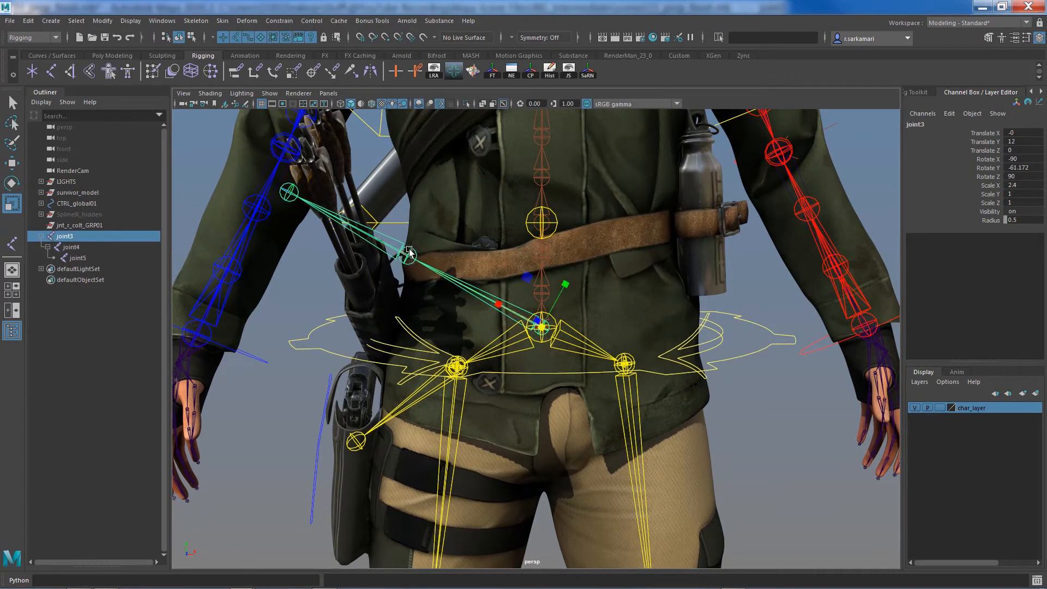
click(71, 246)
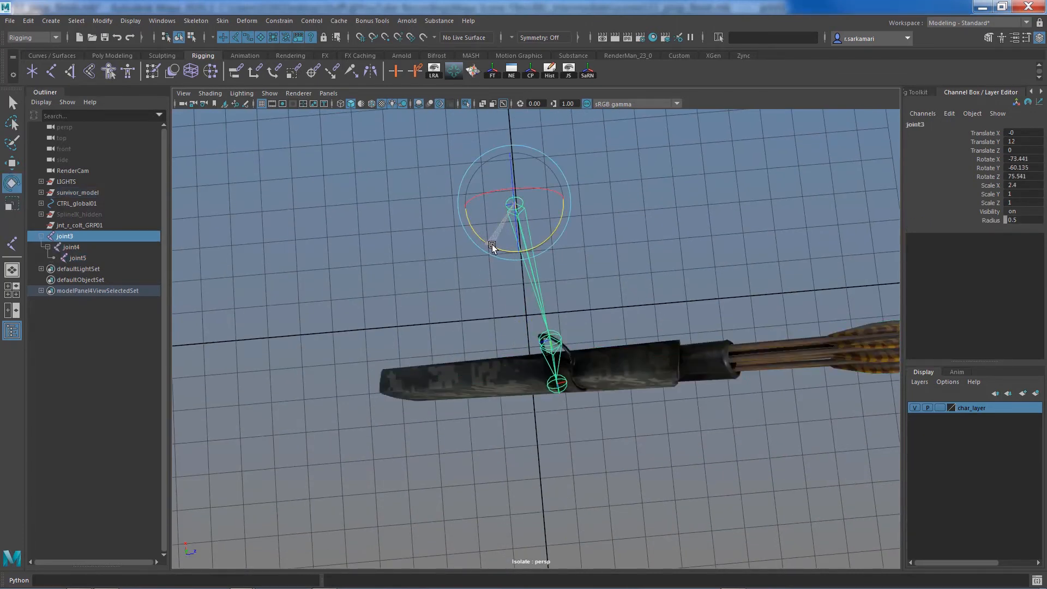
Run Skeleton > Orient Joint on quiver joints joint3–joint5, then deselect them
drag(491, 249, 366, 361)
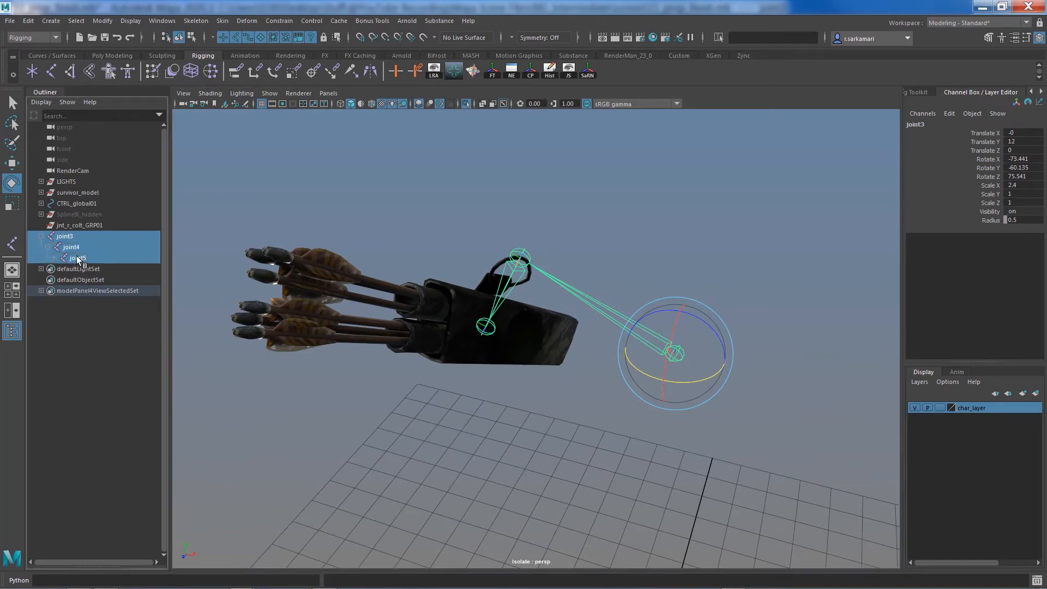
click(77, 258)
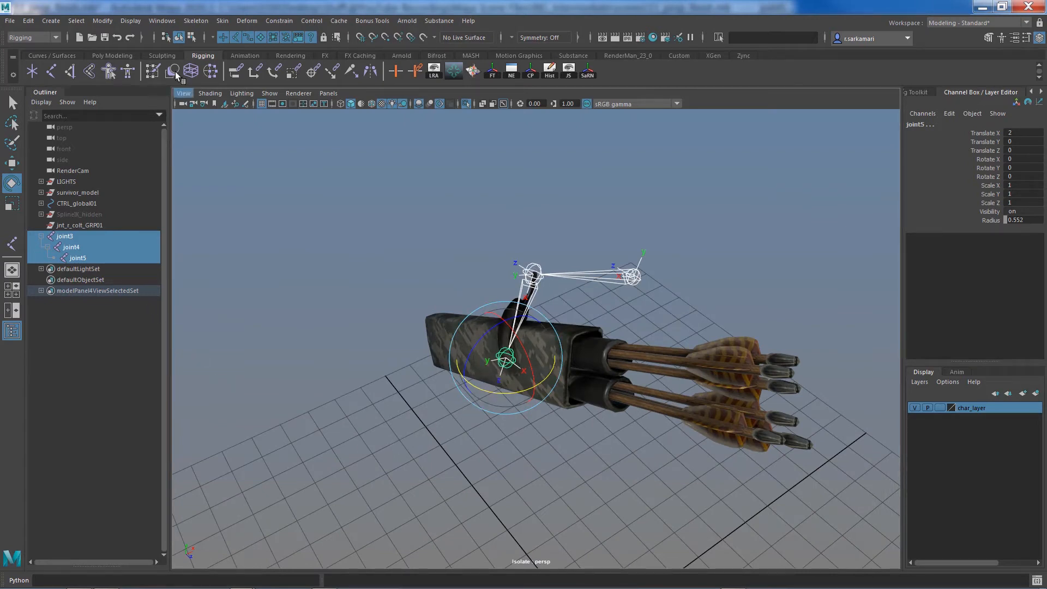
click(195, 20)
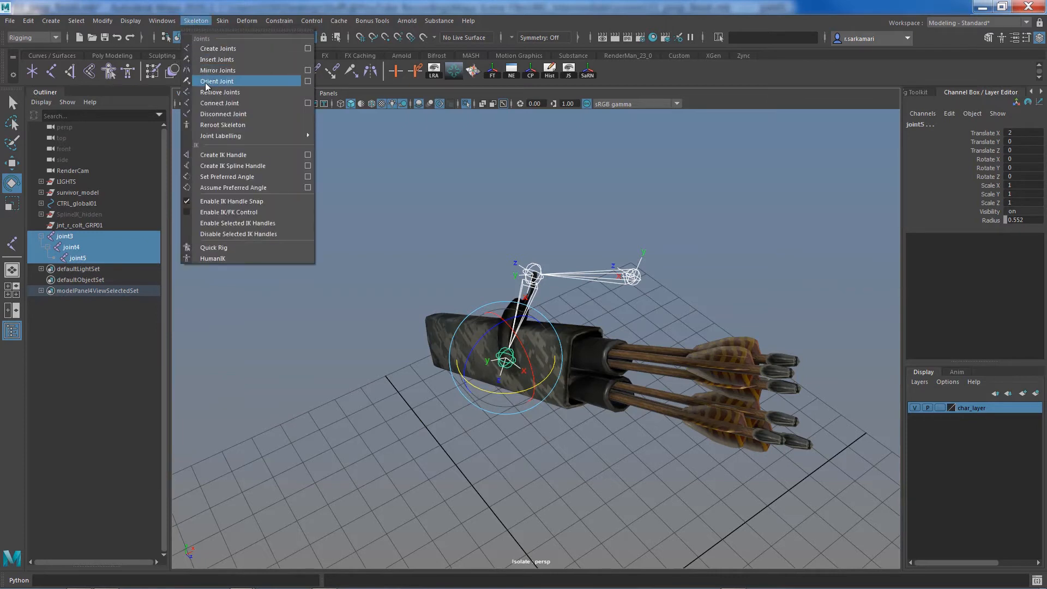
click(216, 80)
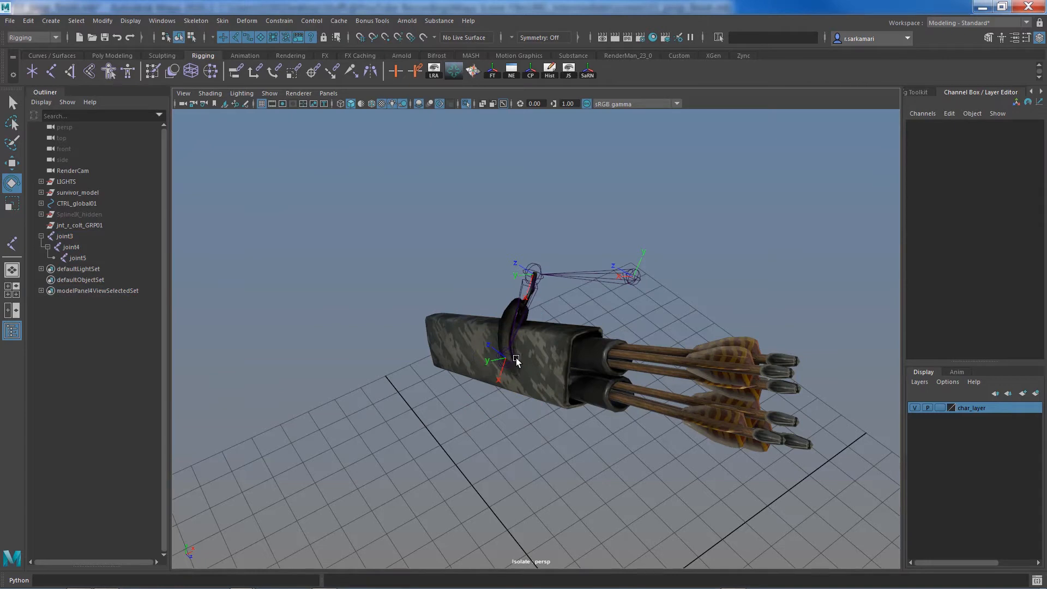
click(77, 258)
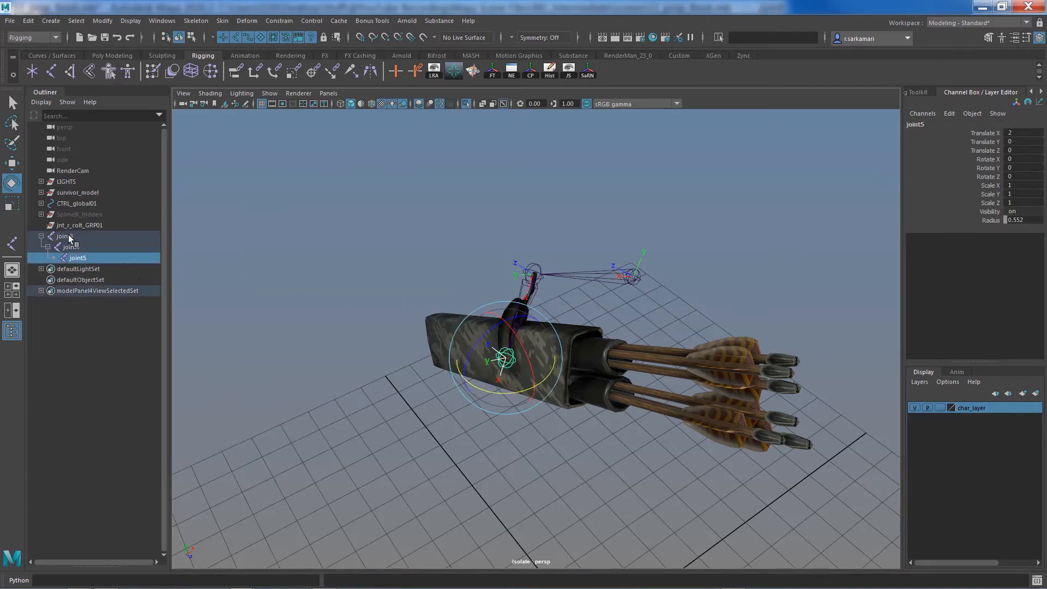
click(64, 236)
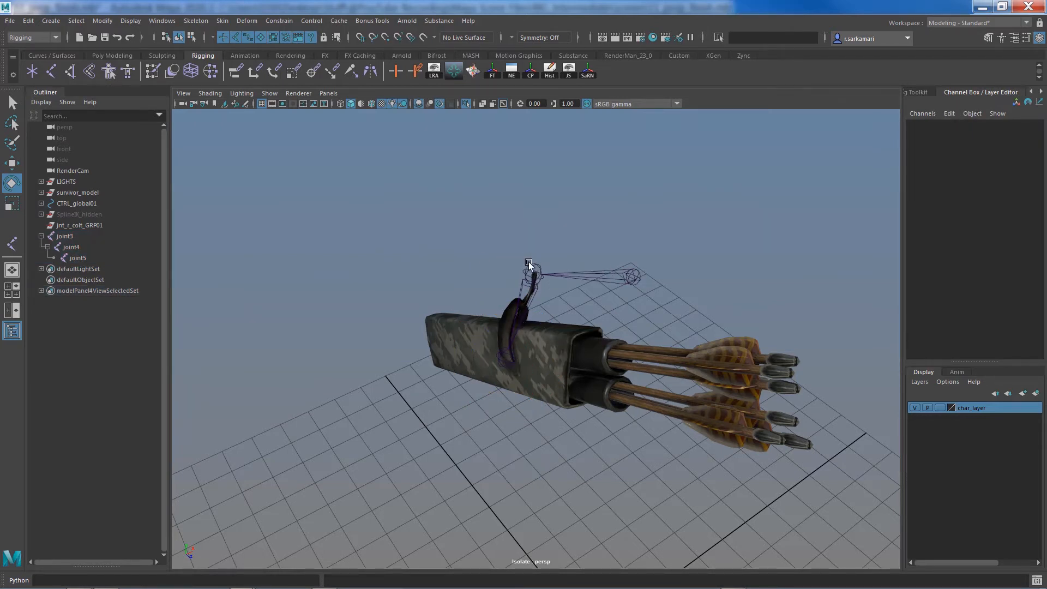
click(78, 257)
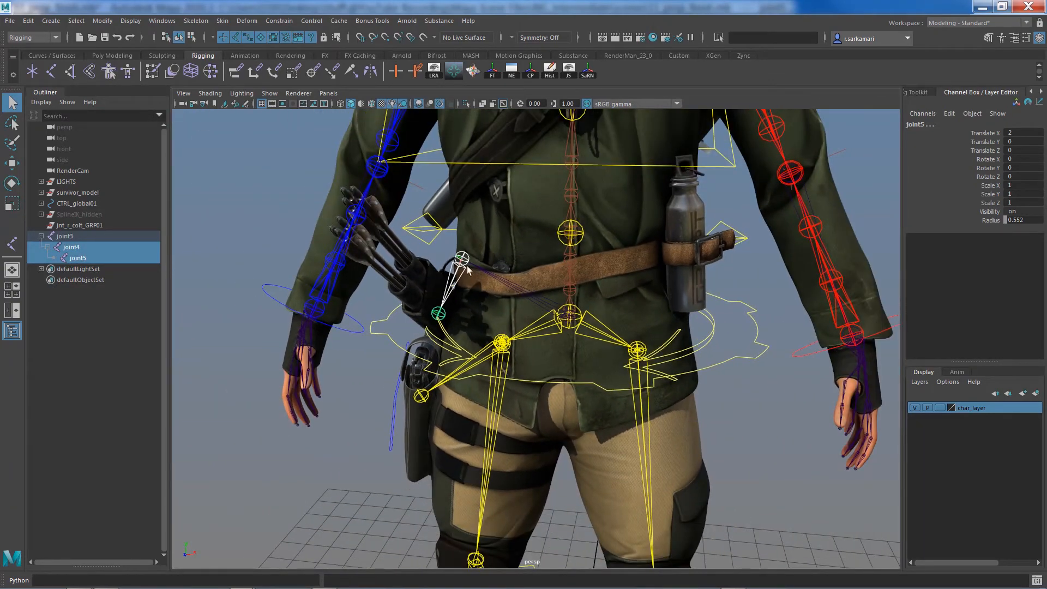
mouse_move(469, 272)
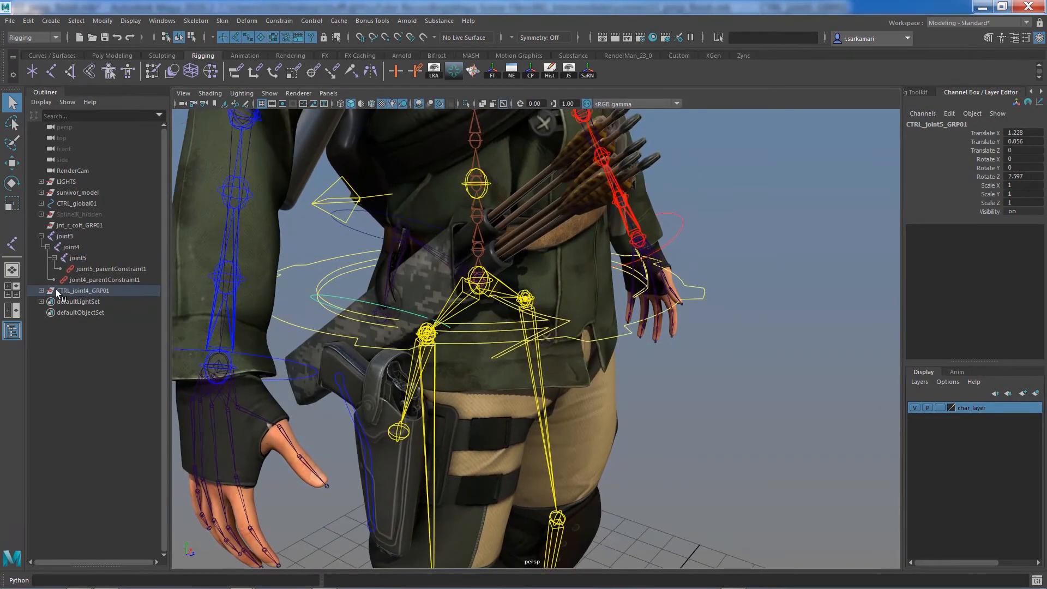
Expand the nested CTRL_joint4/CTRL_joint5 groups and check joint5's parent constraint
click(41, 291)
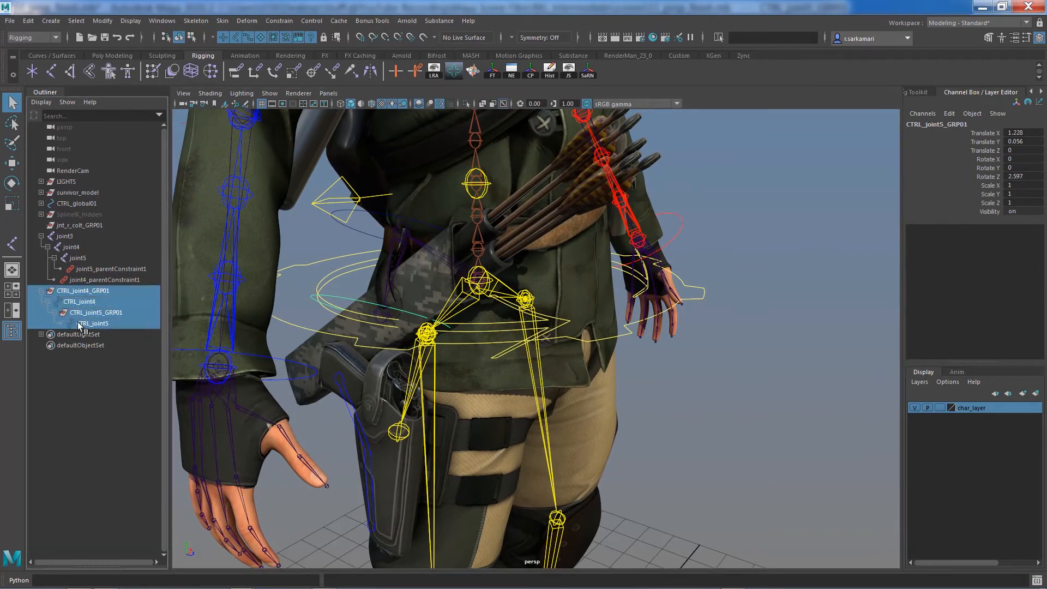
click(91, 323)
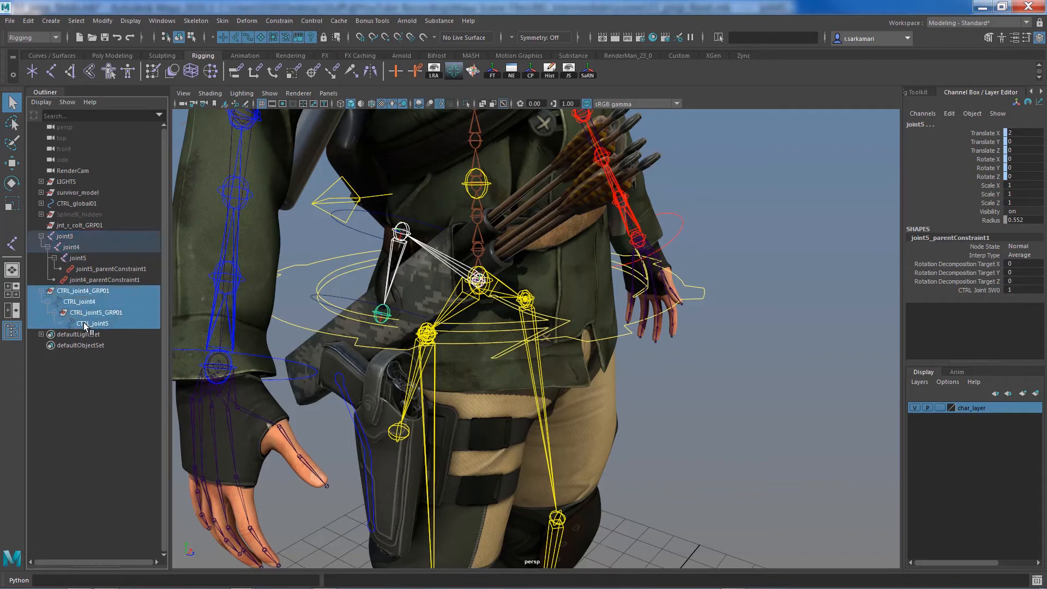
click(65, 235)
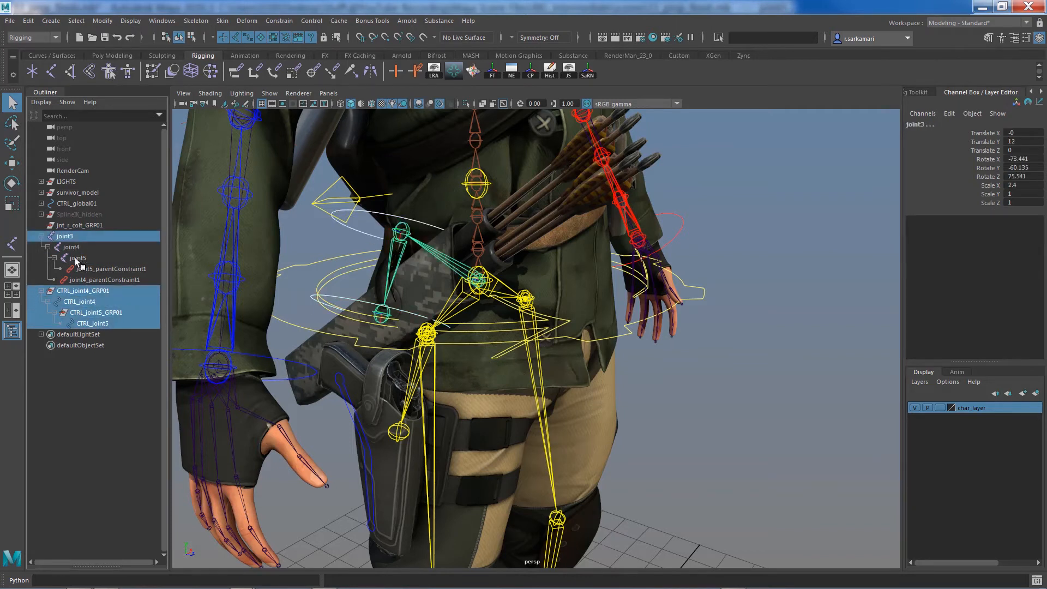
click(78, 258)
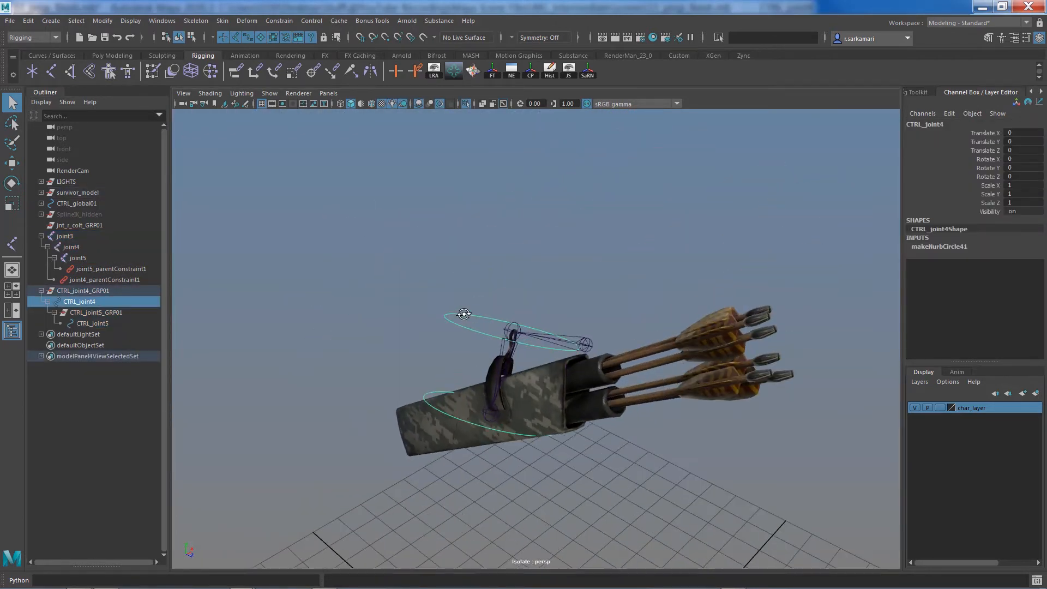
Drag CTRL_joint5's control vertices into an outline around the isolated quiver
click(64, 236)
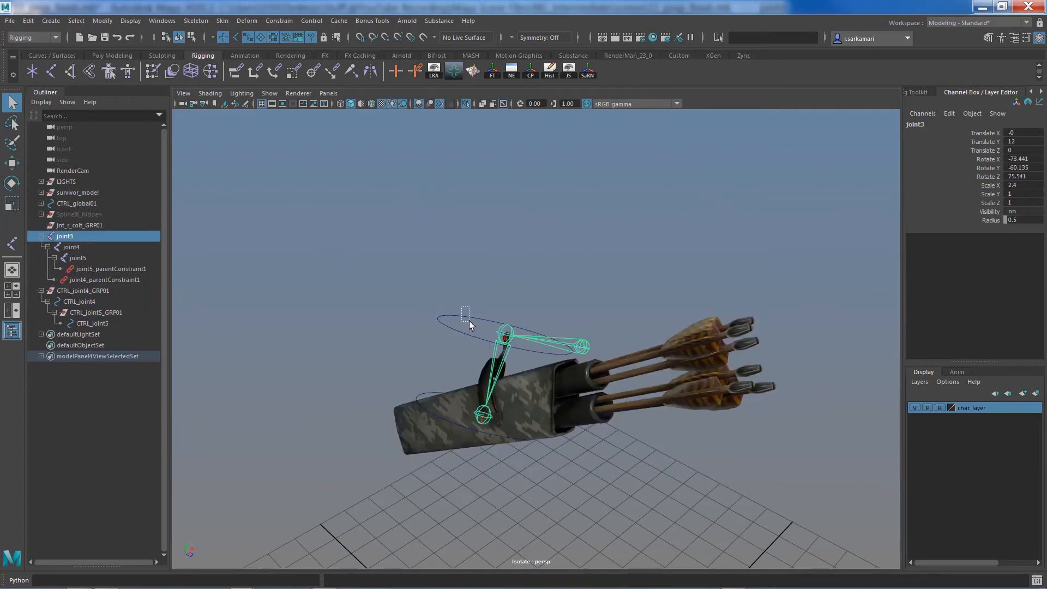
click(80, 301)
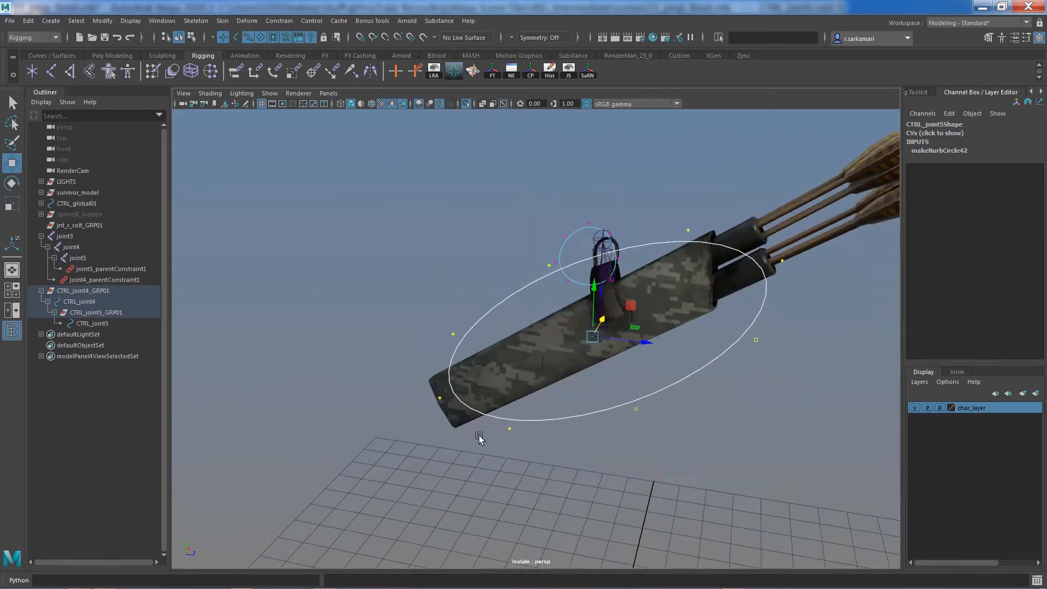
right_click(477, 322)
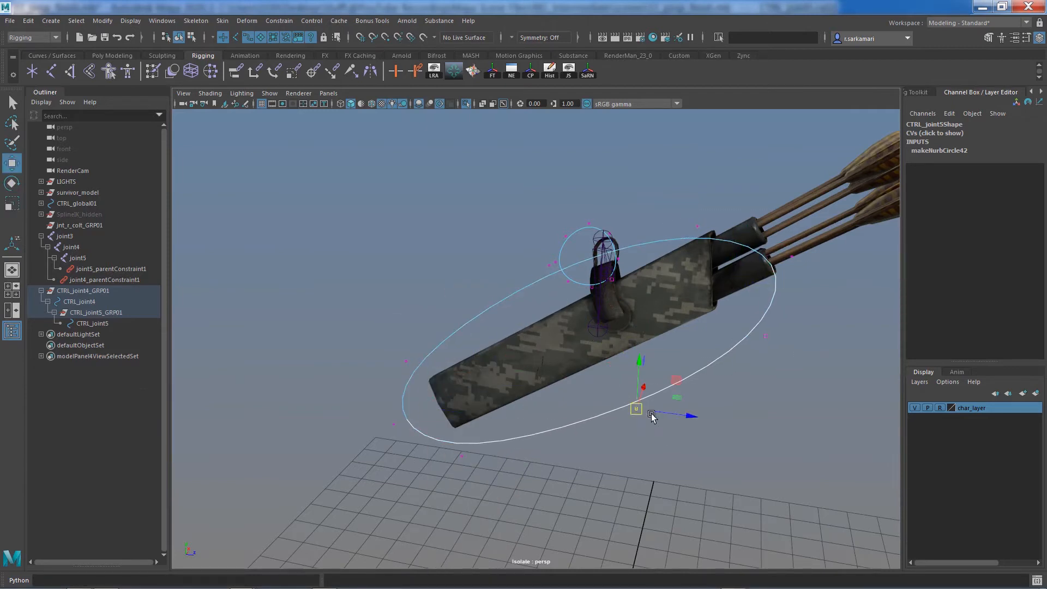
drag(651, 414, 379, 438)
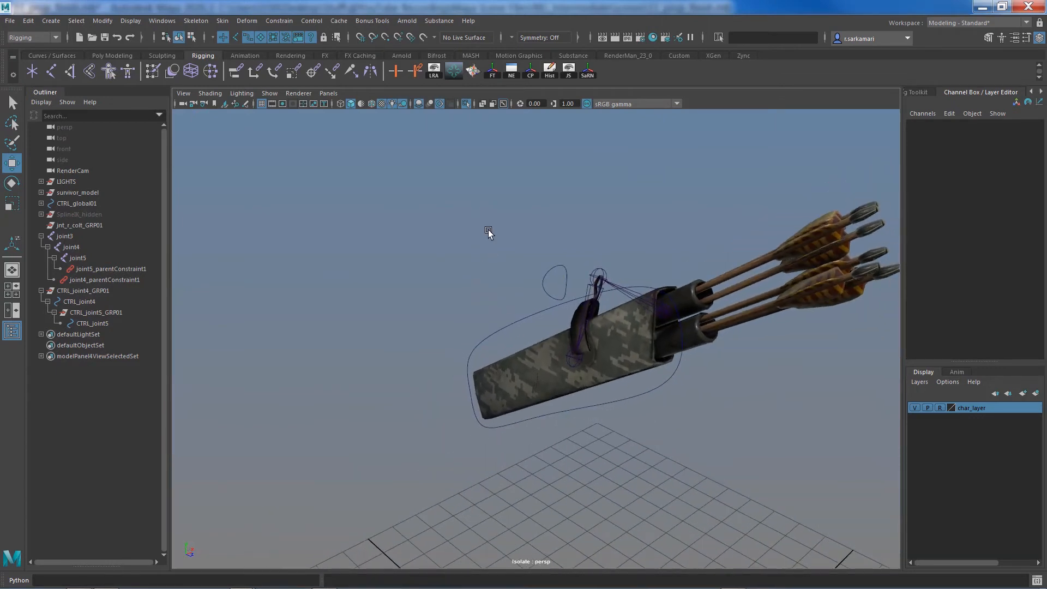
mouse_move(453, 72)
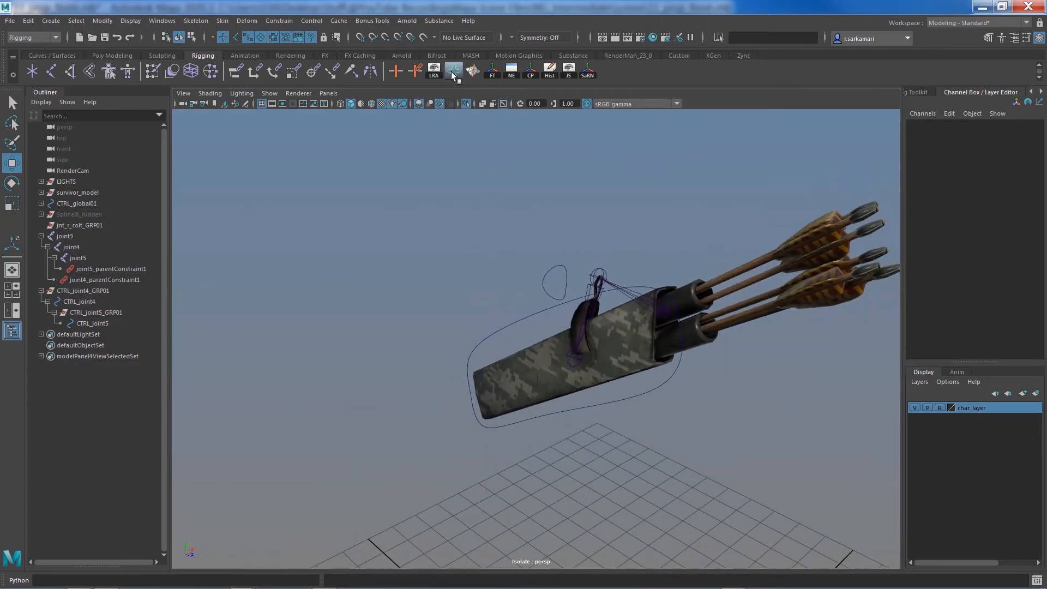
Colour the quiver control curves with the Control Creator tool, then close its dock
click(453, 71)
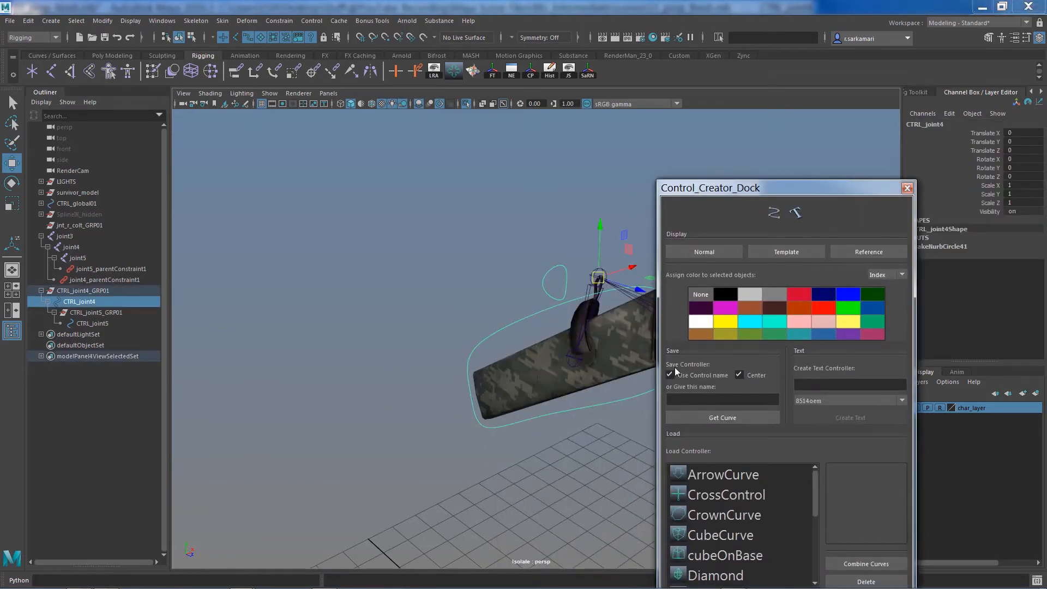
click(93, 324)
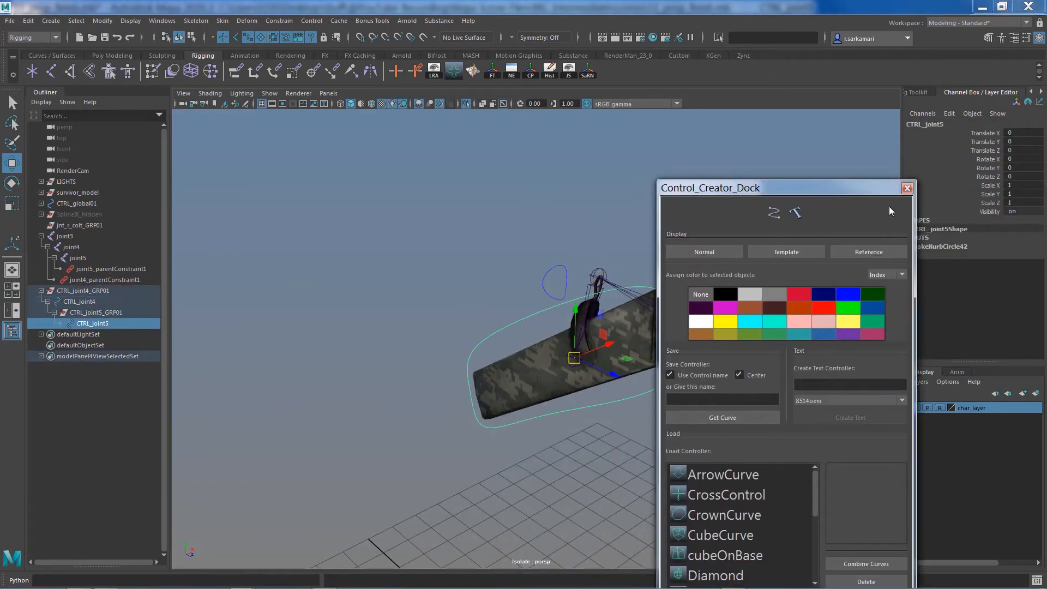
click(907, 188)
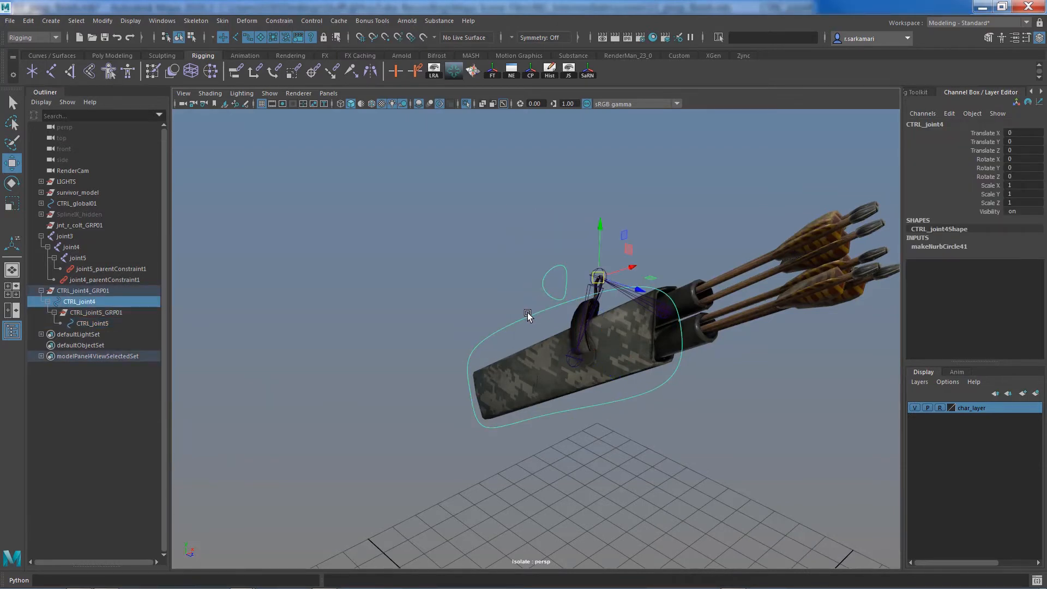
mouse_move(65, 236)
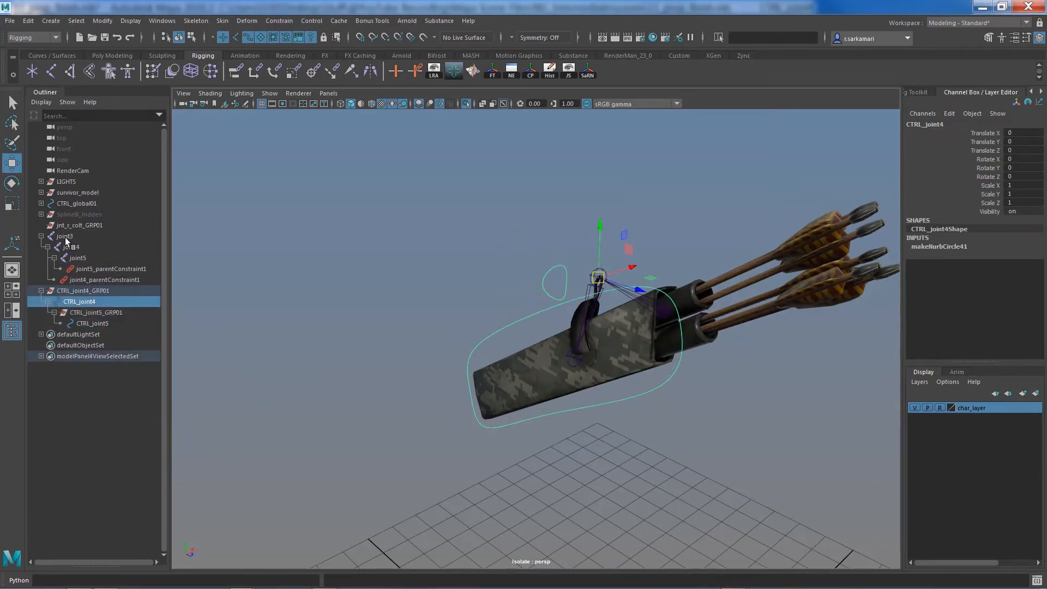
Rename joints to jnt_r_arrowPocket names and controls to CTRL_r_arrowPocket_a01 and GRP01
double_click(64, 236)
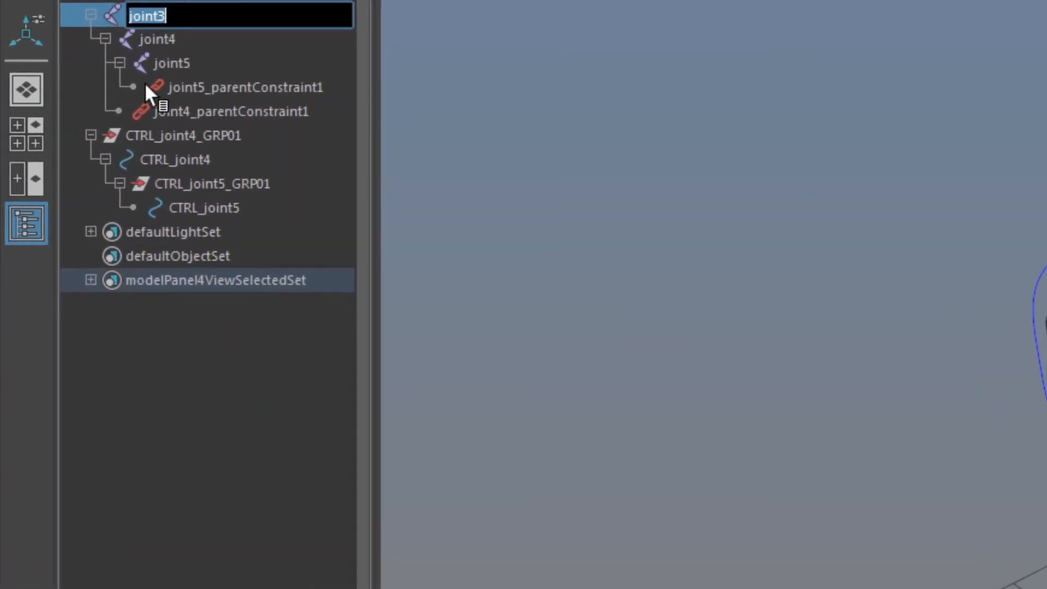
text(jnt_r_arrowPocket_a01)
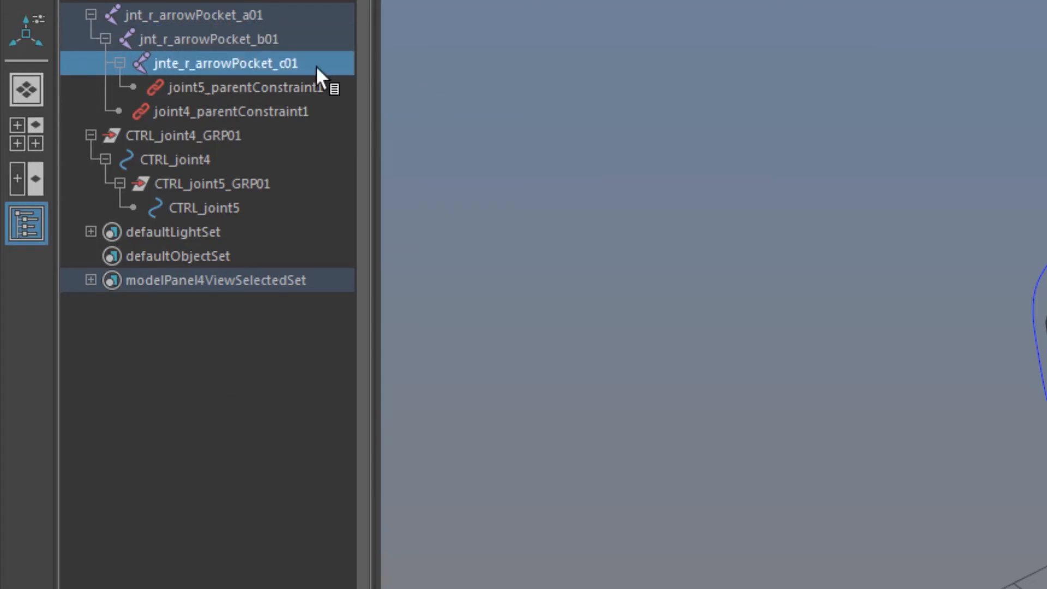
double_click(173, 159)
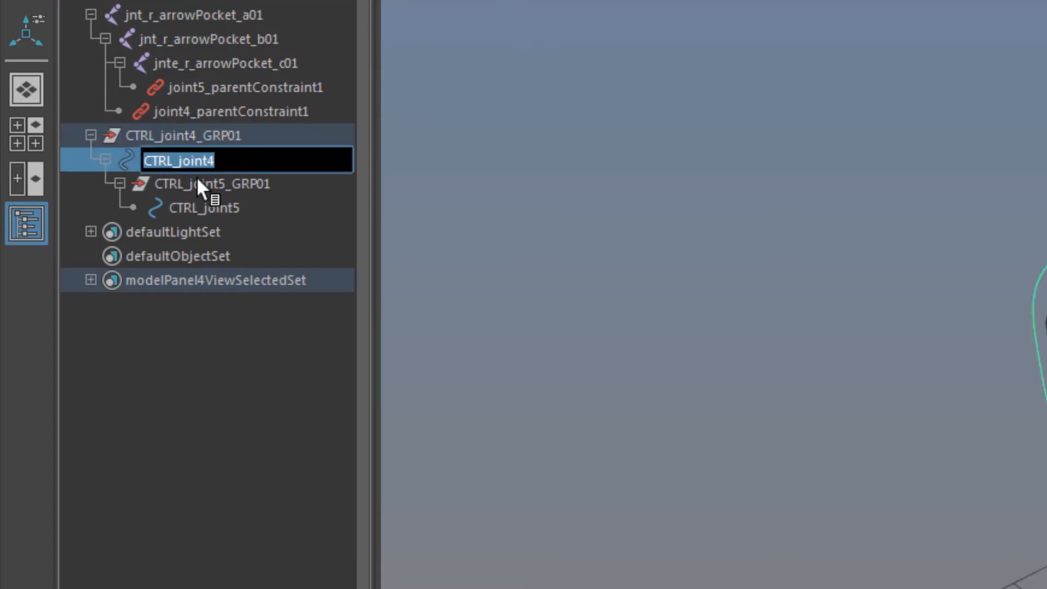
text(CTRL_r_arrowPocket_a01)
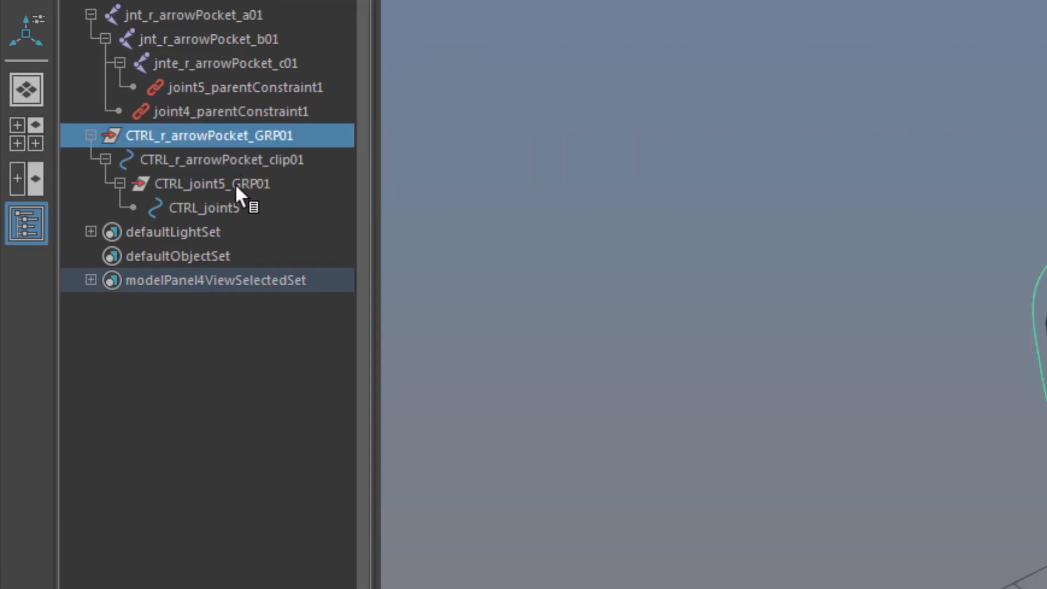
double_click(200, 208)
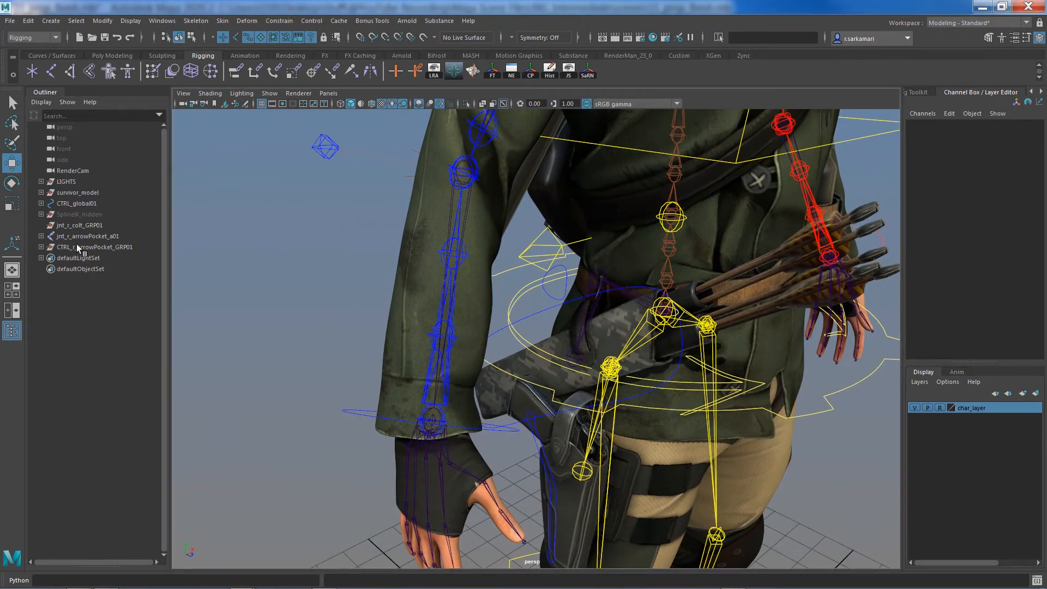
Parent jnt_r_arrowPocket_a01 and CTRL_r_arrowPocket_GRP01 under CTRL_pelvis01
click(87, 236)
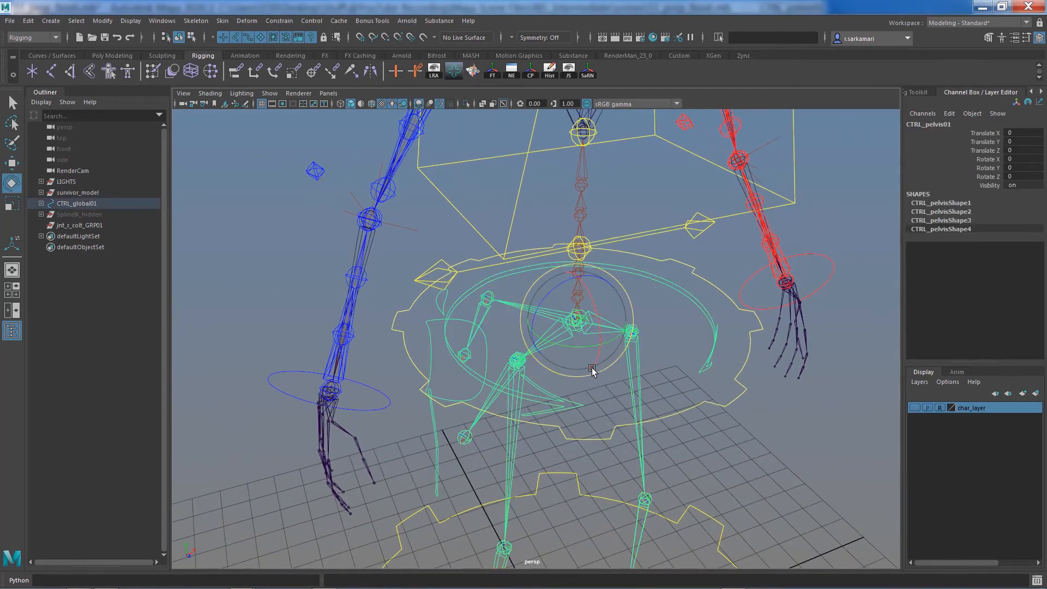
Orbit and zoom the view in on the character's hips
drag(591, 369, 567, 354)
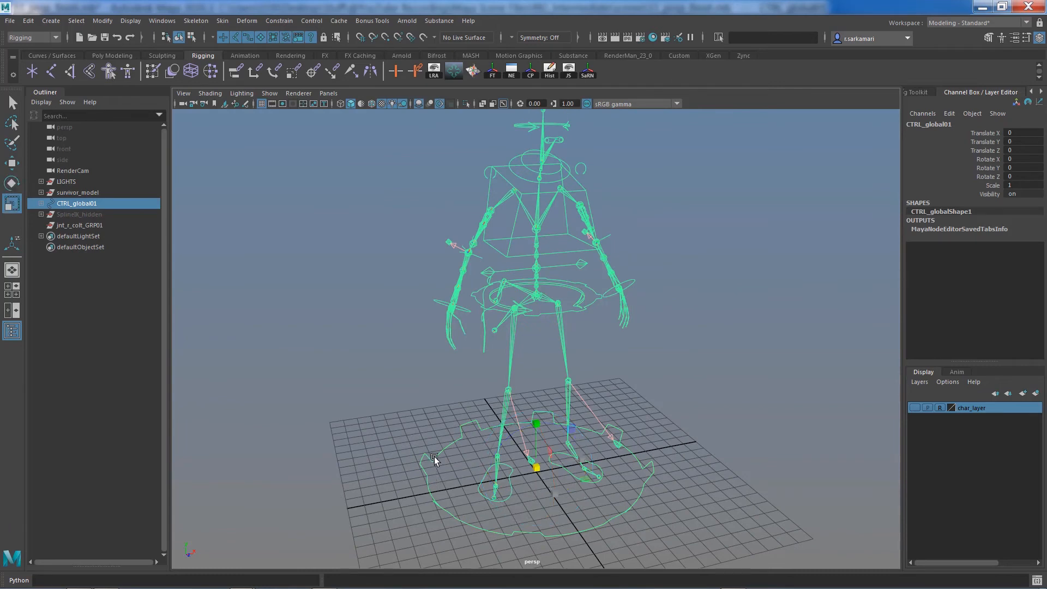
drag(434, 458, 476, 489)
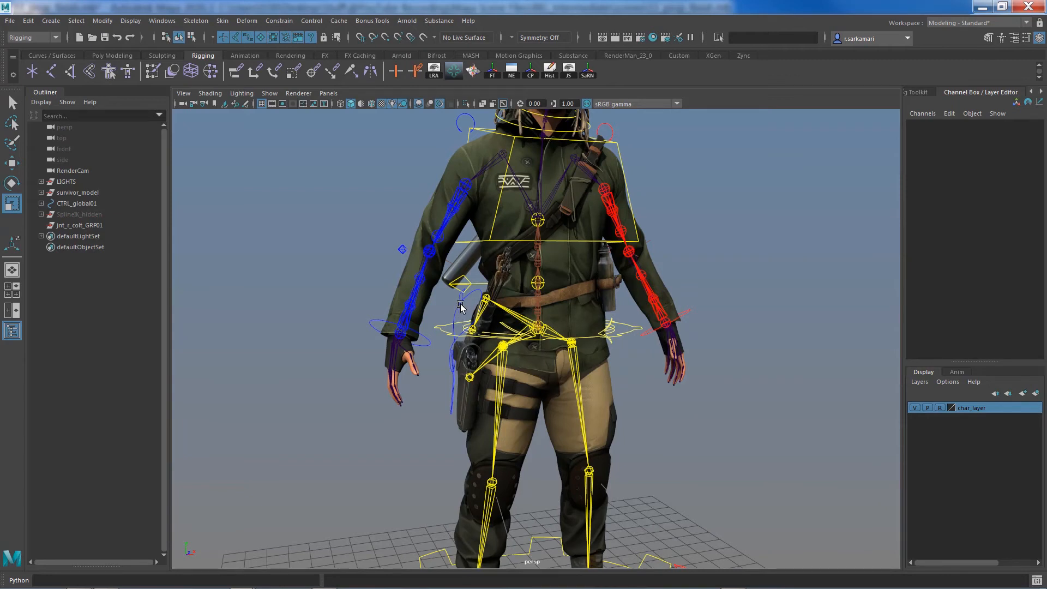
mouse_move(483, 323)
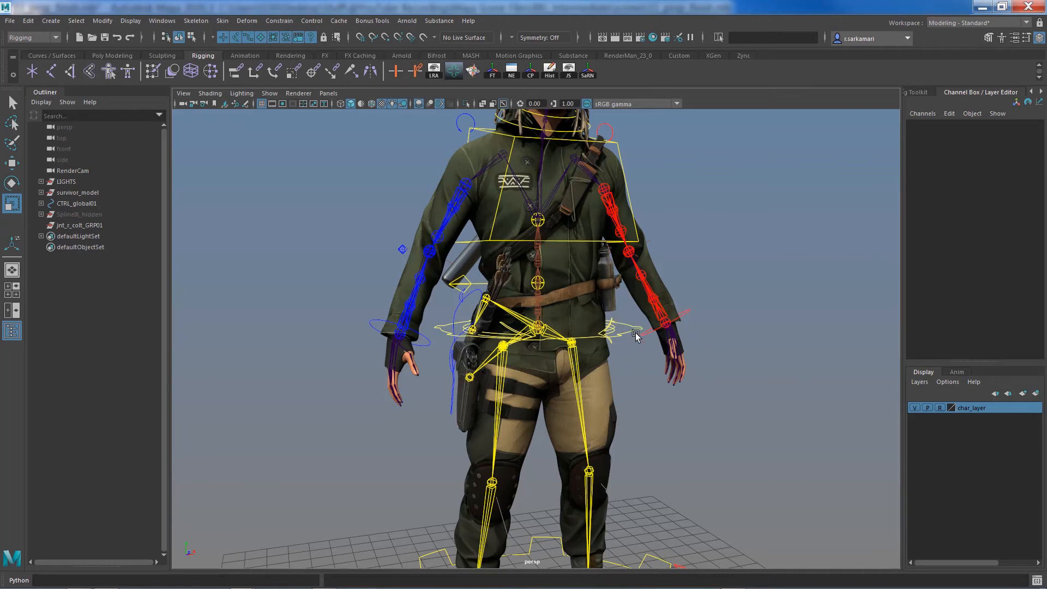
Add a Boolean 'Prop' visibility attribute to CTRL_COG01 through Edit > Add Attribute
click(949, 113)
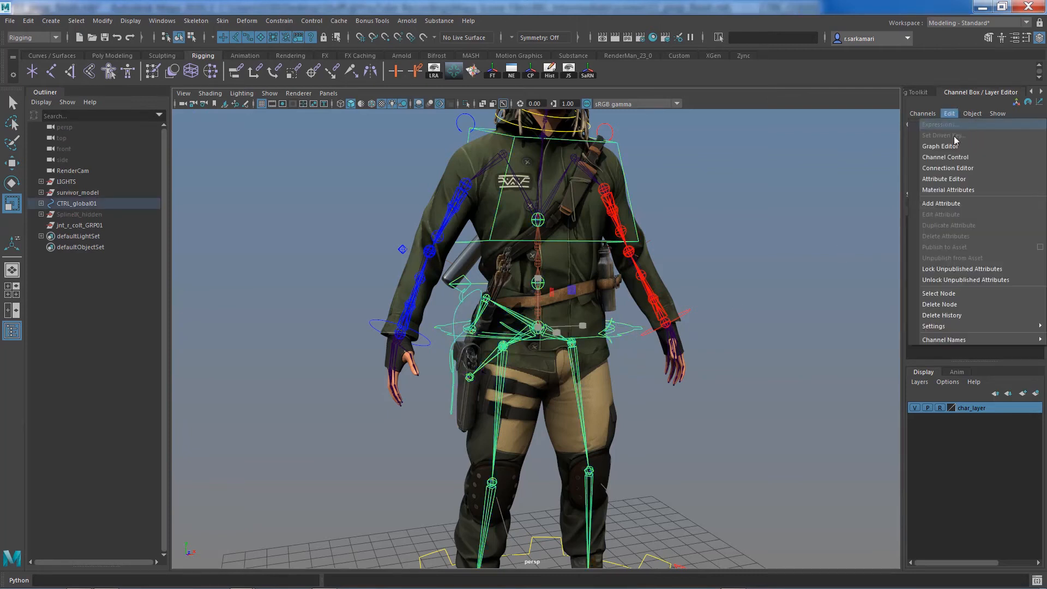
click(941, 203)
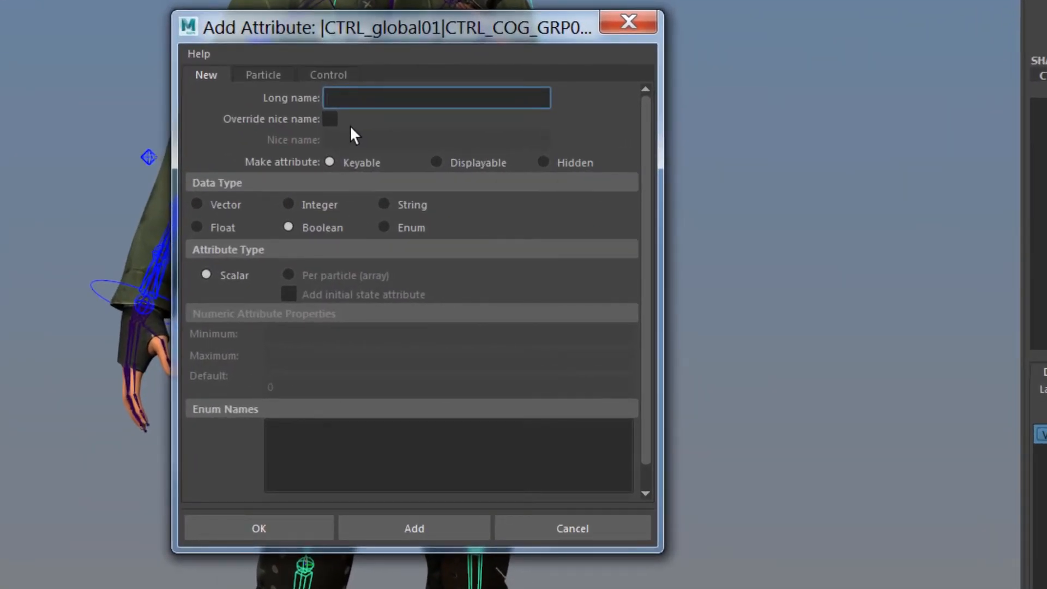
text(Prop)
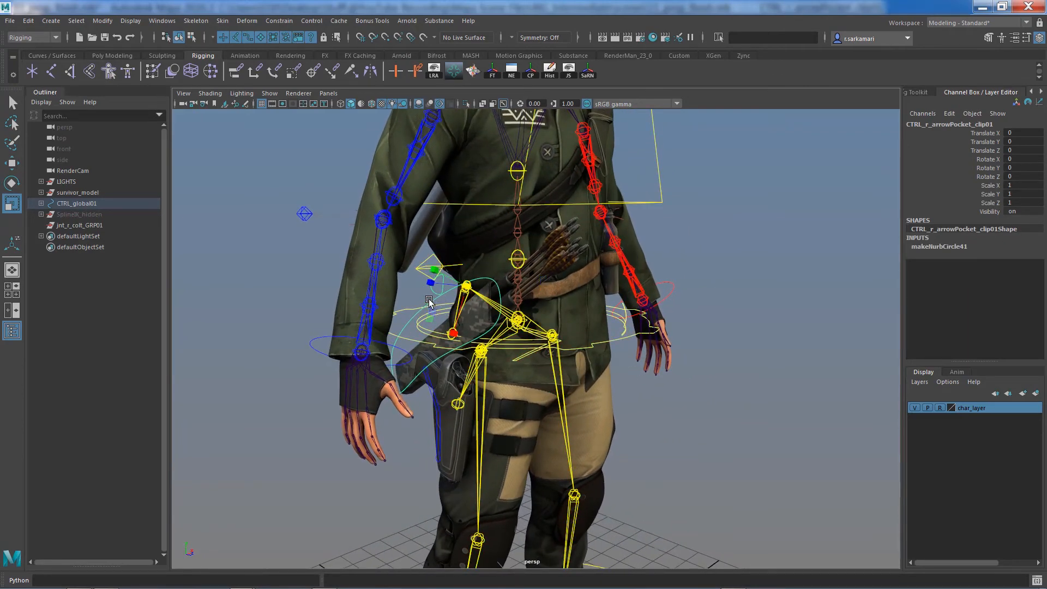
click(430, 397)
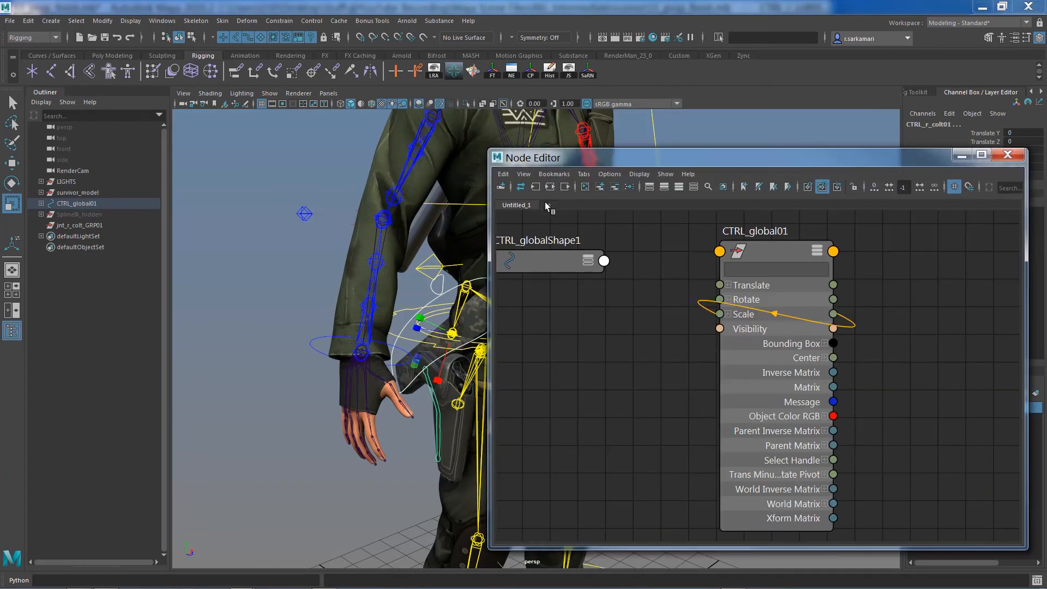
In the Node Editor, connect CTRL_COG01 Prop Vis to colt and arrow-pocket control visibility
click(594, 205)
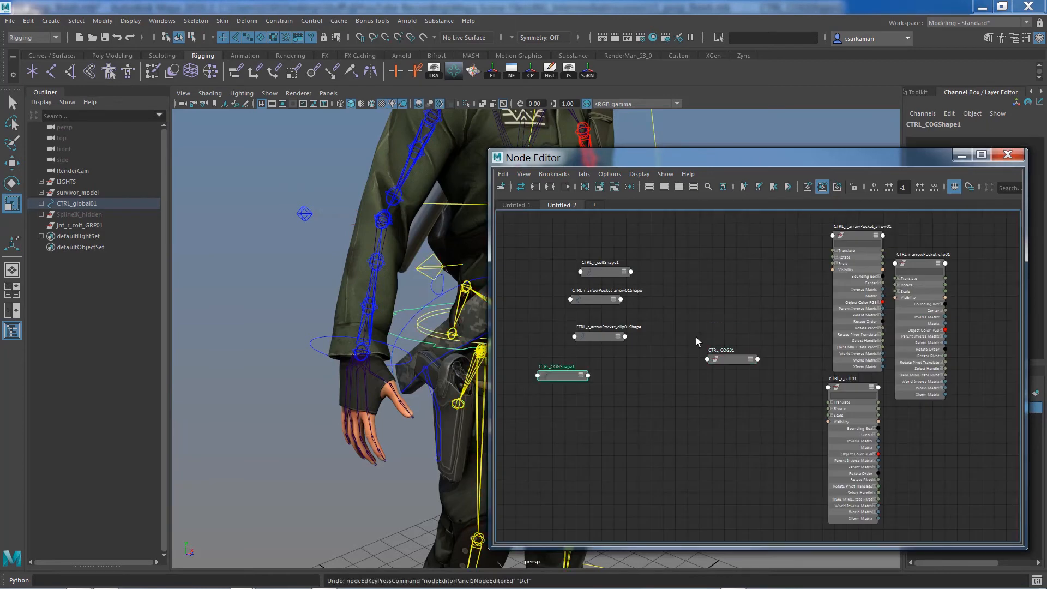
click(732, 359)
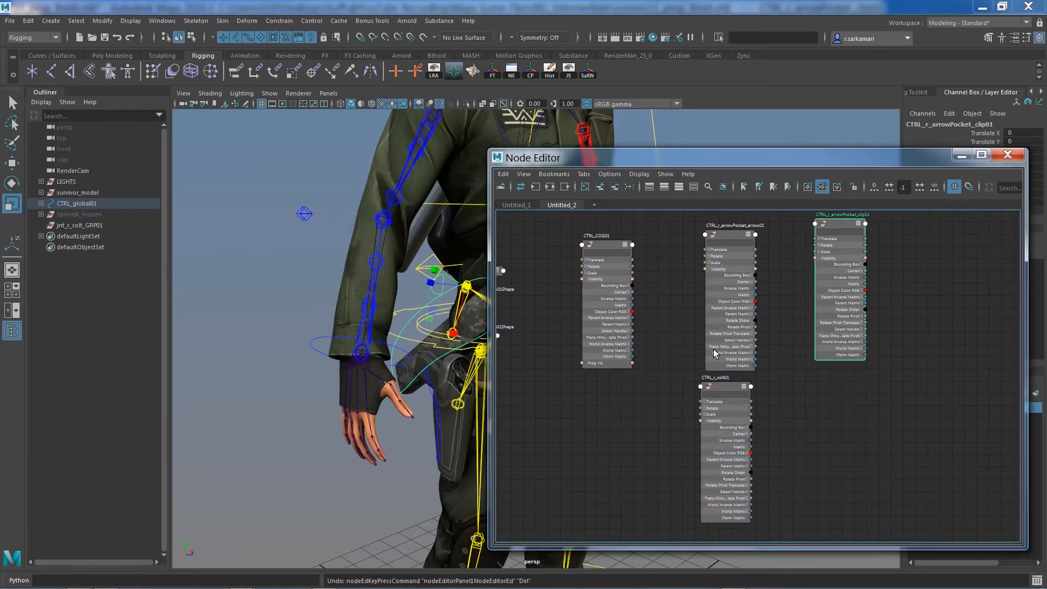
click(725, 386)
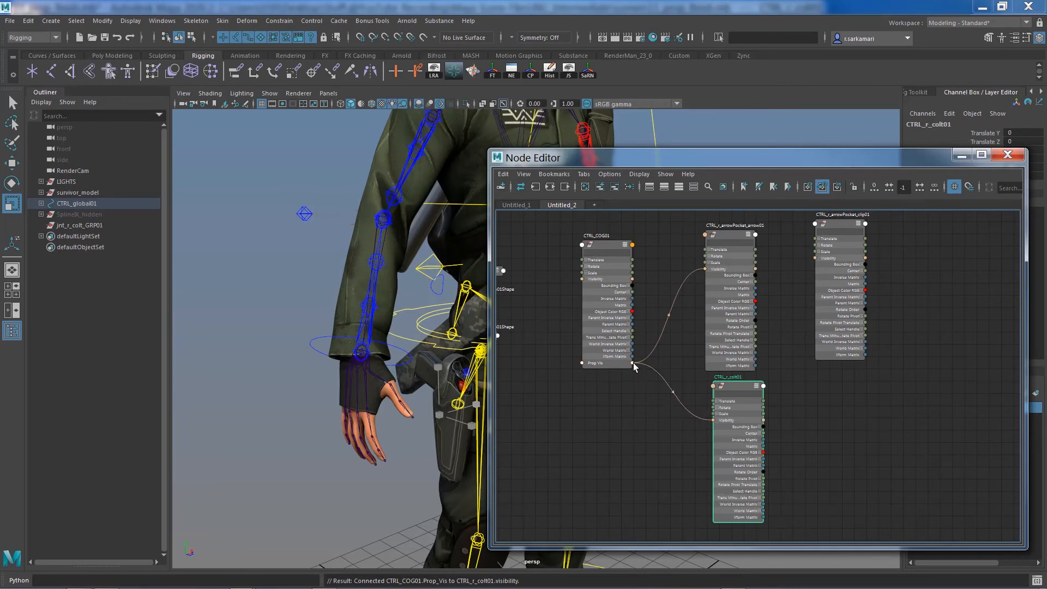
drag(633, 363, 818, 259)
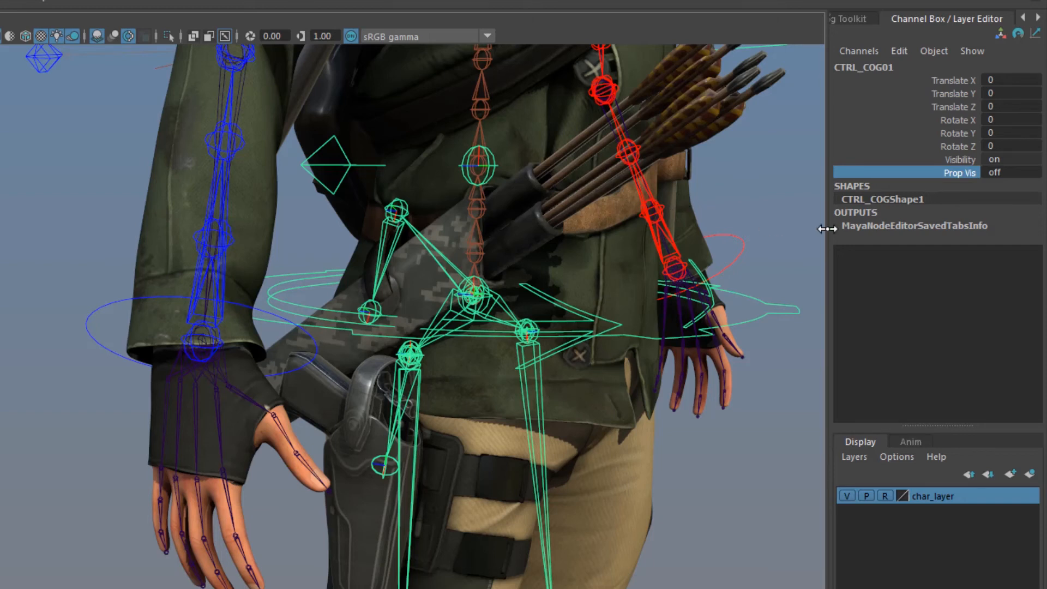
click(1009, 172)
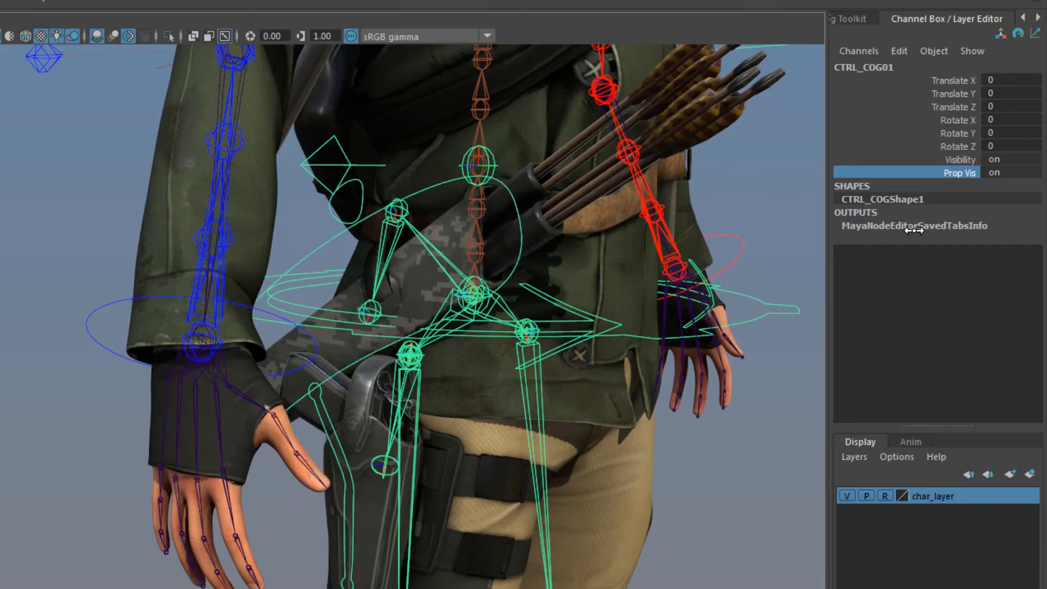
click(1000, 171)
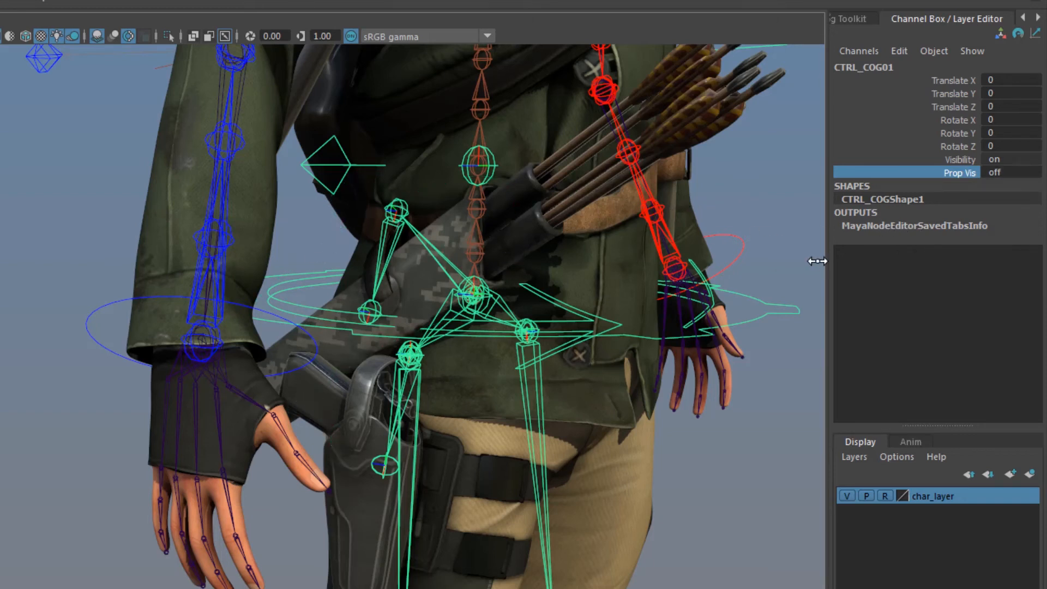
mouse_move(357, 296)
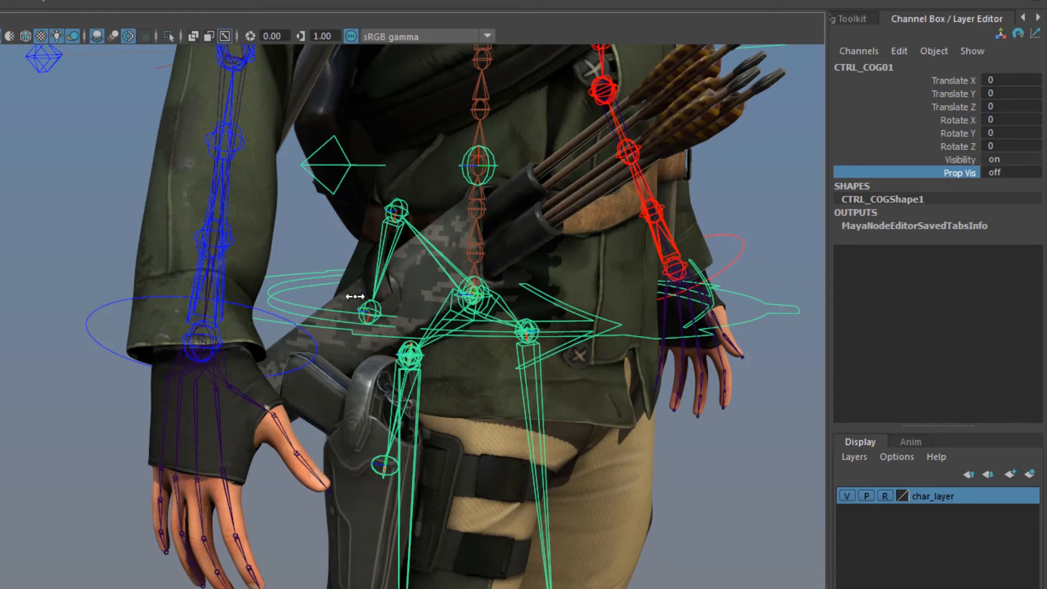
click(1000, 172)
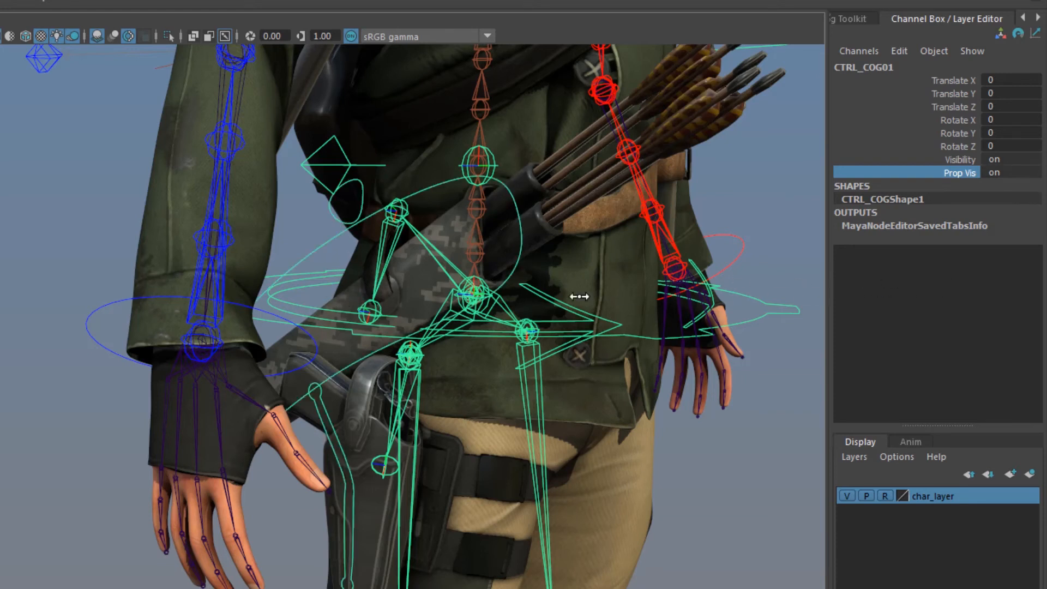
mouse_move(853, 357)
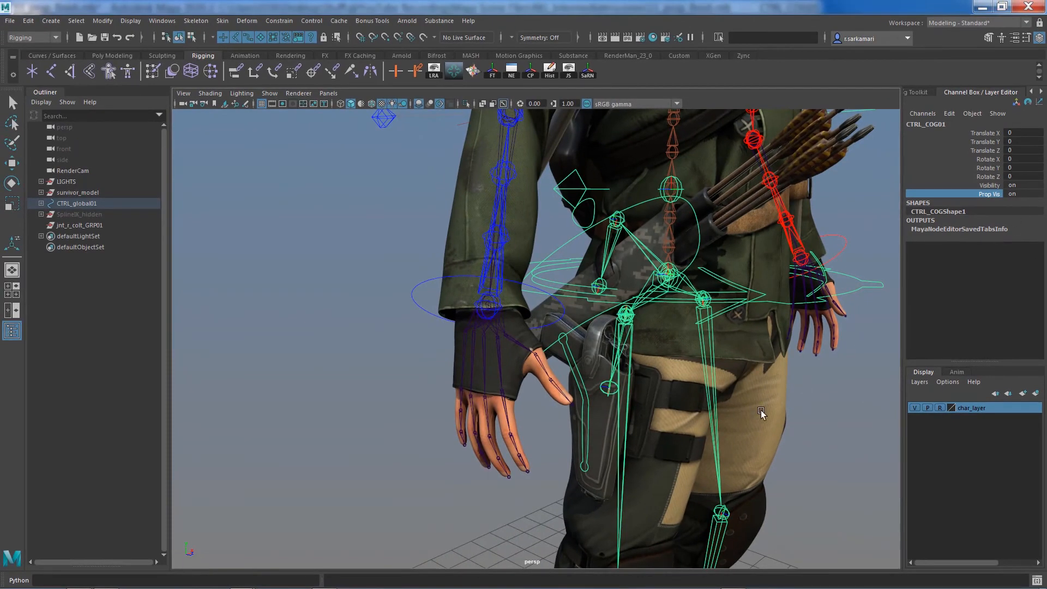
mouse_move(975, 427)
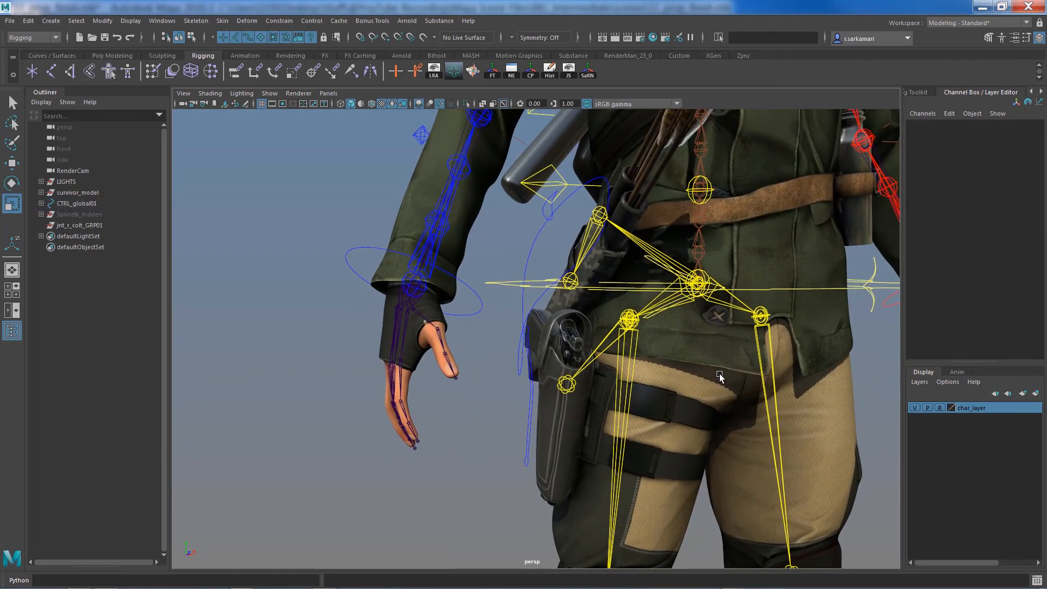
Select CTRL_r_arrowPocket_clip01 and apply Lock and Hide Selected to Translate X and Scale XYZ
click(41, 203)
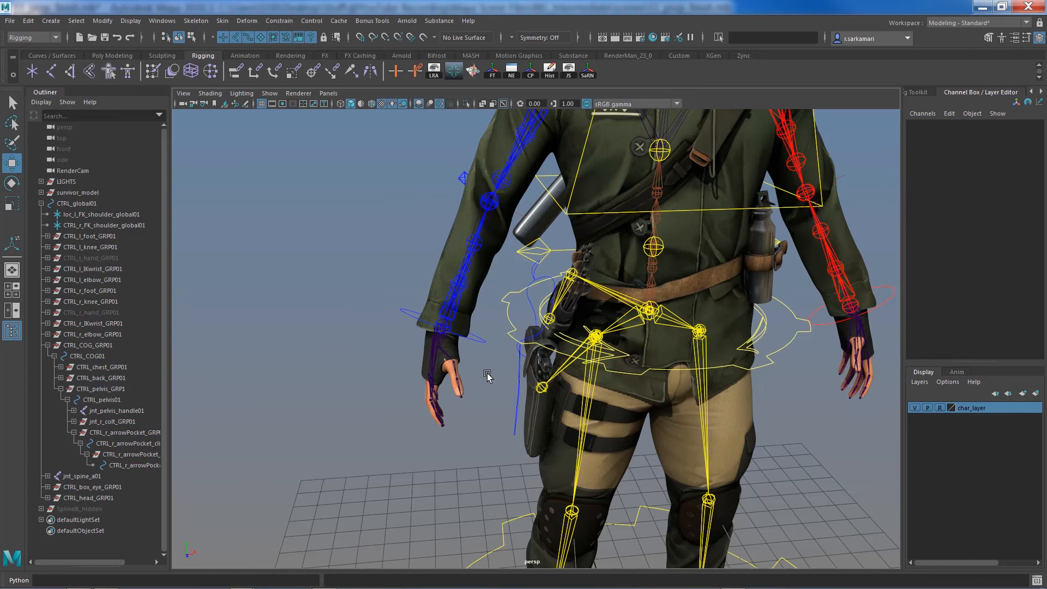
click(131, 465)
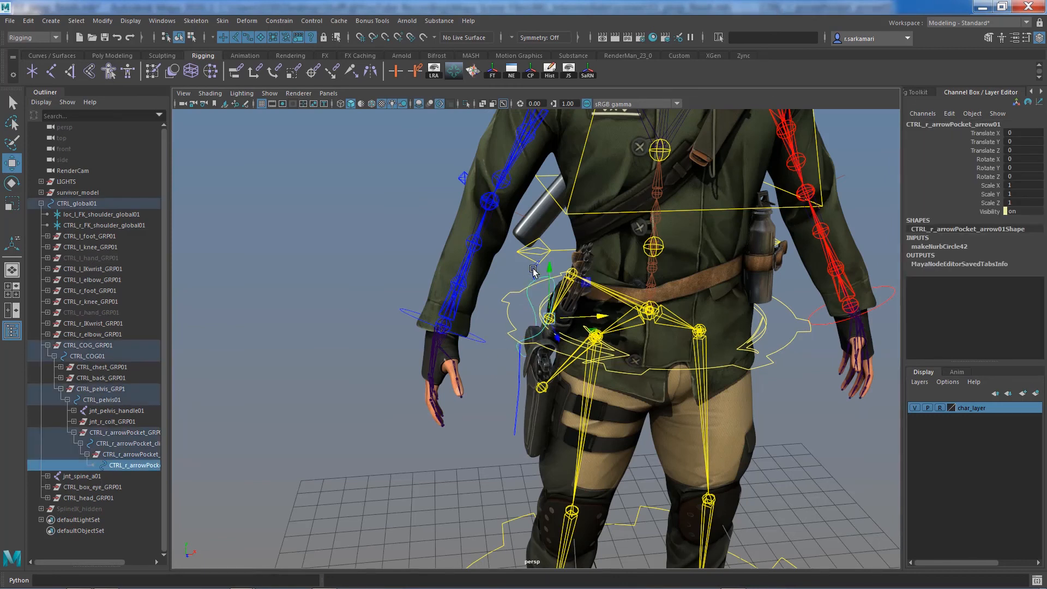
click(114, 443)
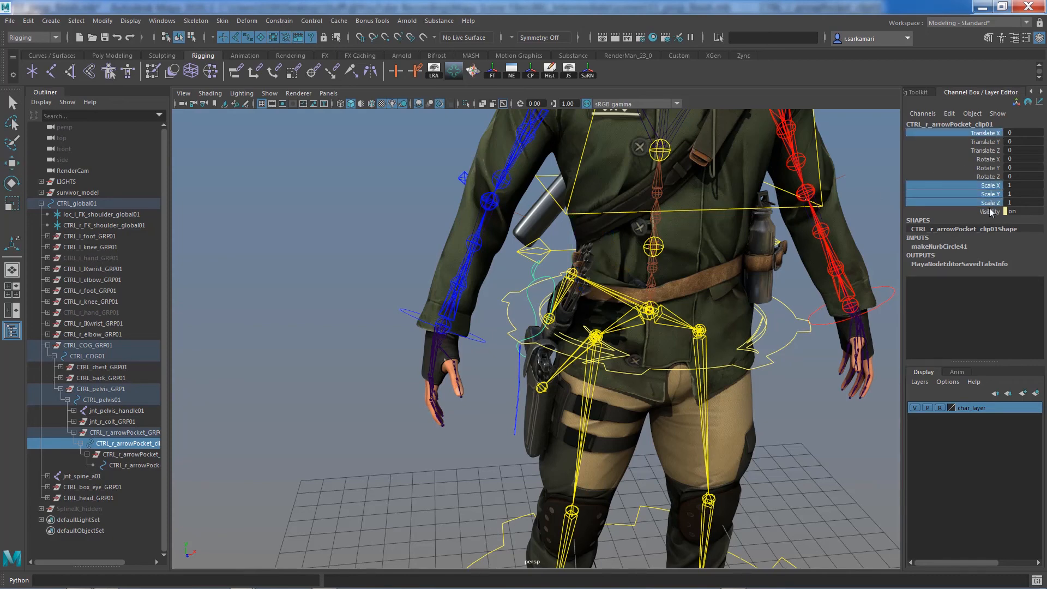
right_click(990, 184)
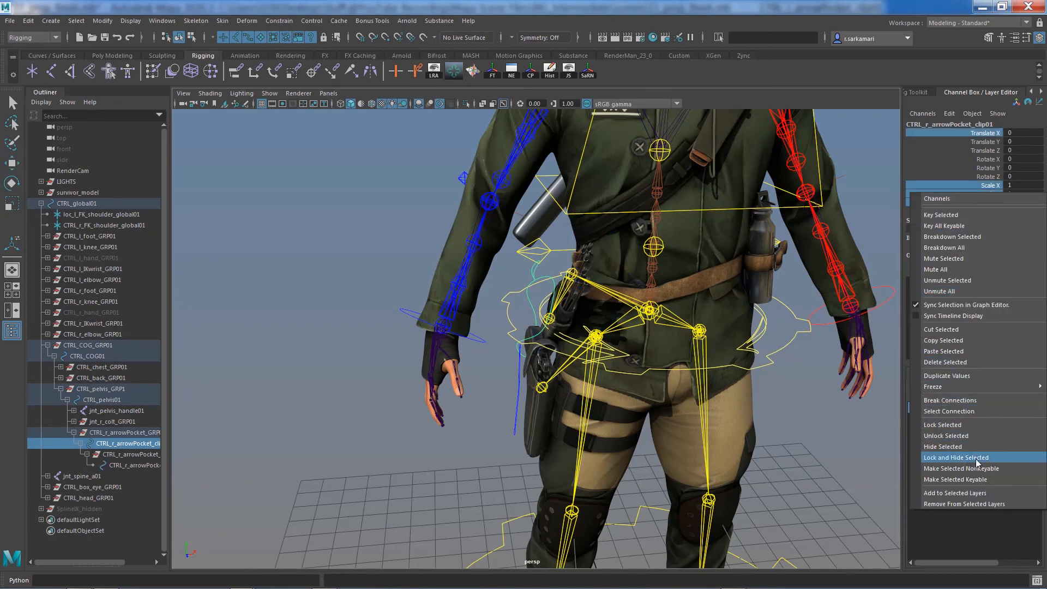
click(956, 457)
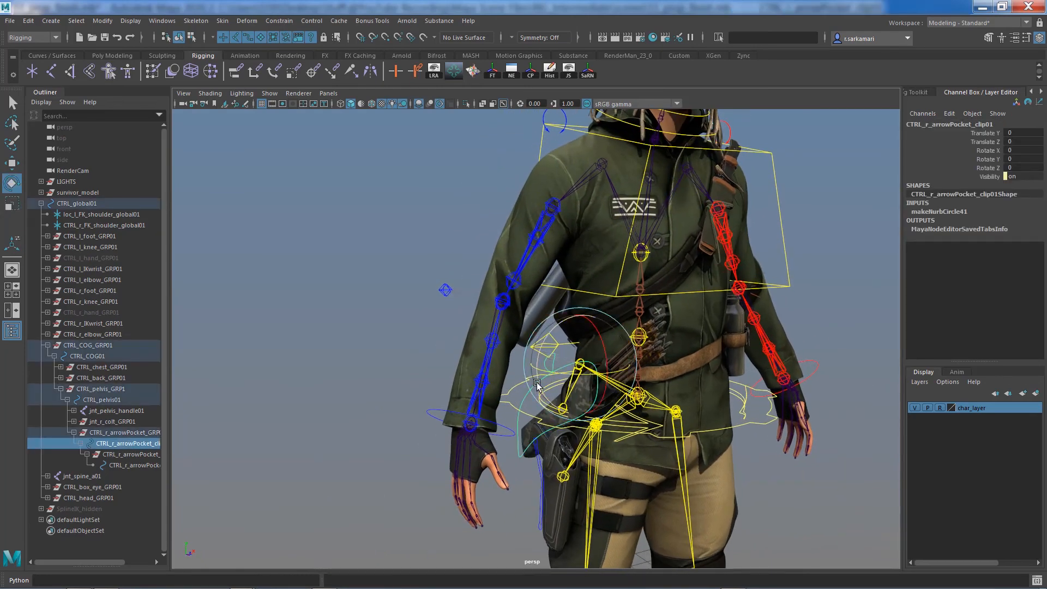
Rotate CTRL_r_arrowPocket_clip01 and CTRL_r_arrowPocket_arrow01 to confirm the quiver follows
drag(537, 387, 531, 348)
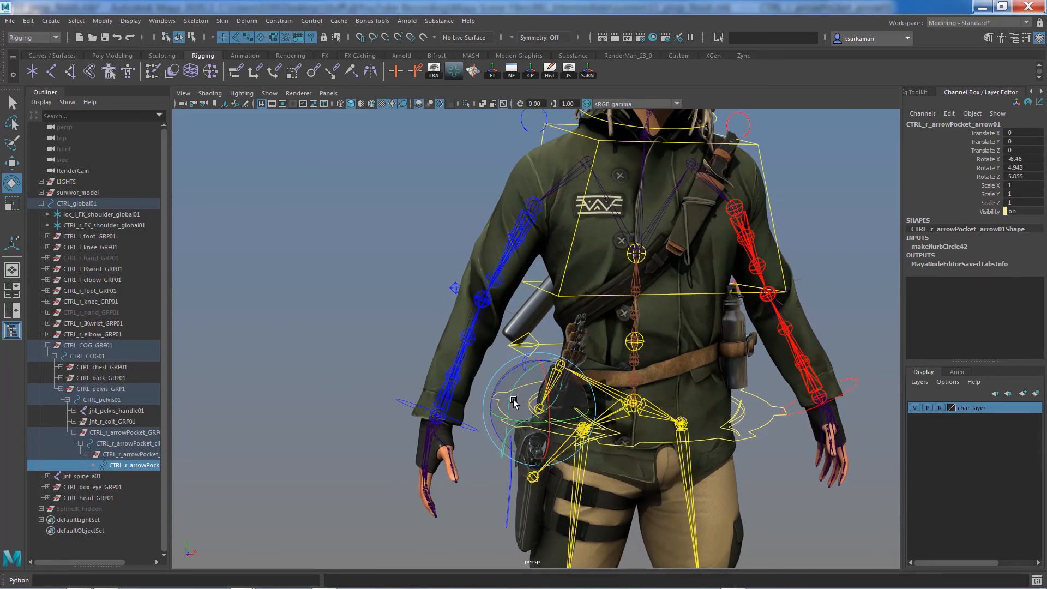
drag(514, 400, 505, 408)
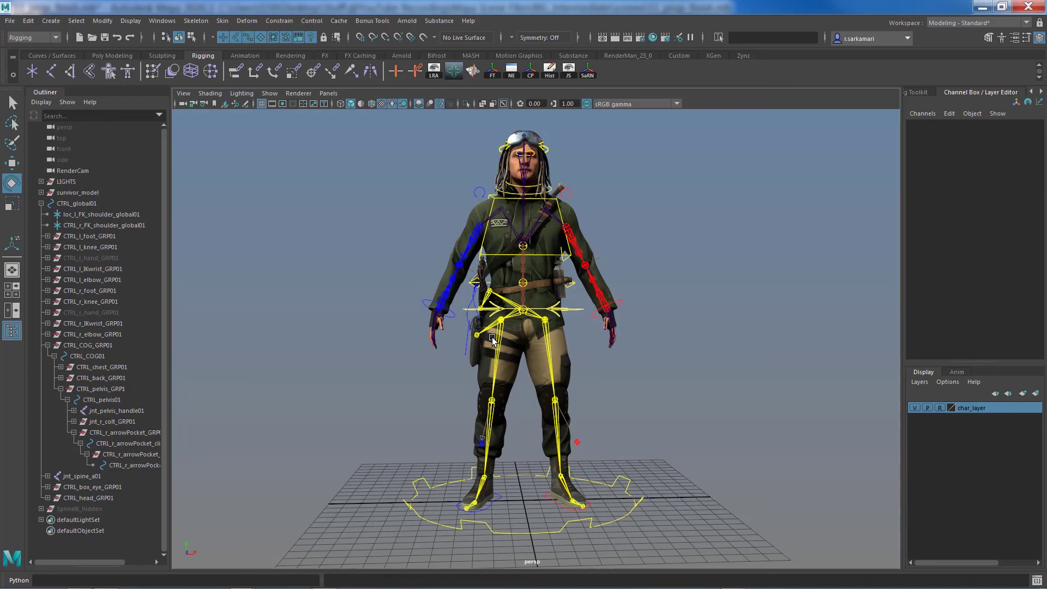
mouse_move(518, 145)
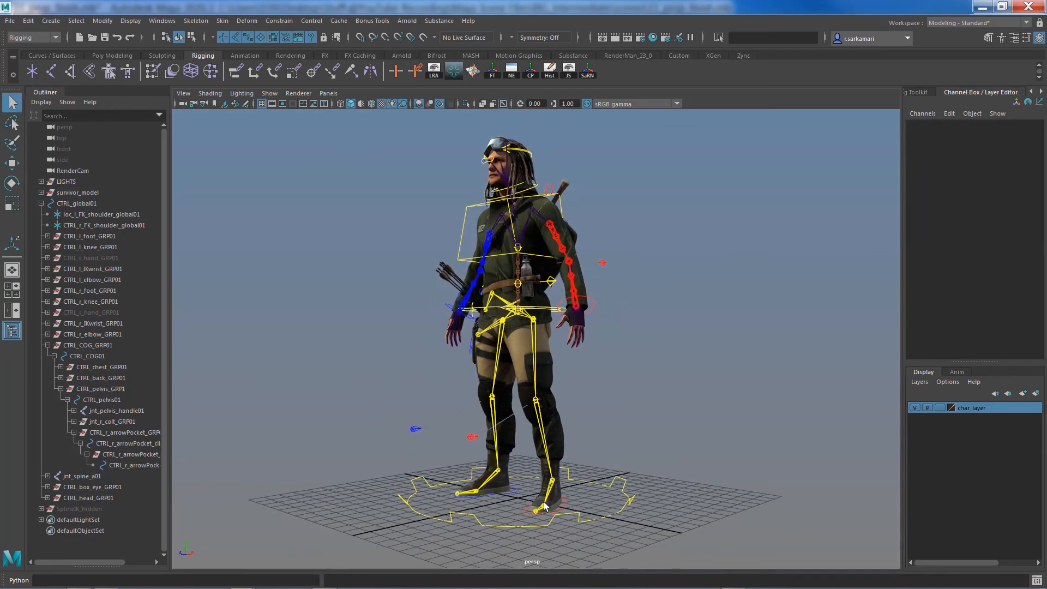
mouse_move(468, 503)
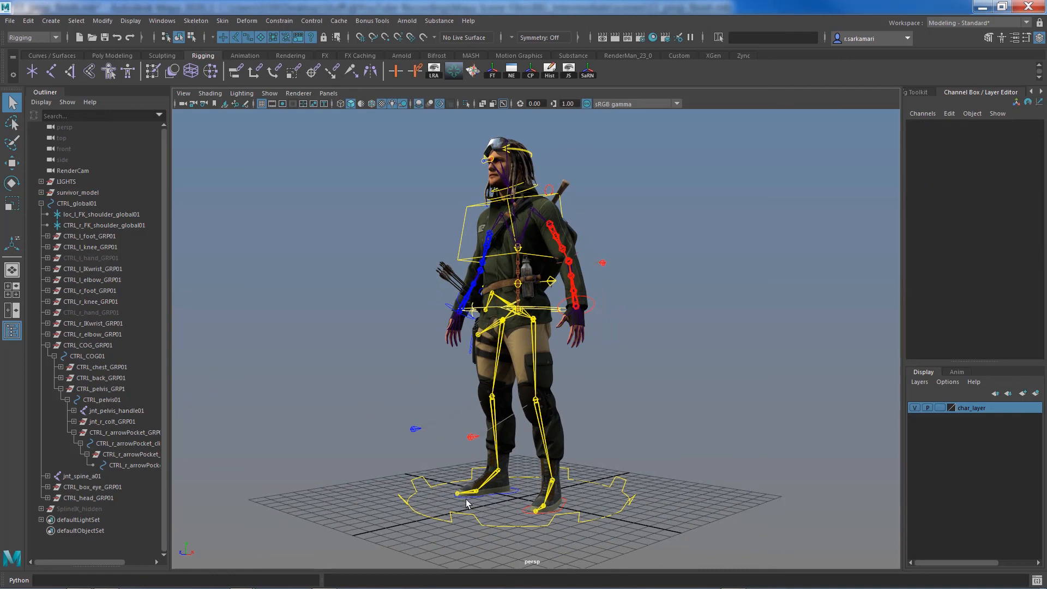
mouse_move(537, 438)
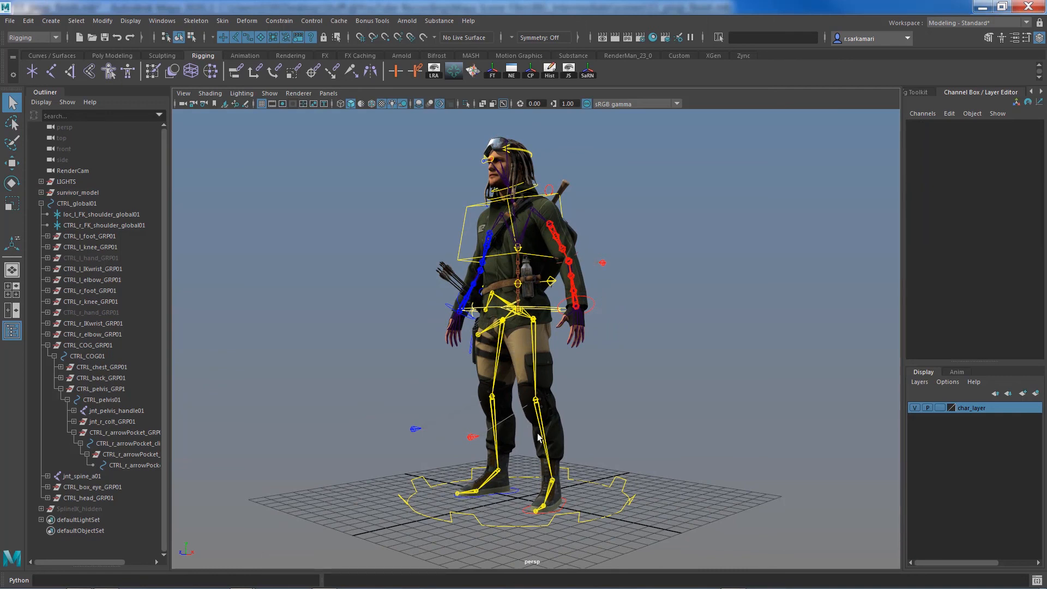
mouse_move(323, 357)
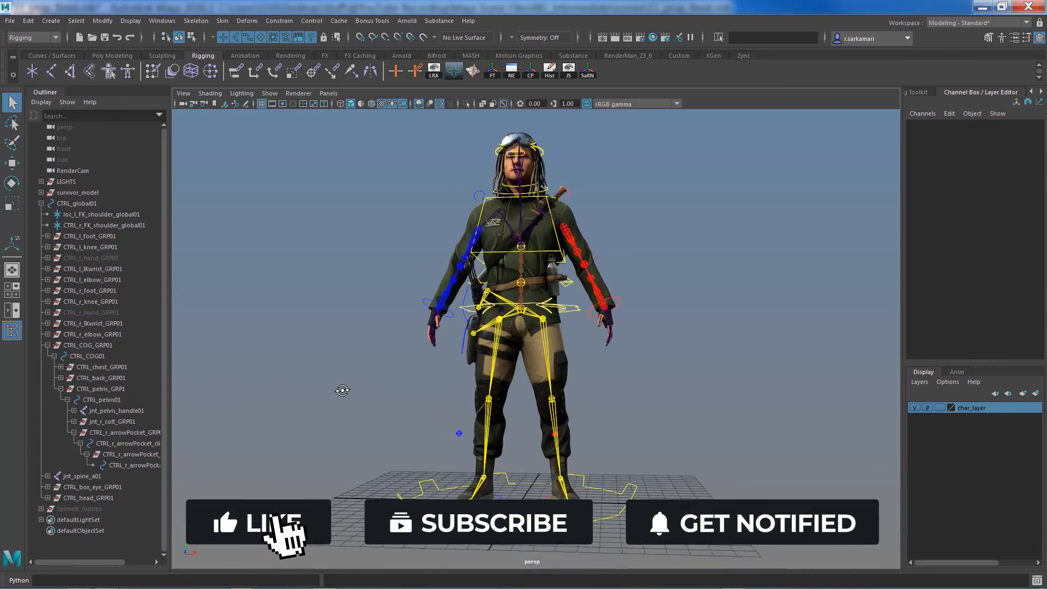
click(280, 530)
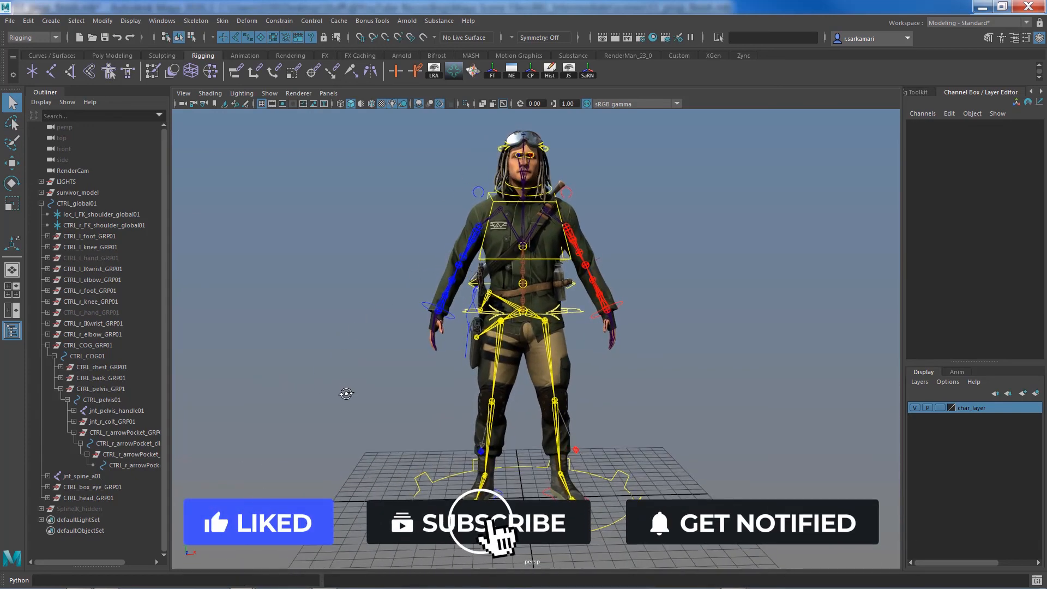